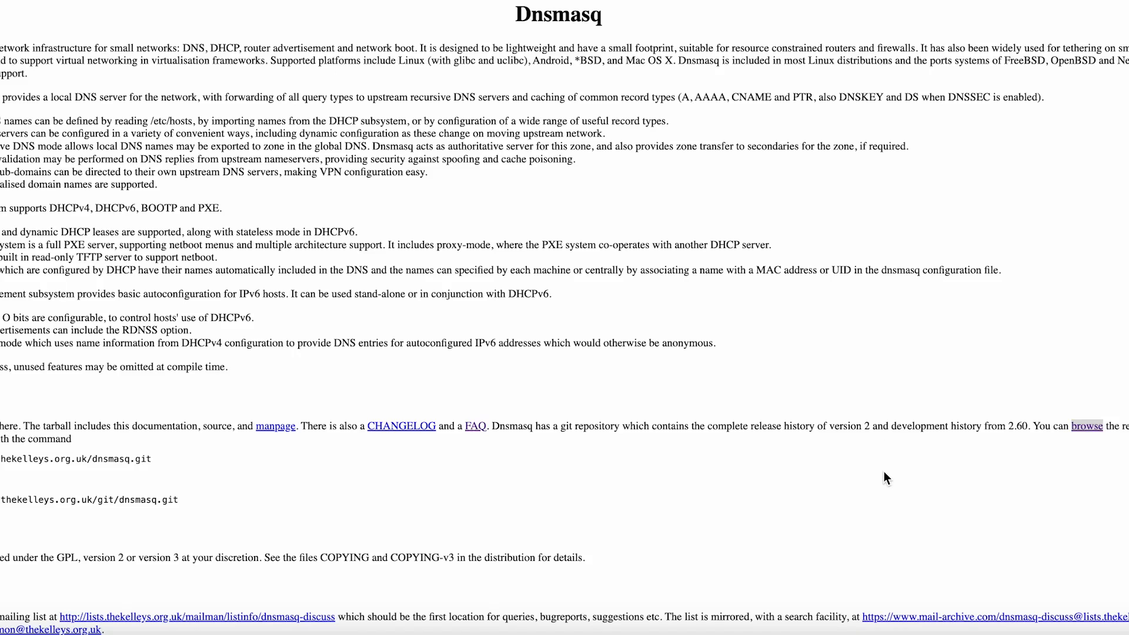
{"action": "mouse_move", "coordinate": [831, 363]}
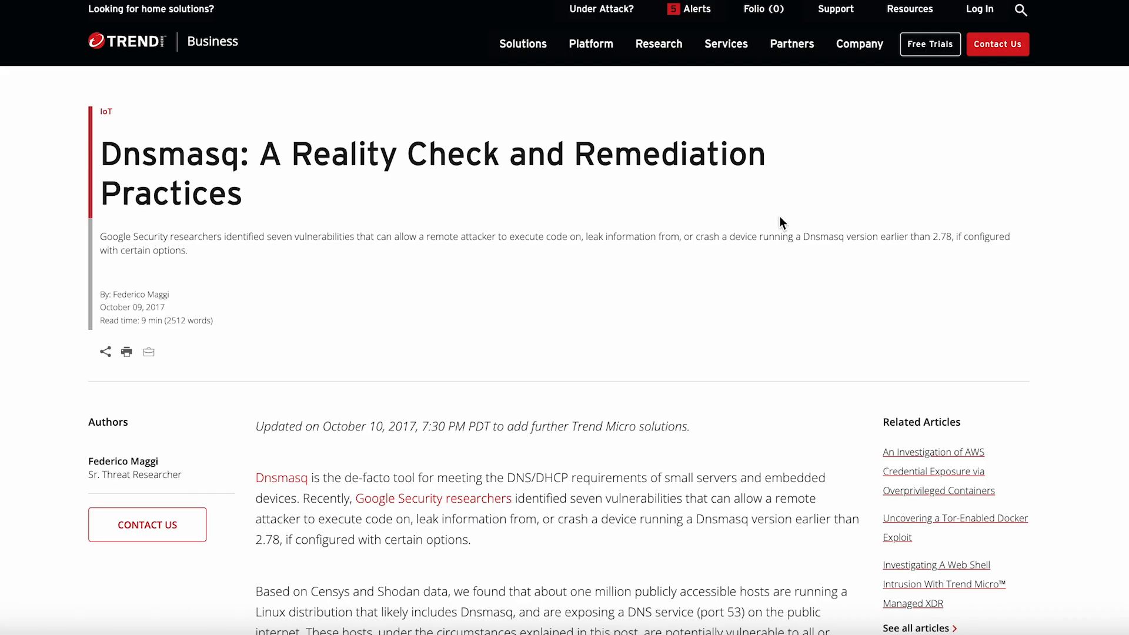
{"action": "mouse_move", "coordinate": [783, 339]}
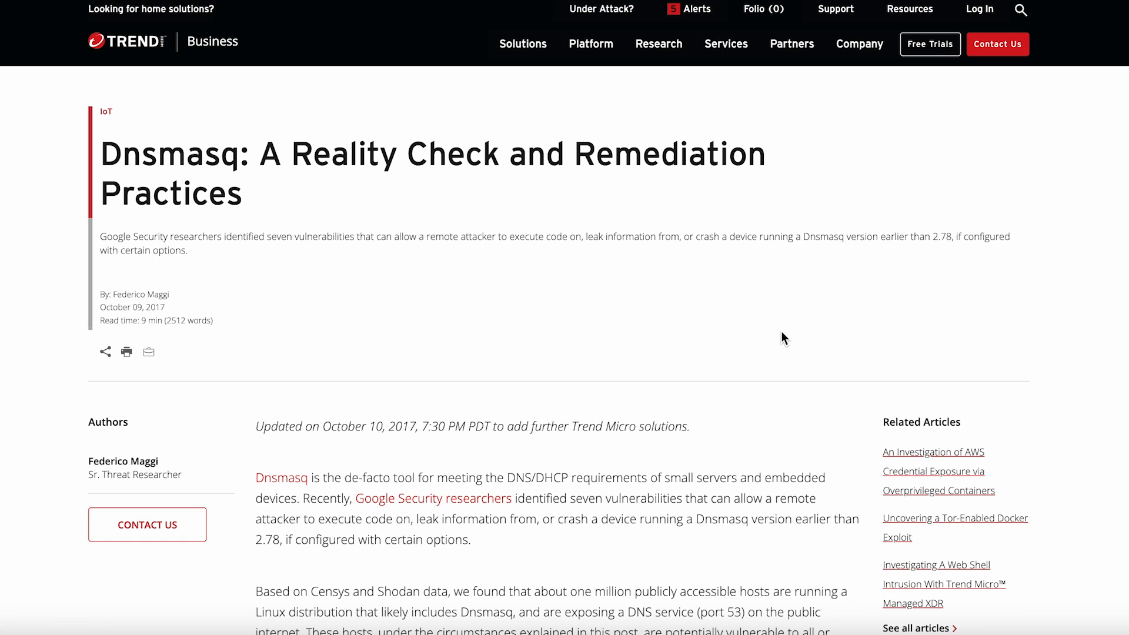
{"action": "scroll", "scroll_direction": "down", "scroll_amount": 3}
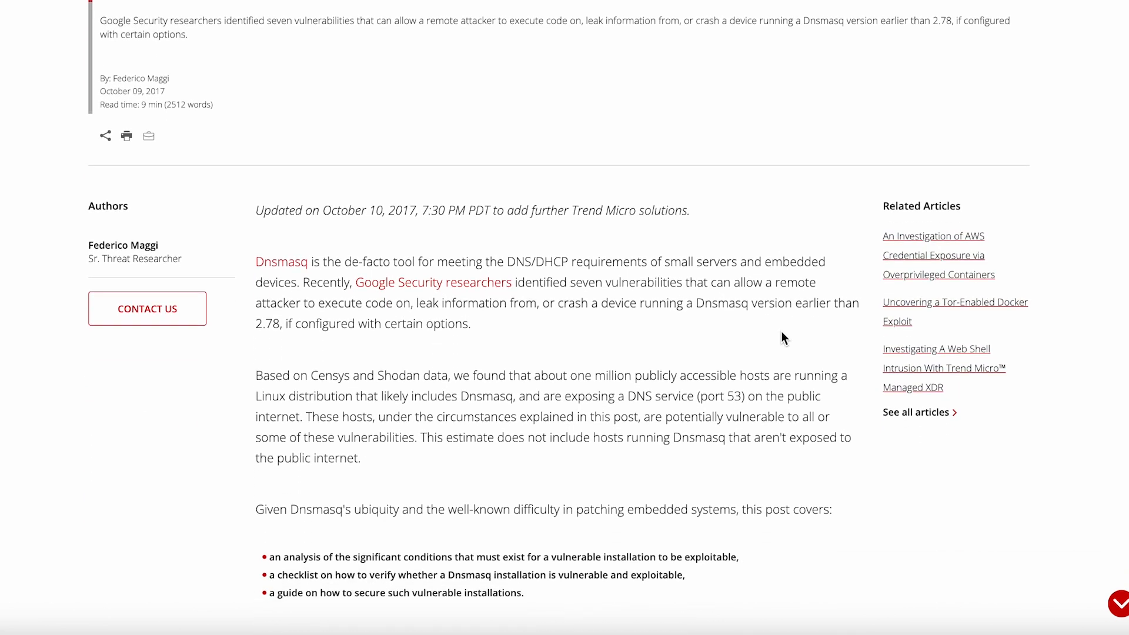
{"action": "scroll", "scroll_direction": "down", "scroll_amount": 3}
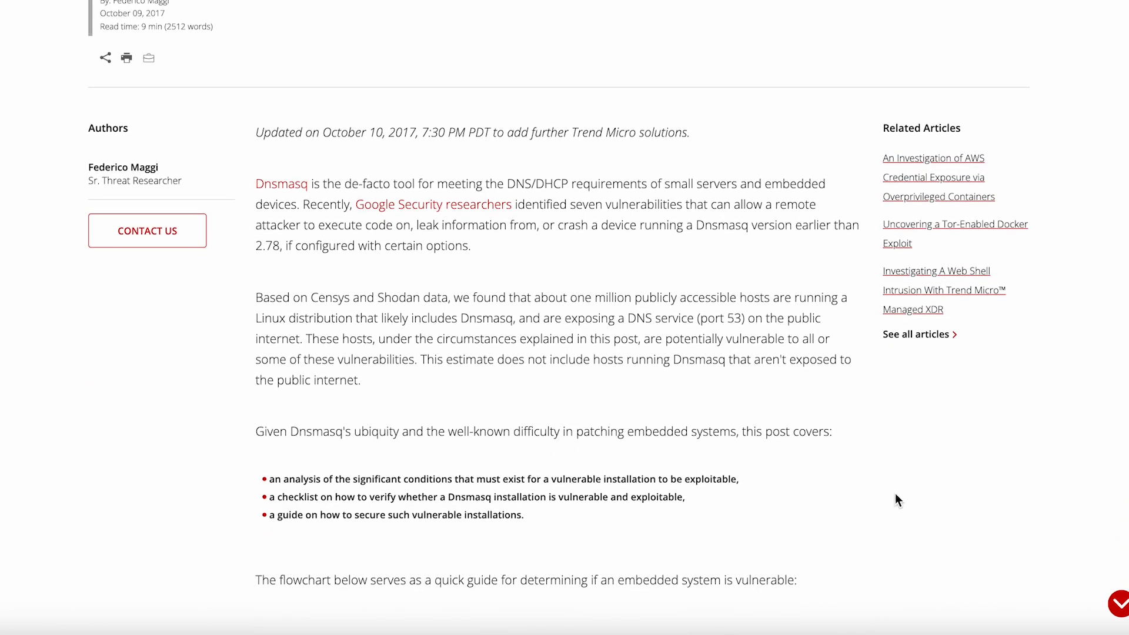
{"action": "scroll", "scroll_direction": "down", "scroll_amount": 3}
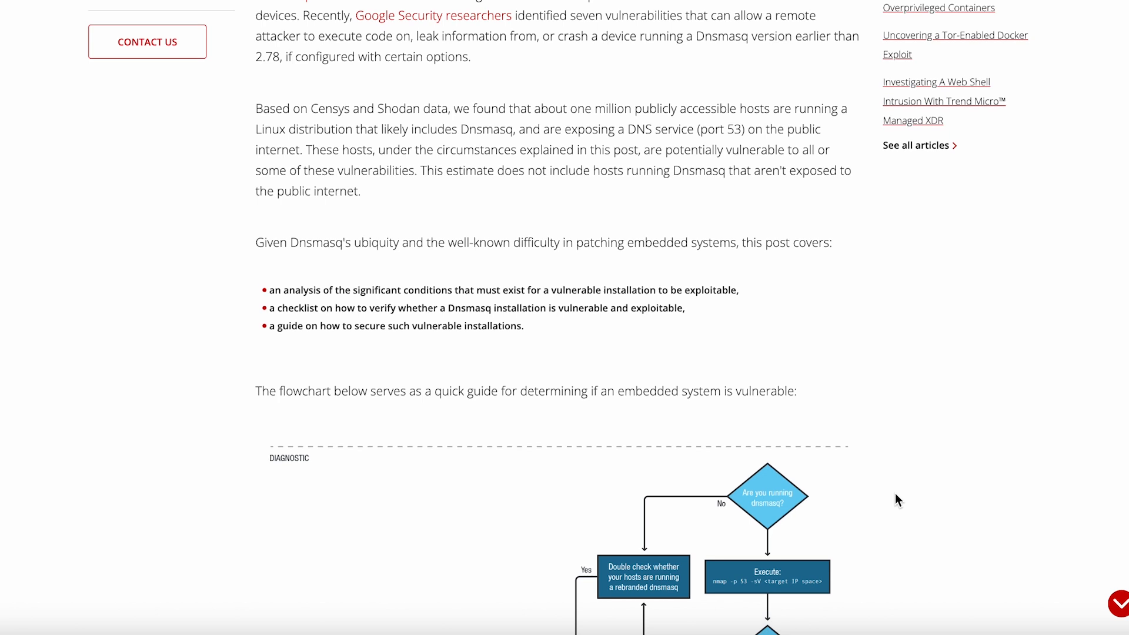
{"action": "scroll", "scroll_direction": "down", "scroll_amount": 3}
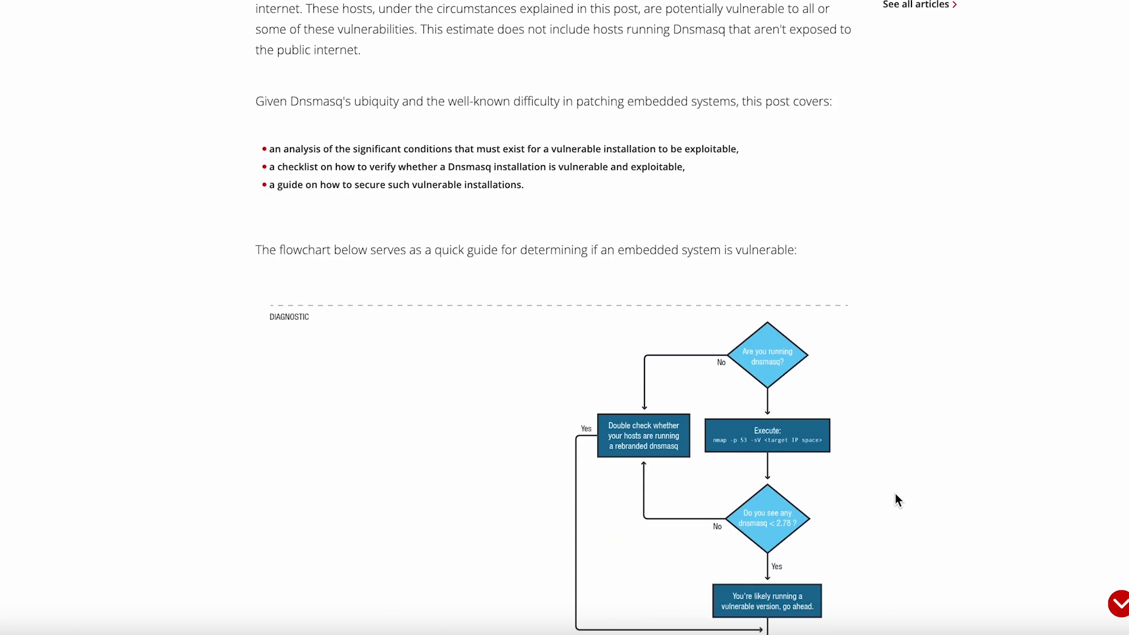
{"action": "scroll", "scroll_direction": "down", "scroll_amount": 3}
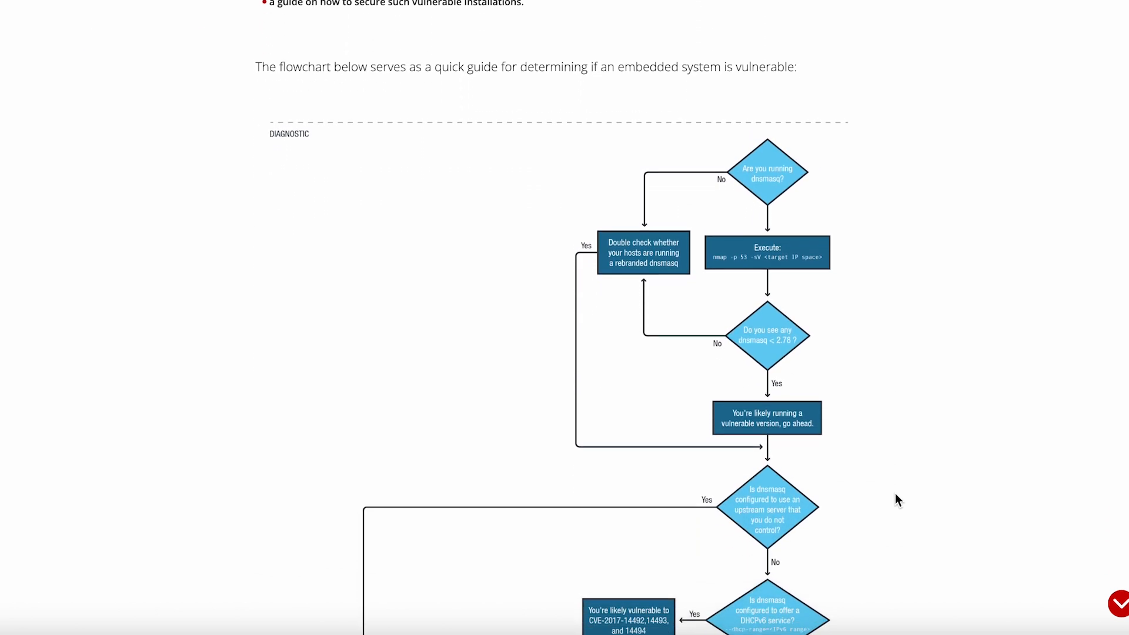
{"action": "scroll", "scroll_direction": "down", "scroll_amount": 3}
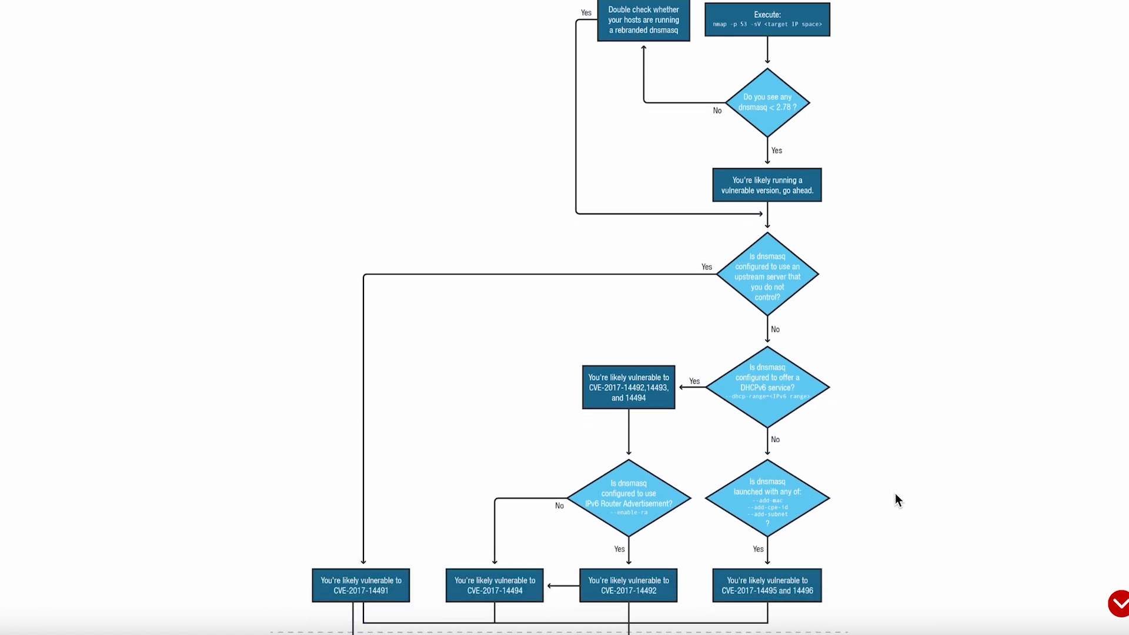
{"action": "scroll", "scroll_direction": "down", "scroll_amount": 3}
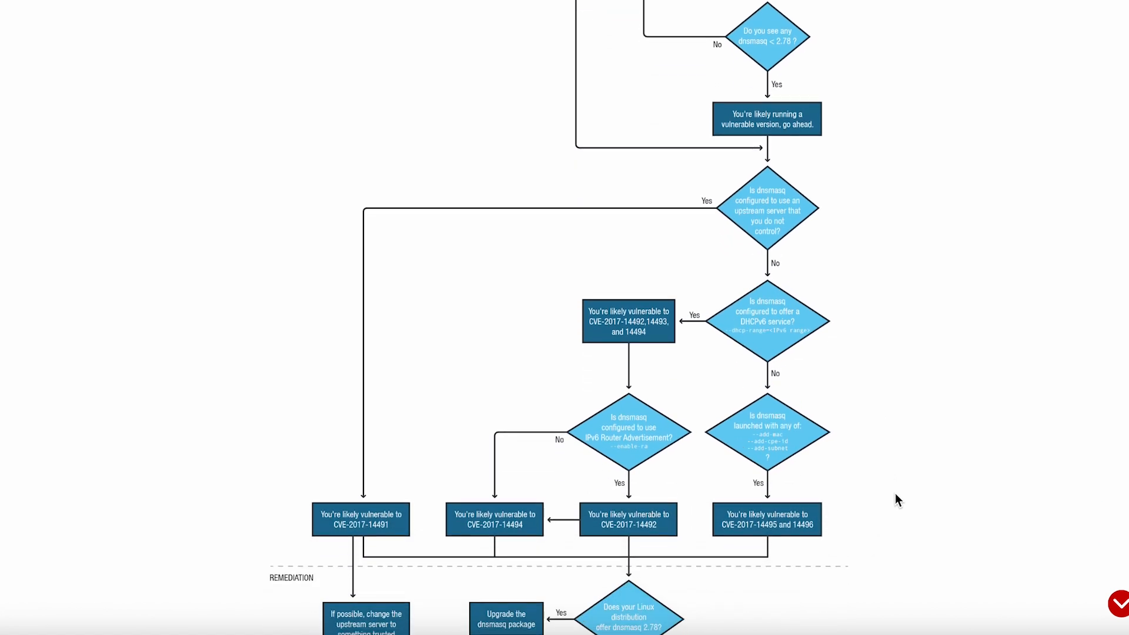
{"action": "scroll", "scroll_direction": "down", "scroll_amount": 3}
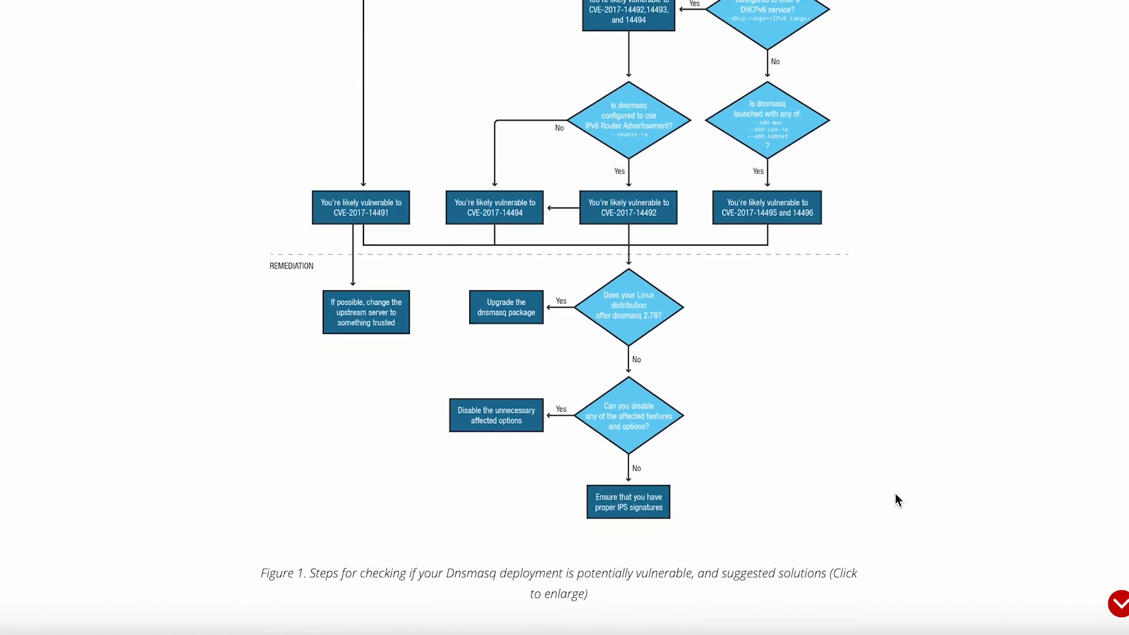
{"action": "scroll", "scroll_direction": "down", "scroll_amount": 3}
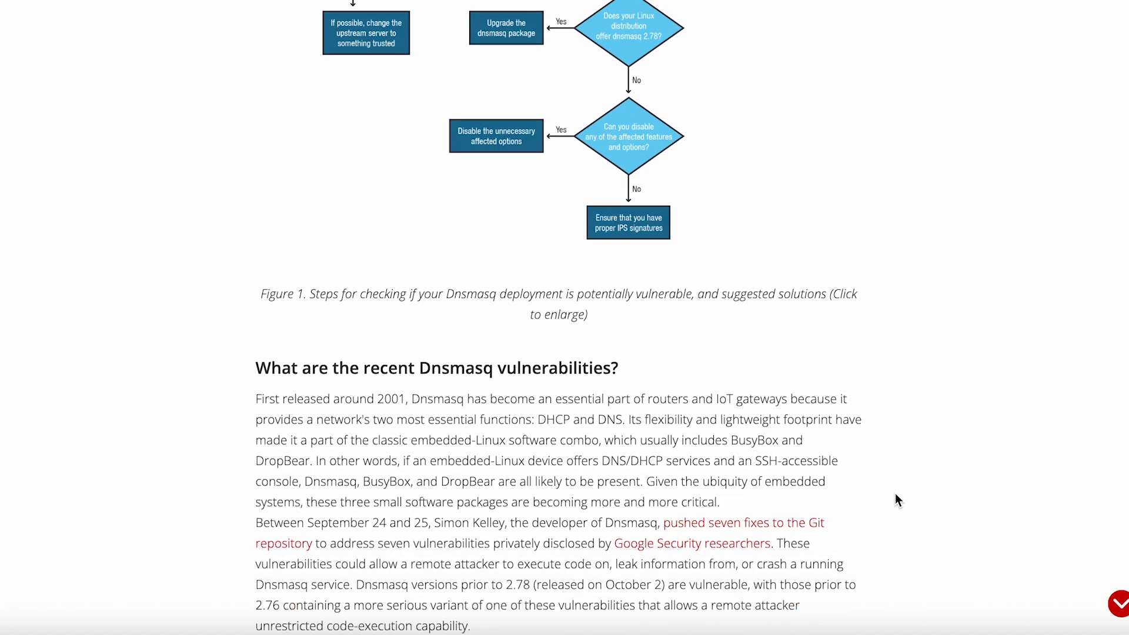
{"action": "scroll", "scroll_direction": "down", "scroll_amount": 3}
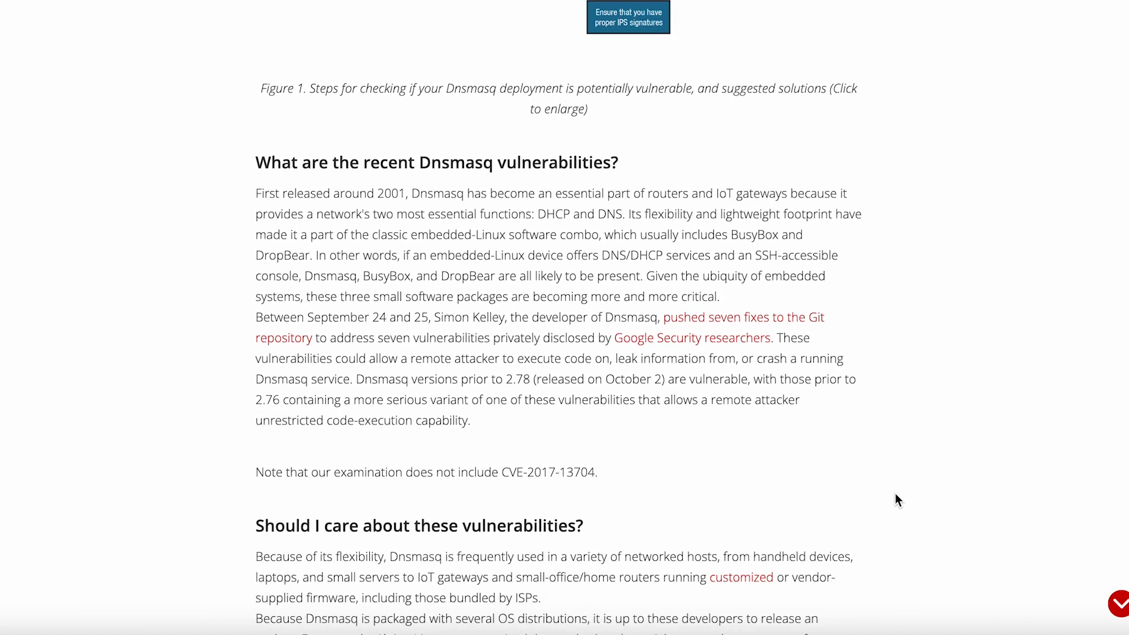
{"action": "scroll", "scroll_direction": "down", "scroll_amount": 3}
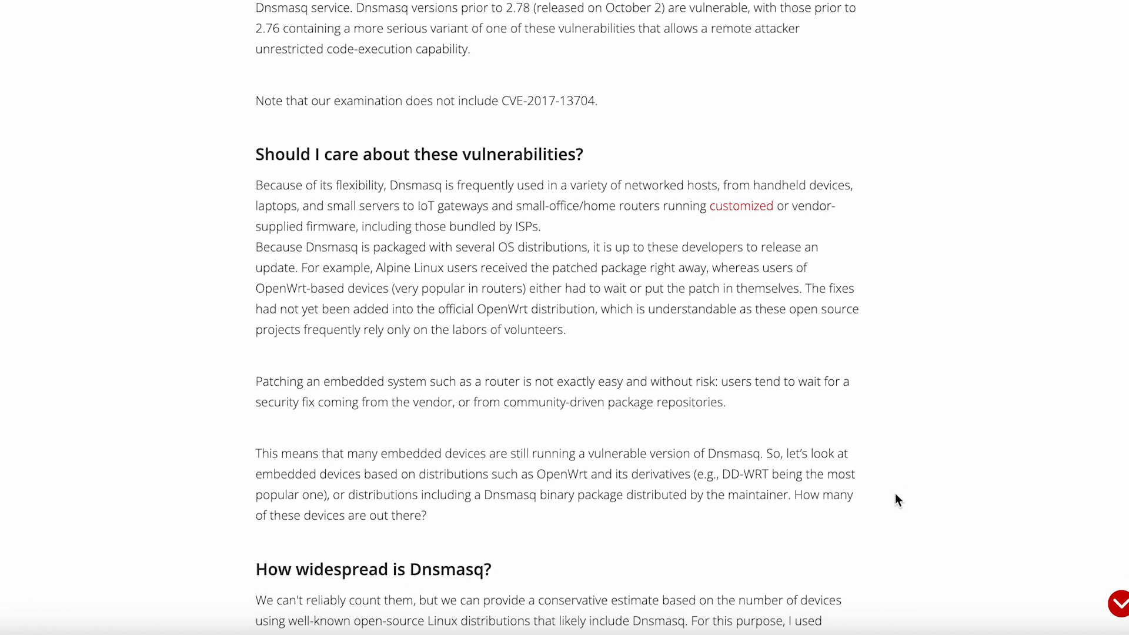
{"action": "scroll", "scroll_direction": "down", "scroll_amount": 3}
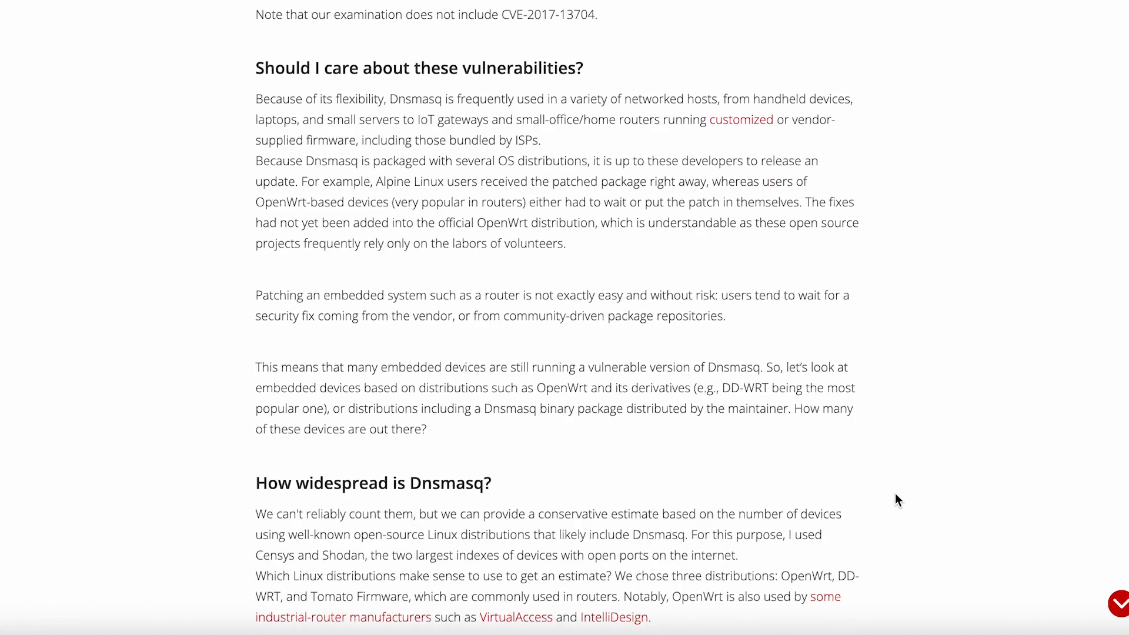
{"action": "scroll", "scroll_direction": "down", "scroll_amount": 3}
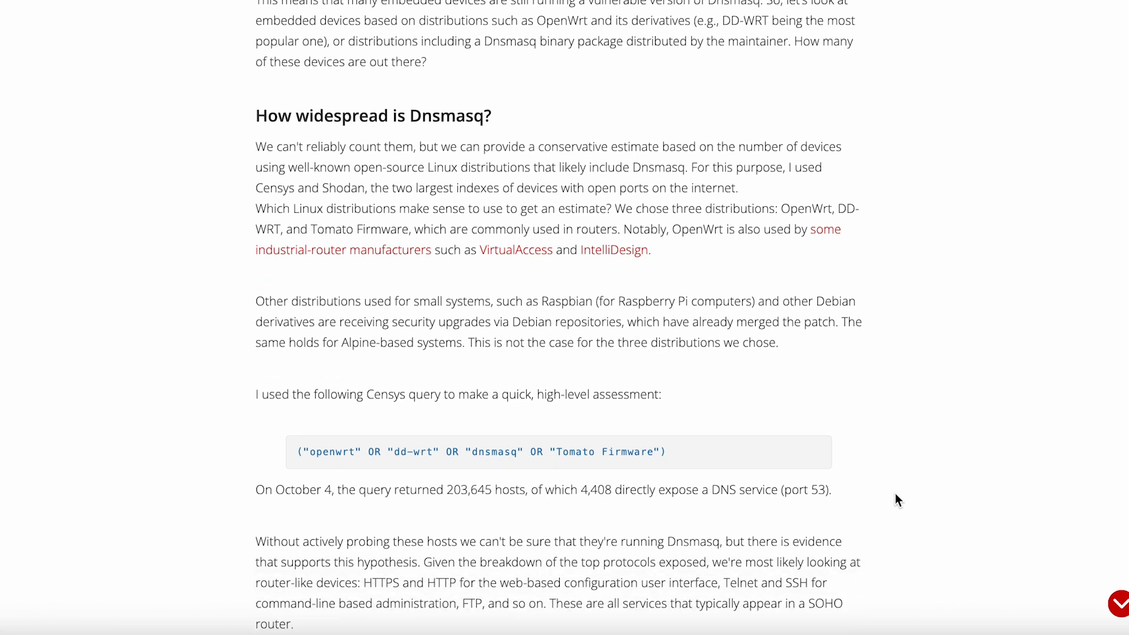
{"action": "scroll", "scroll_direction": "down", "scroll_amount": 3}
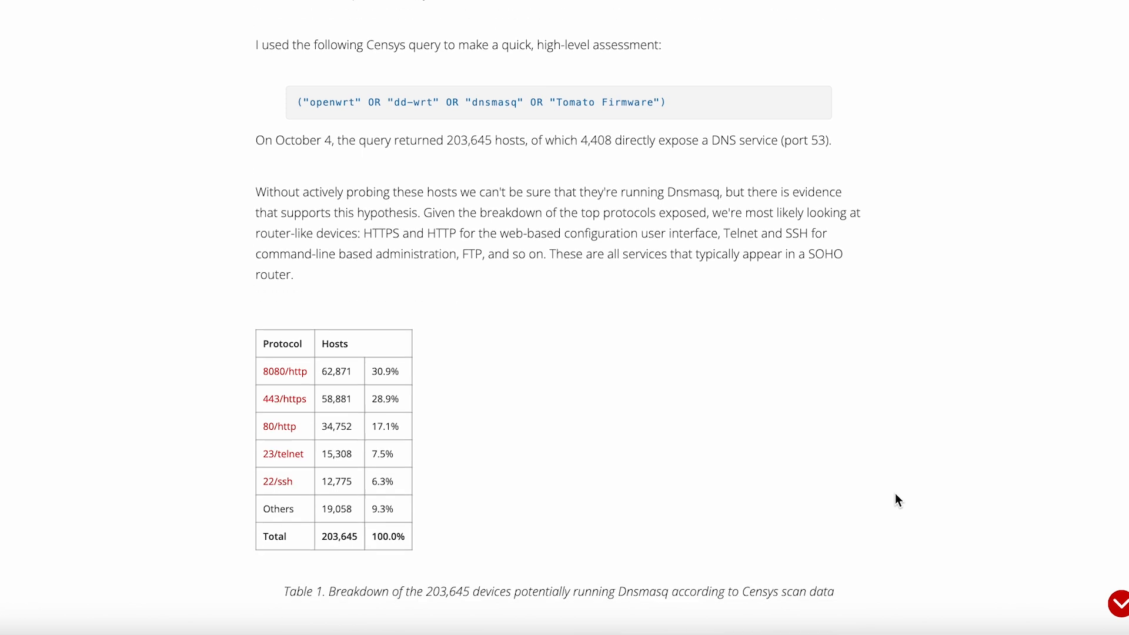
{"action": "scroll", "scroll_direction": "down", "scroll_amount": 3}
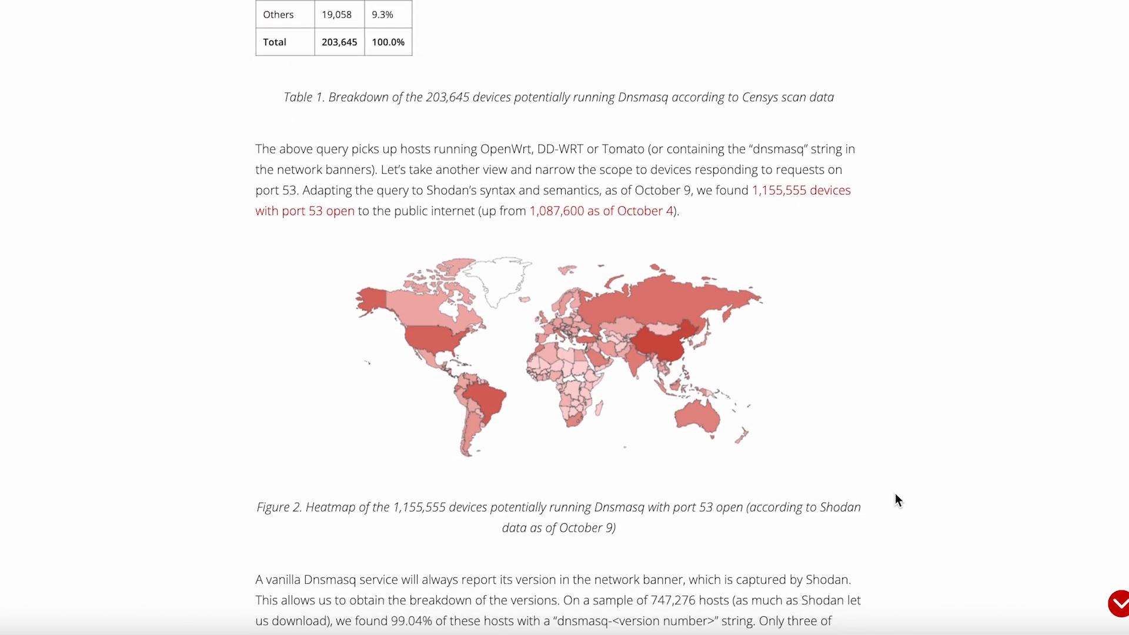
{"action": "scroll", "scroll_direction": "down", "scroll_amount": 3}
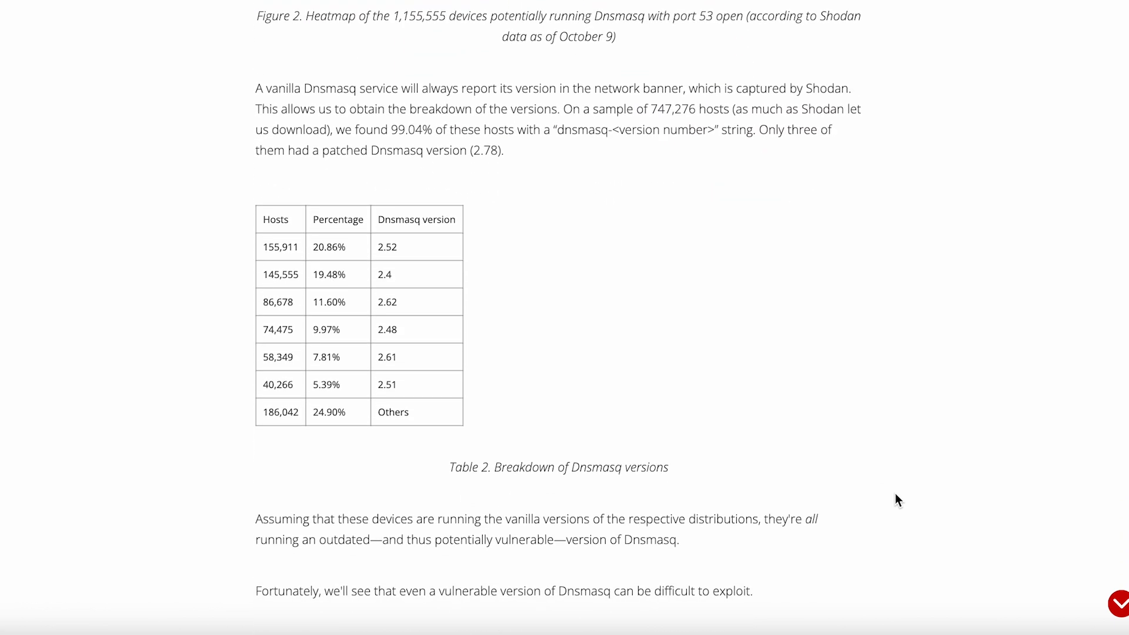
{"action": "scroll", "scroll_direction": "down", "scroll_amount": 3}
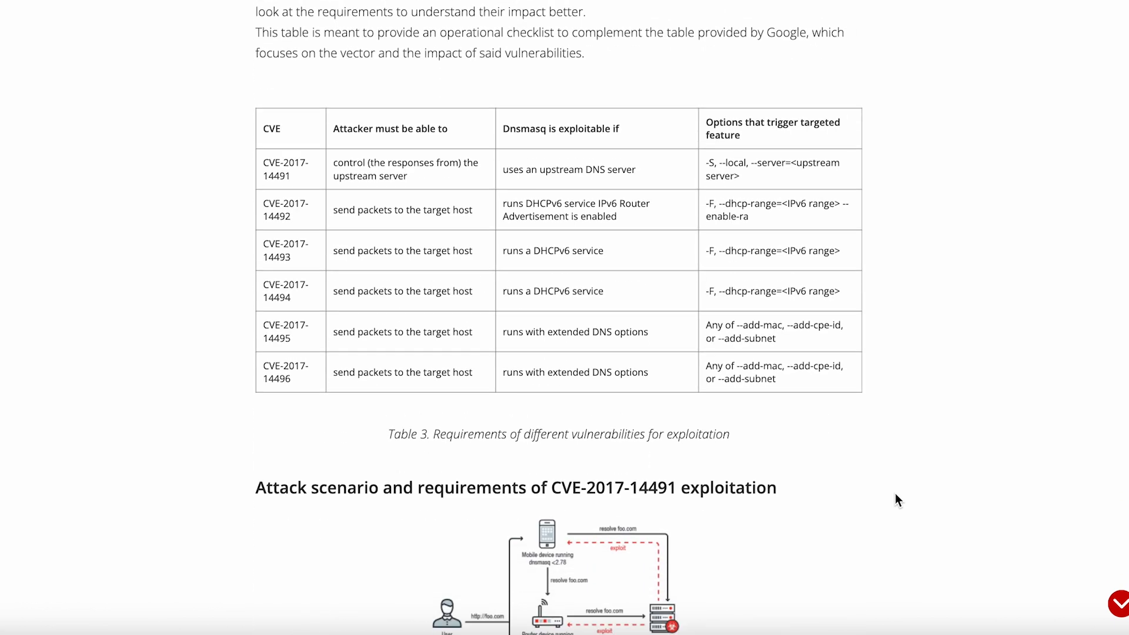
{"action": "scroll", "scroll_direction": "down", "scroll_amount": 3}
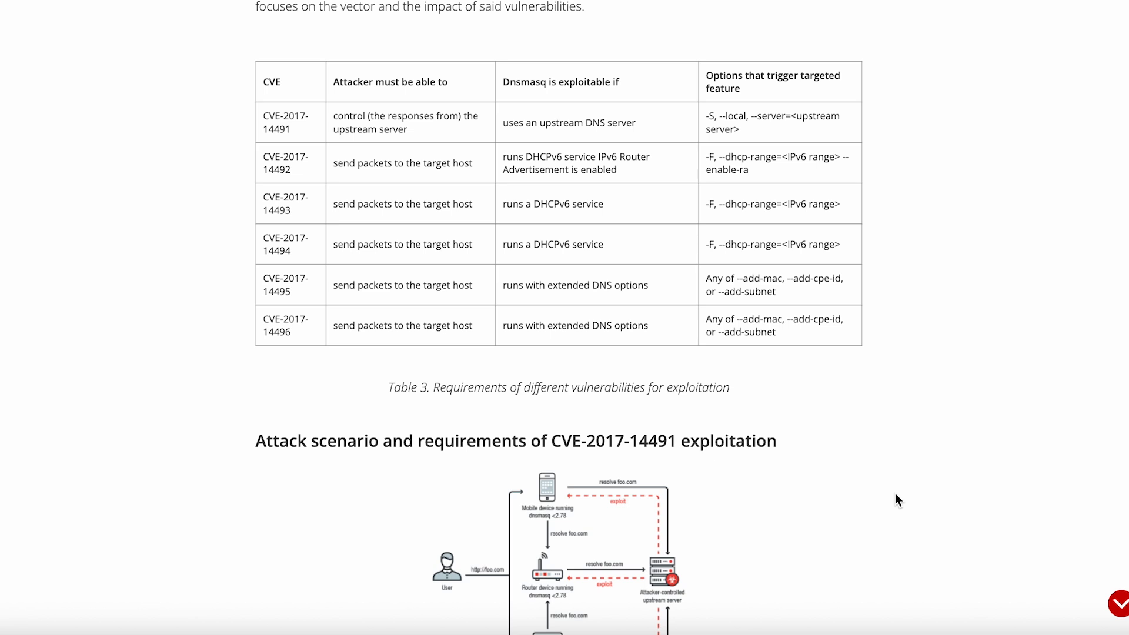
{"action": "scroll", "scroll_direction": "down", "scroll_amount": 3}
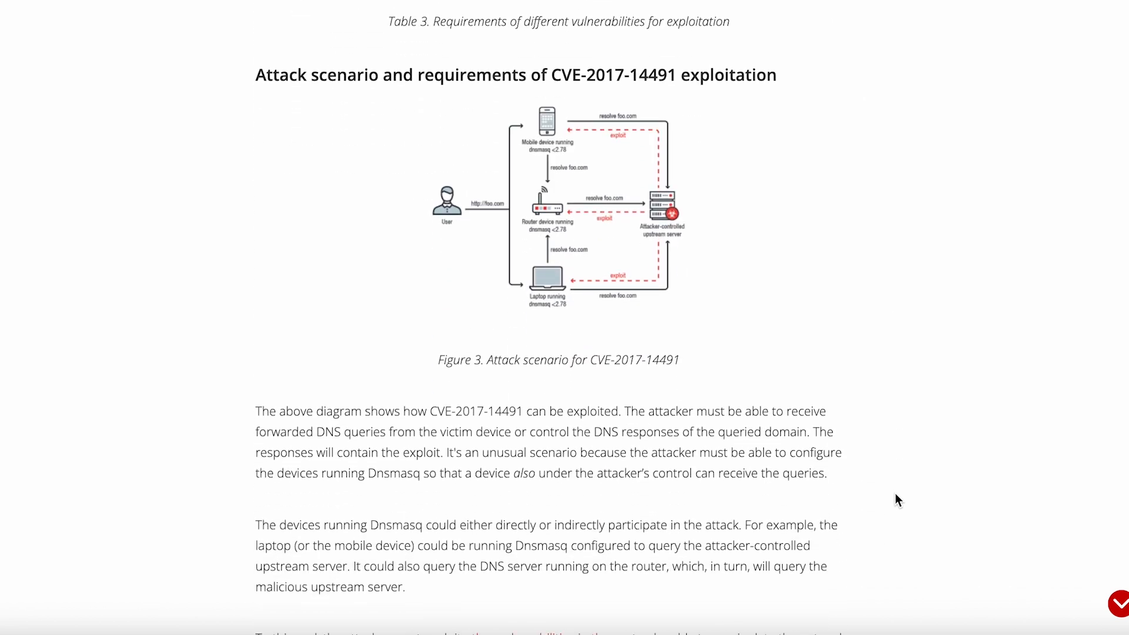
{"action": "scroll", "scroll_direction": "down", "scroll_amount": 3}
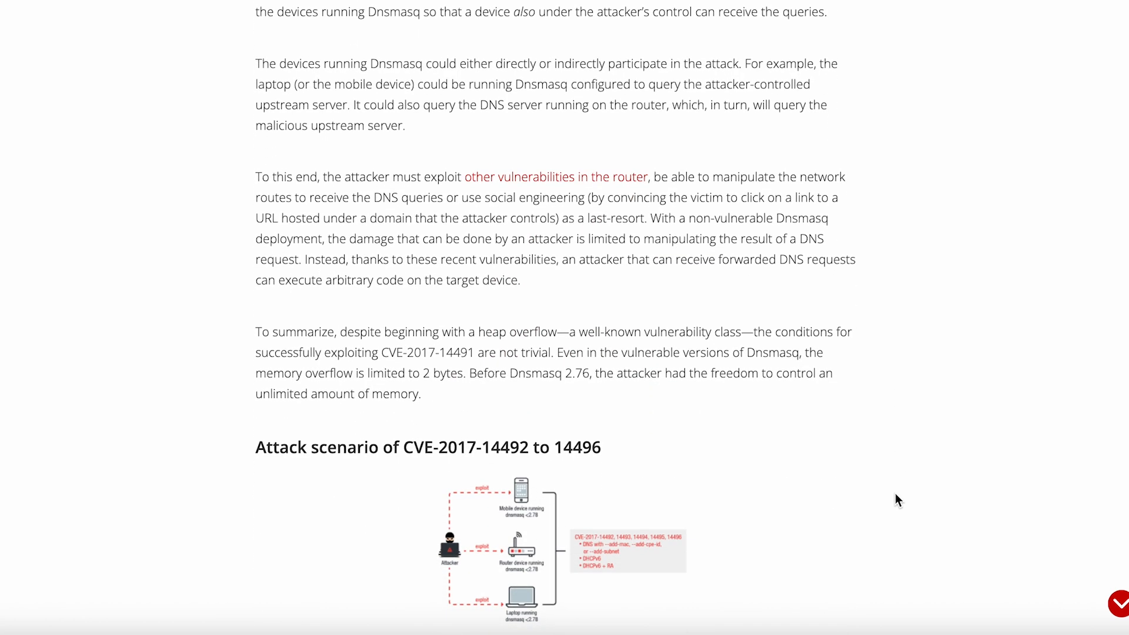
{"action": "scroll", "scroll_direction": "down", "scroll_amount": 3}
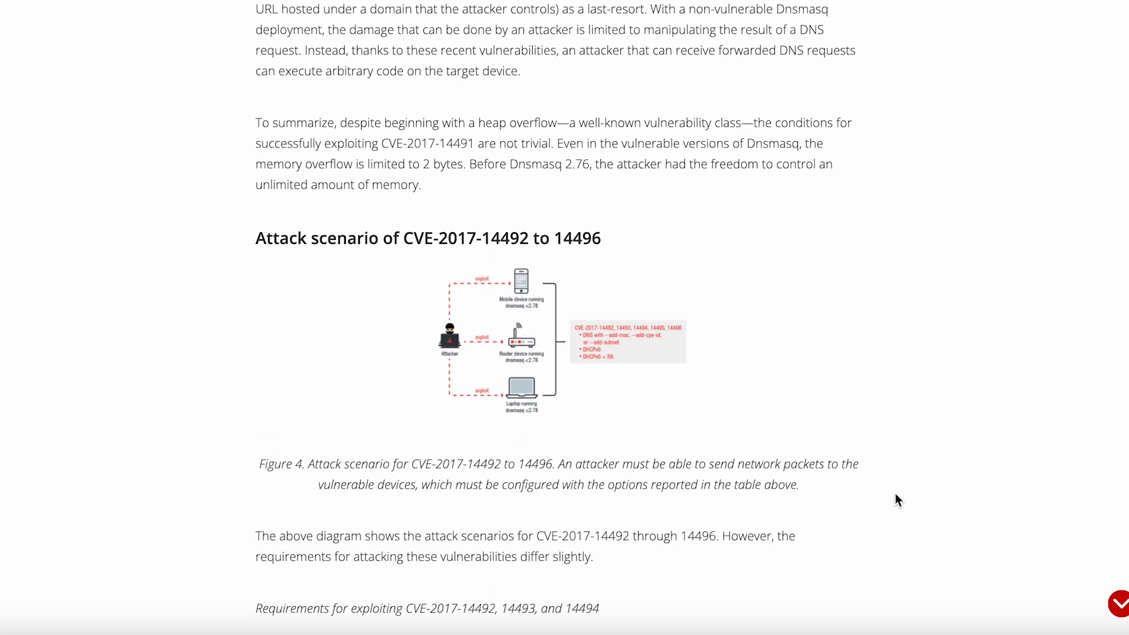
{"action": "scroll", "scroll_direction": "down", "scroll_amount": 3}
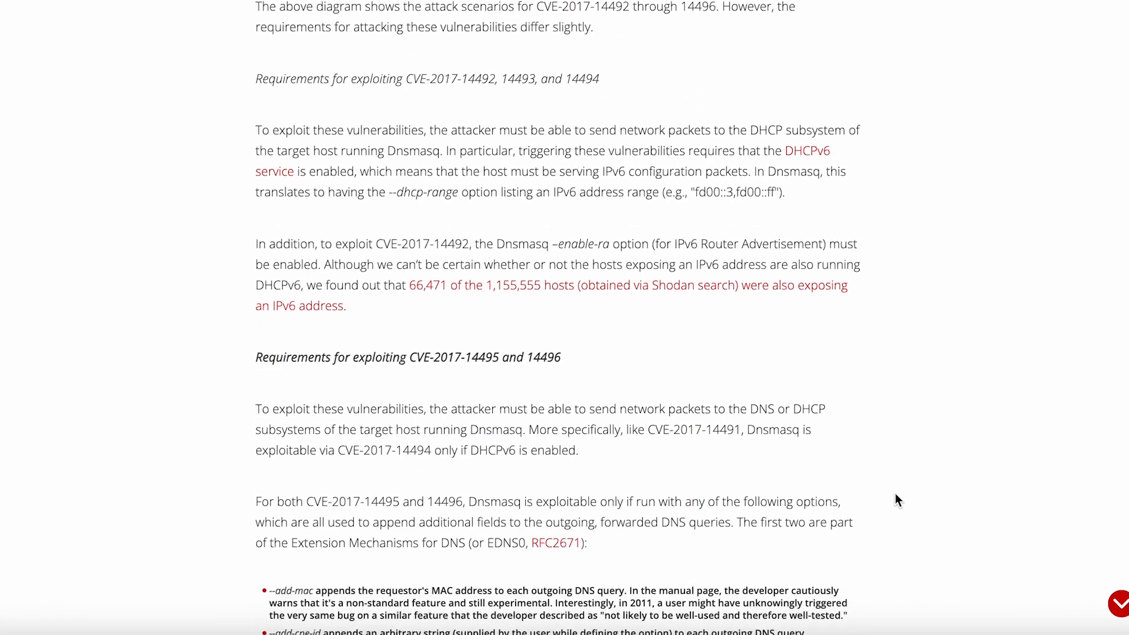
{"action": "scroll", "scroll_direction": "down", "scroll_amount": 3}
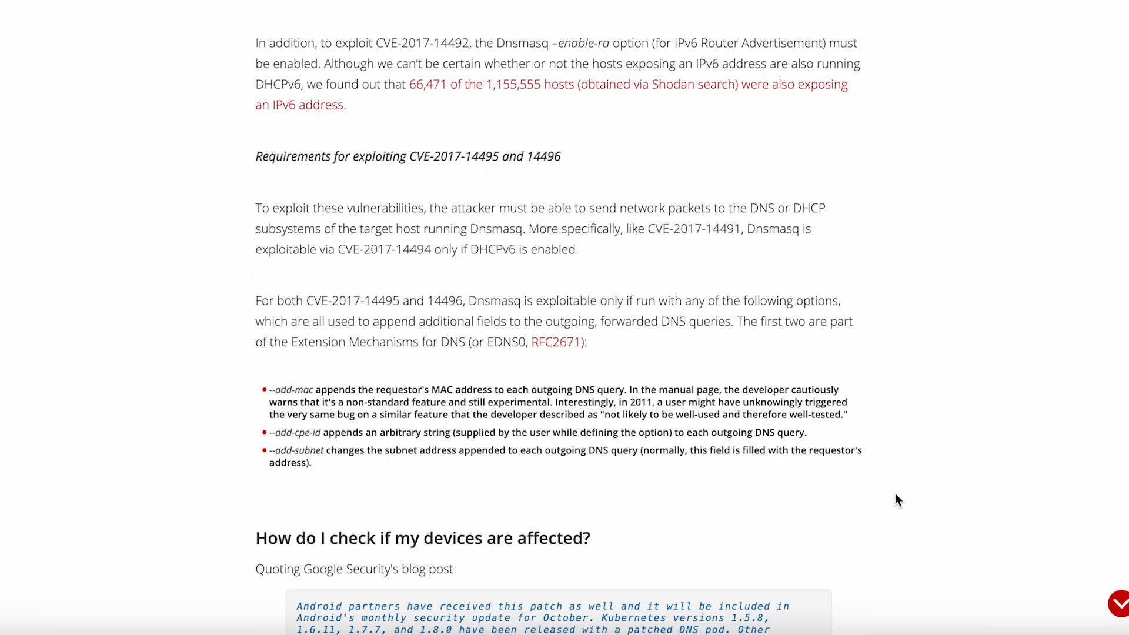
{"action": "scroll", "scroll_direction": "down", "scroll_amount": 3}
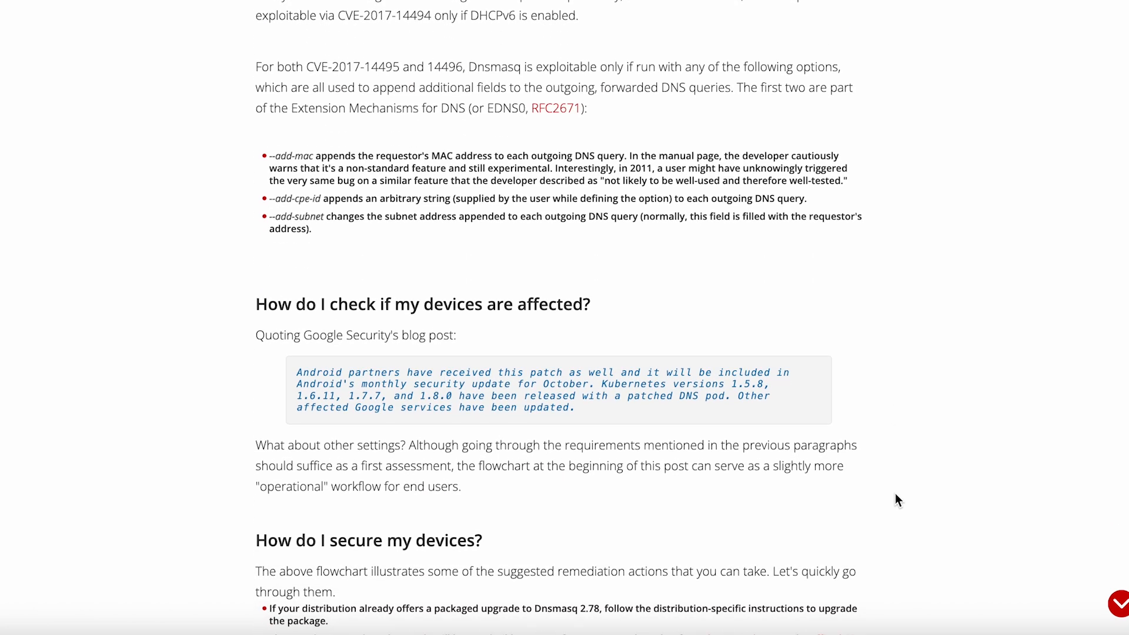
{"action": "scroll", "scroll_direction": "down", "scroll_amount": 3}
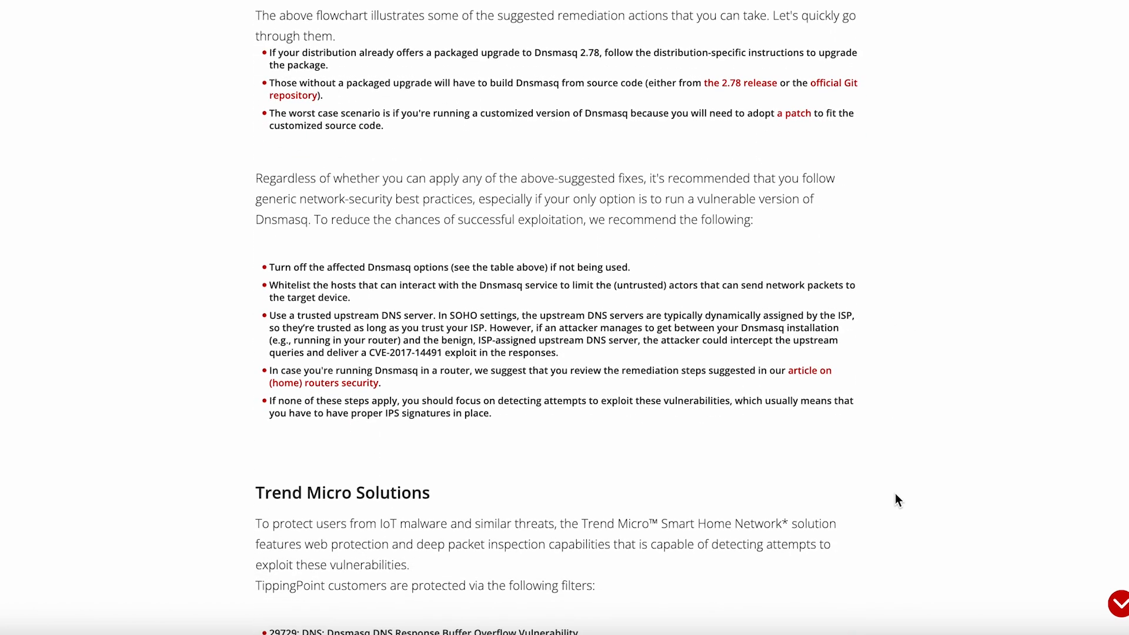
{"action": "scroll", "scroll_direction": "down", "scroll_amount": 3}
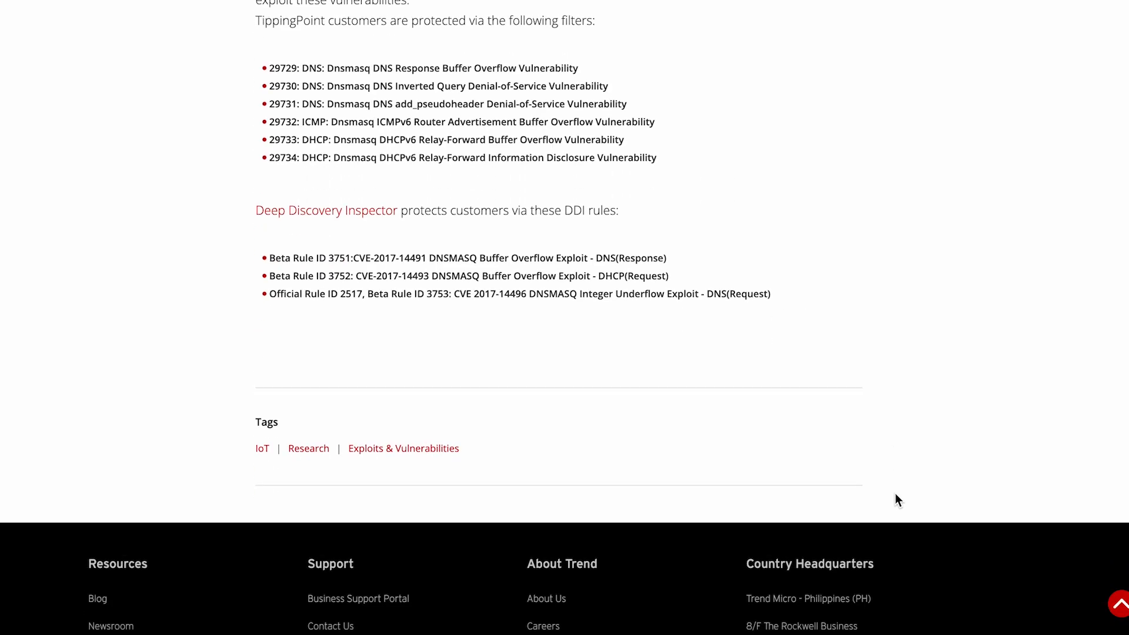
{"action": "scroll", "scroll_direction": "down", "scroll_amount": 3}
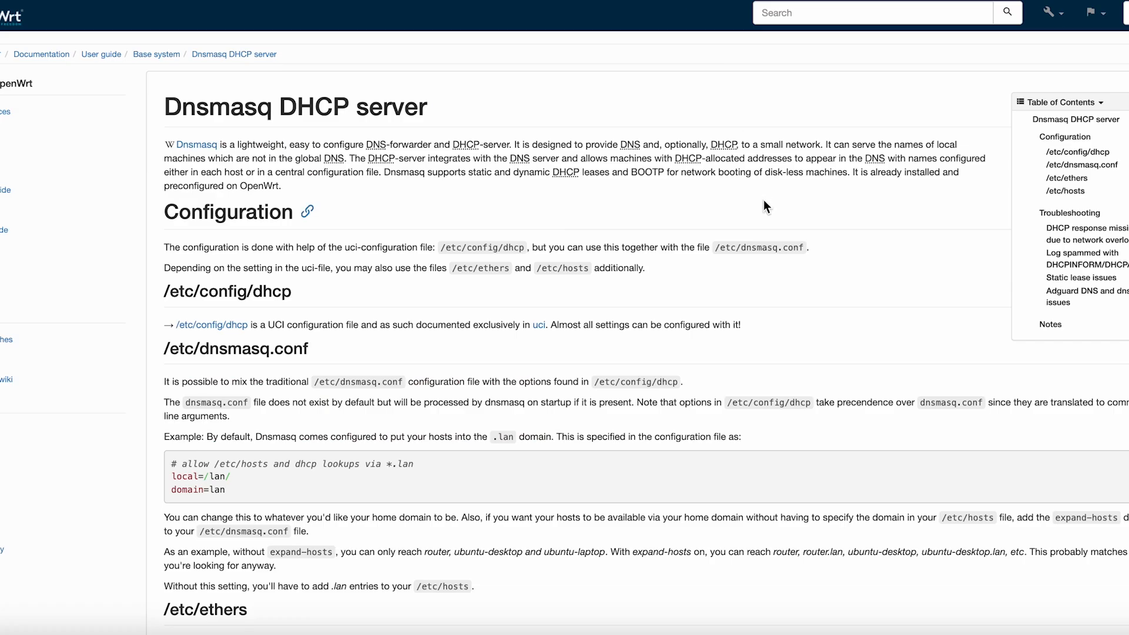
{"action": "mouse_move", "coordinate": [841, 352]}
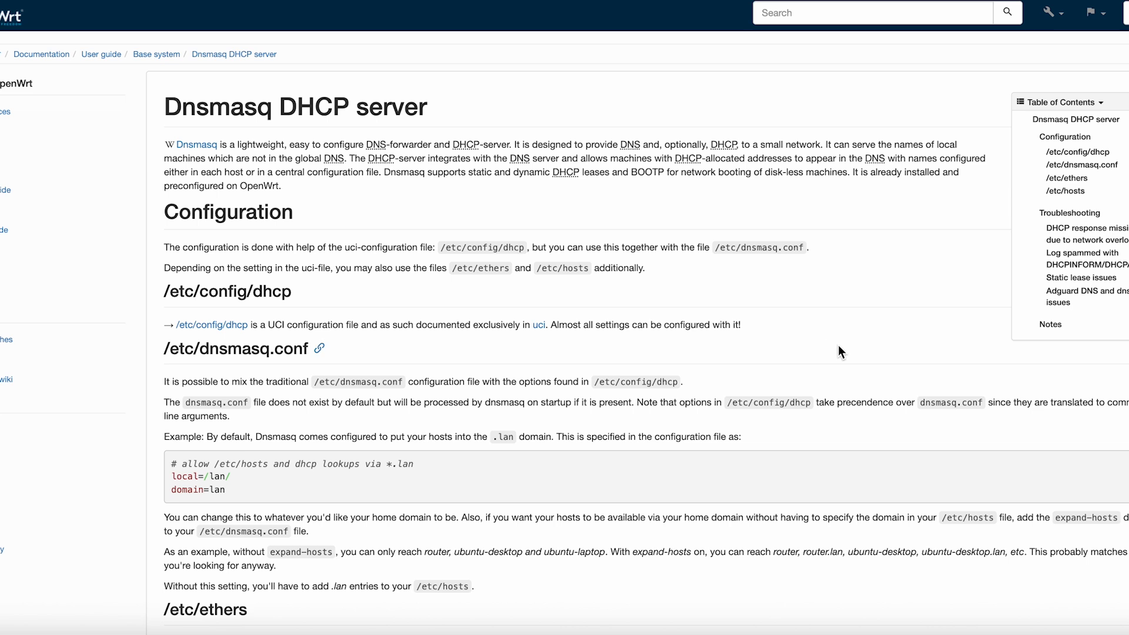
{"action": "scroll", "scroll_direction": "down", "scroll_amount": 3}
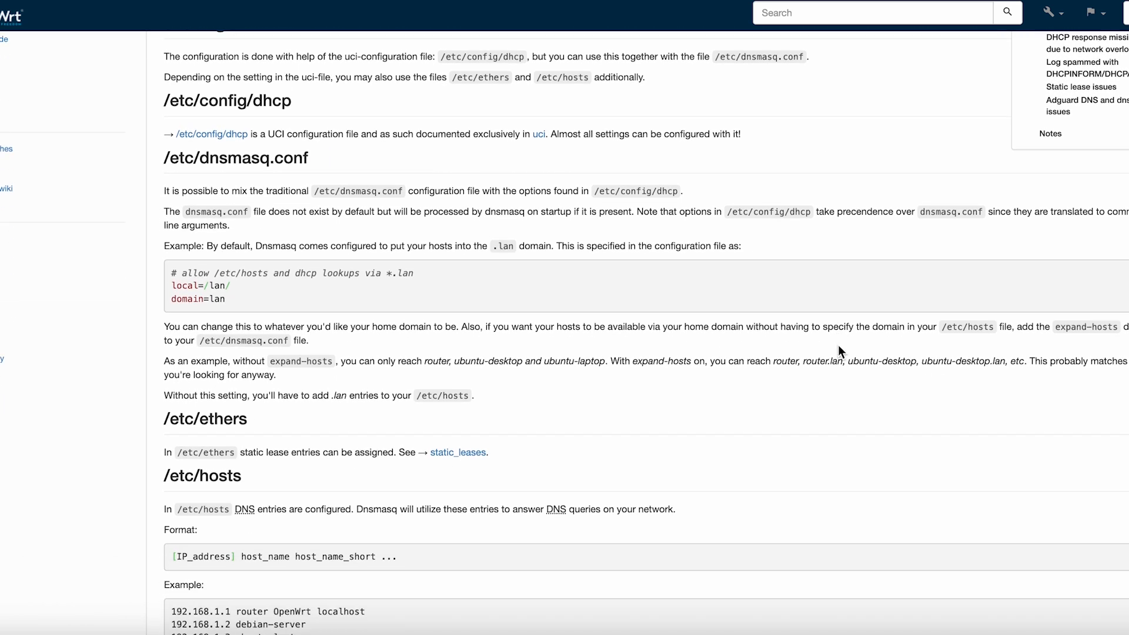
{"action": "scroll", "scroll_direction": "down", "scroll_amount": 3}
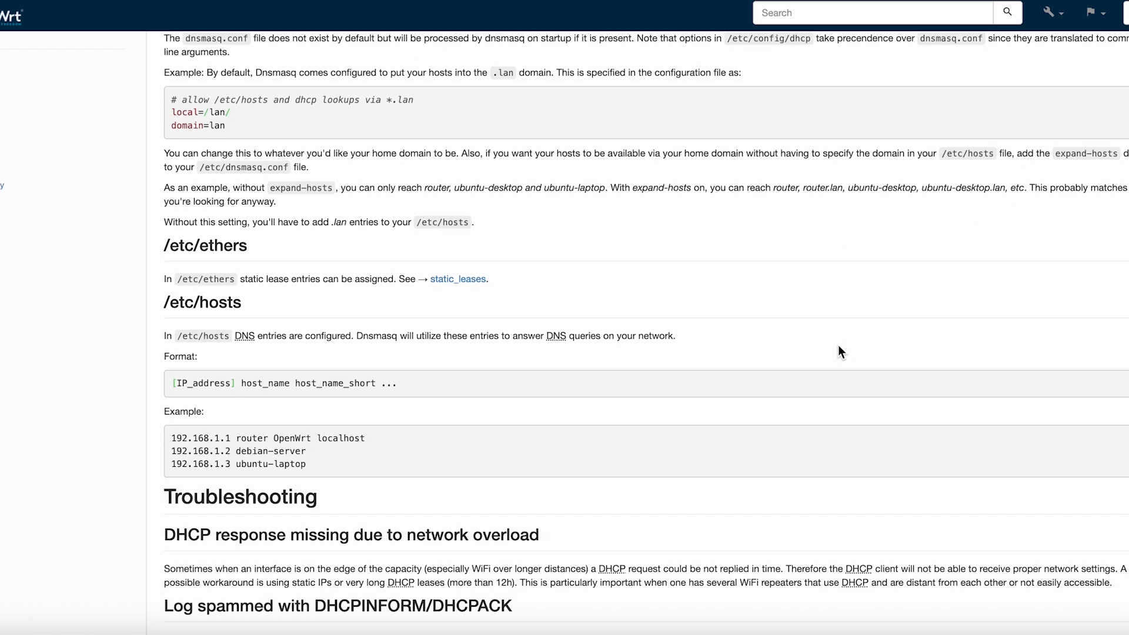
{"action": "scroll", "scroll_direction": "down", "scroll_amount": 3}
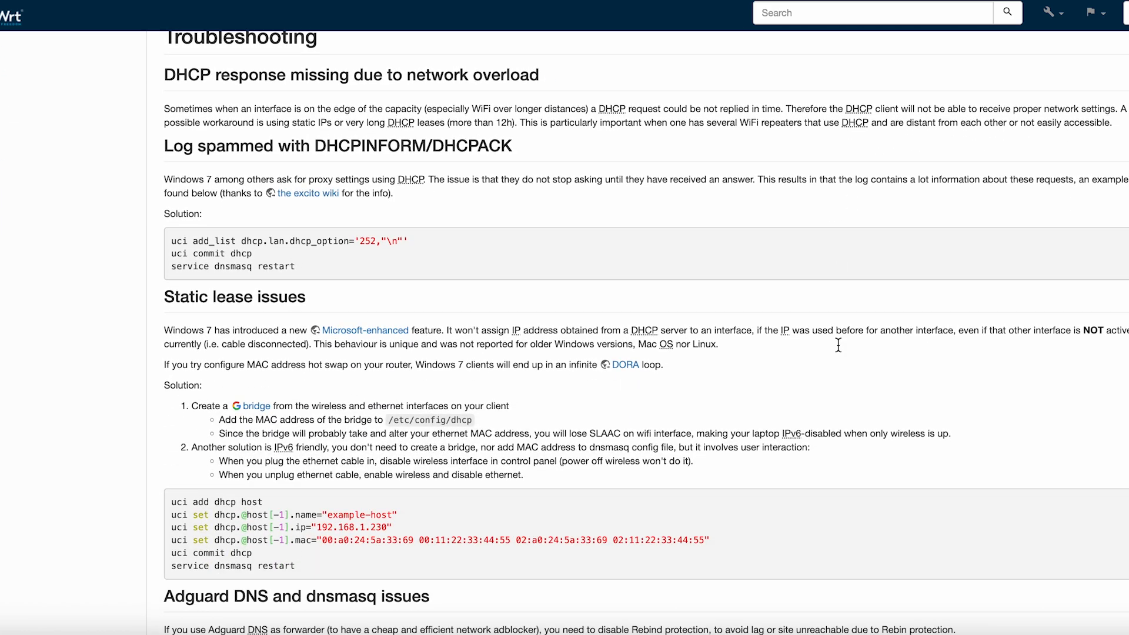
{"action": "scroll", "scroll_direction": "down", "scroll_amount": 3}
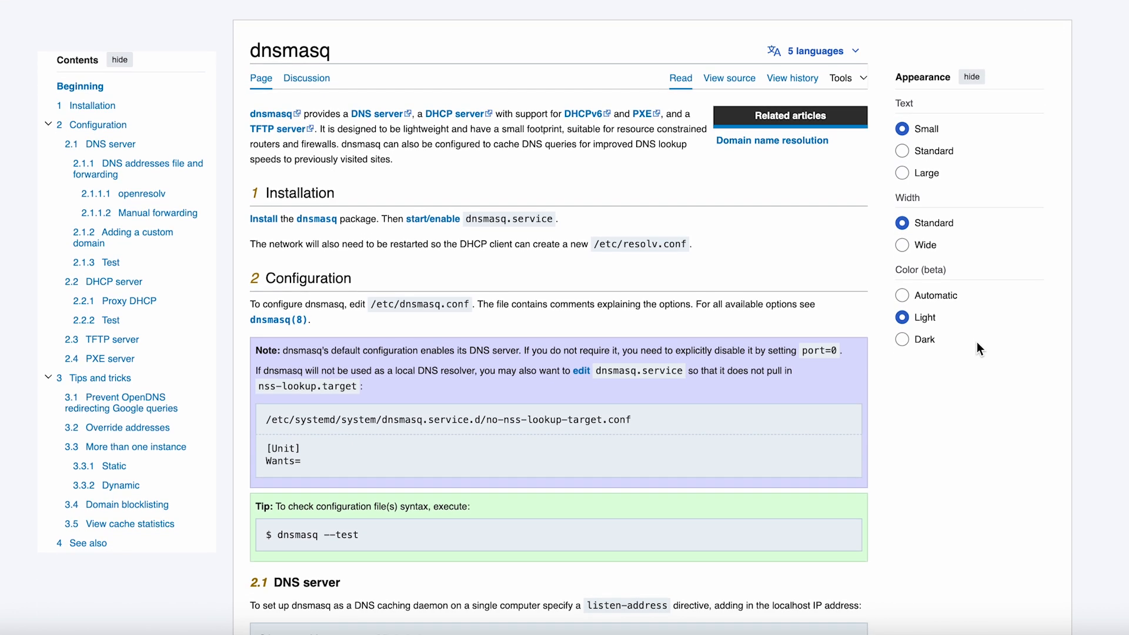
{"action": "scroll", "scroll_direction": "down", "scroll_amount": 3}
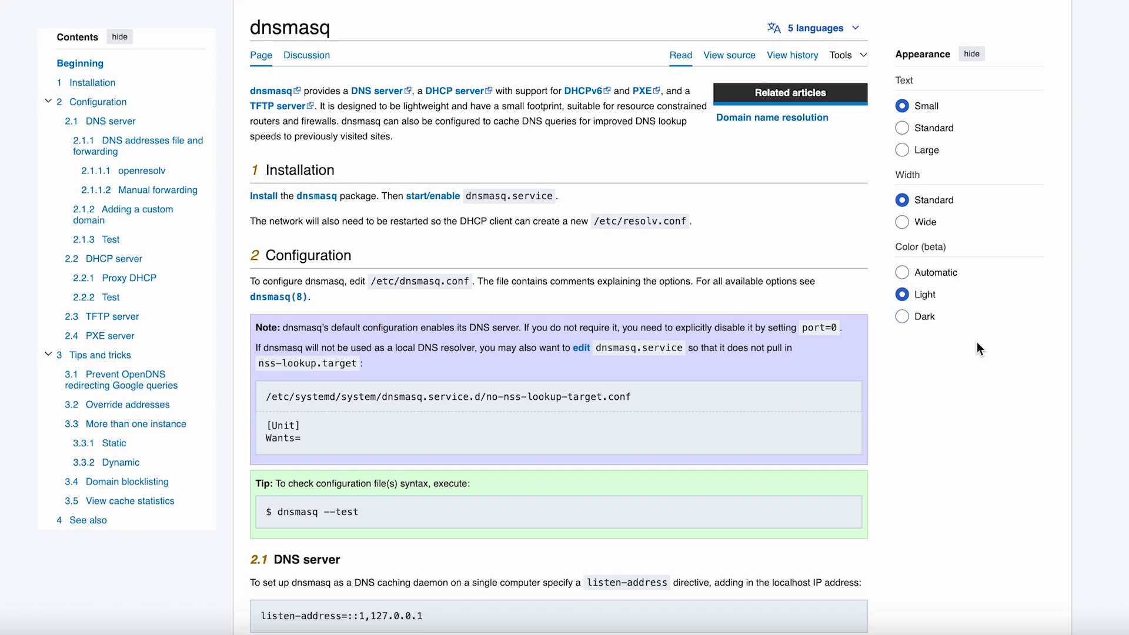
{"action": "scroll", "scroll_direction": "down", "scroll_amount": 3}
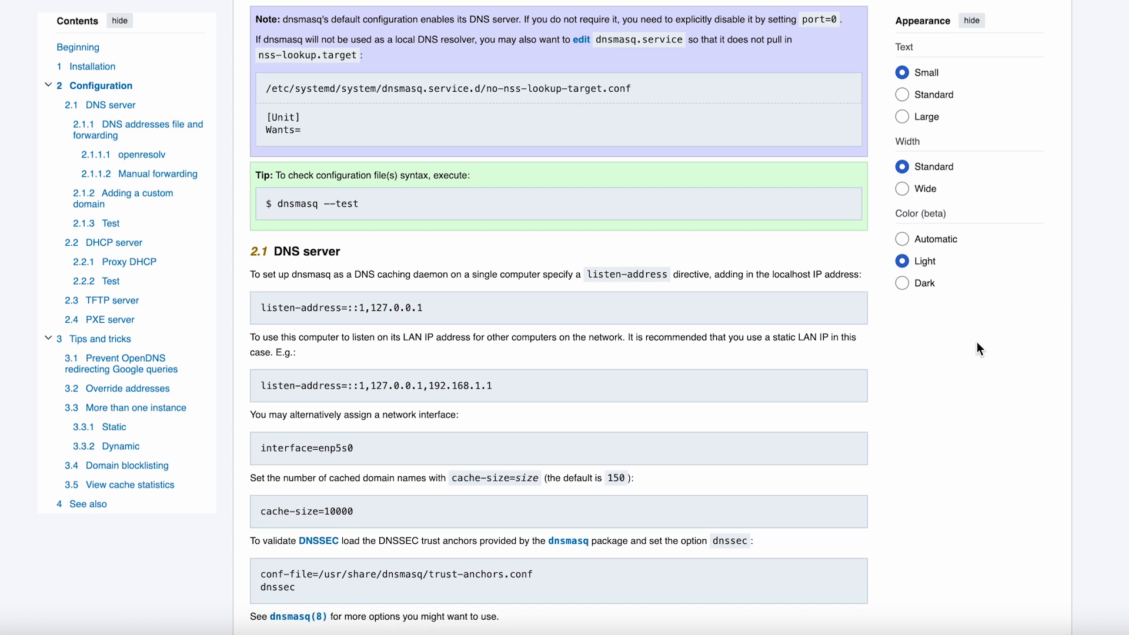
{"action": "scroll", "scroll_direction": "down", "scroll_amount": 3}
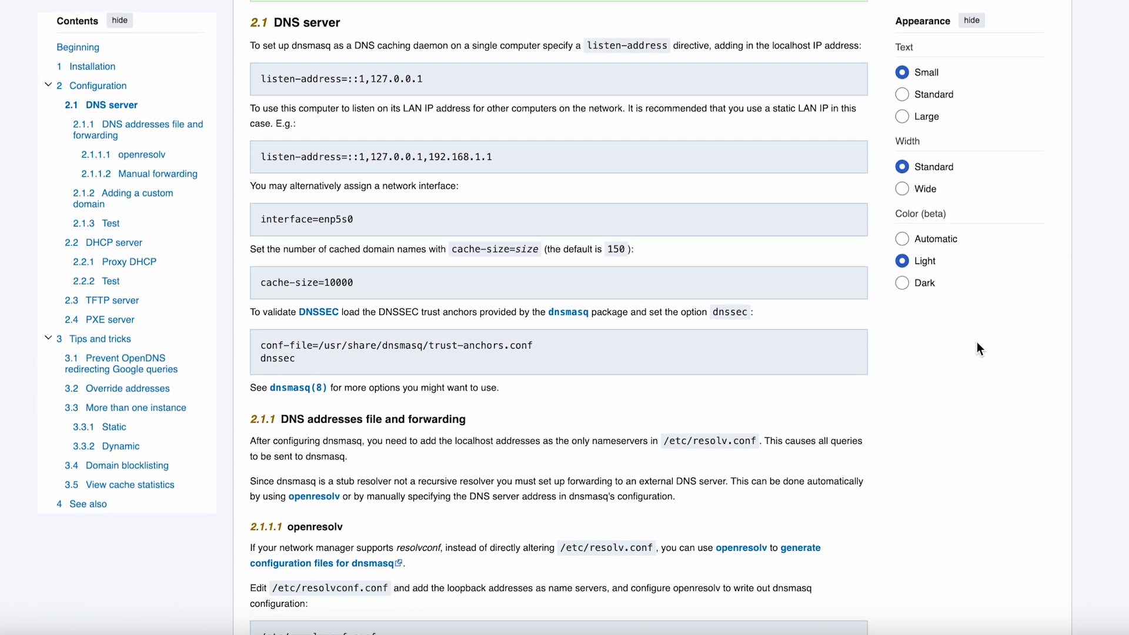
{"action": "scroll", "scroll_direction": "down", "scroll_amount": 3}
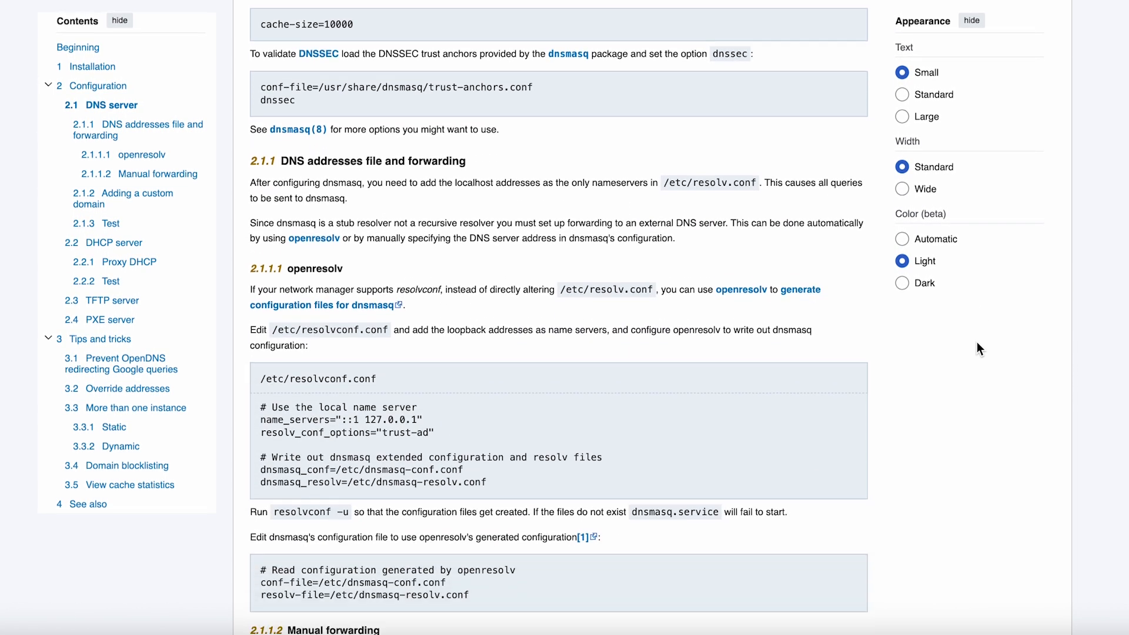
{"action": "scroll", "scroll_direction": "down", "scroll_amount": 3}
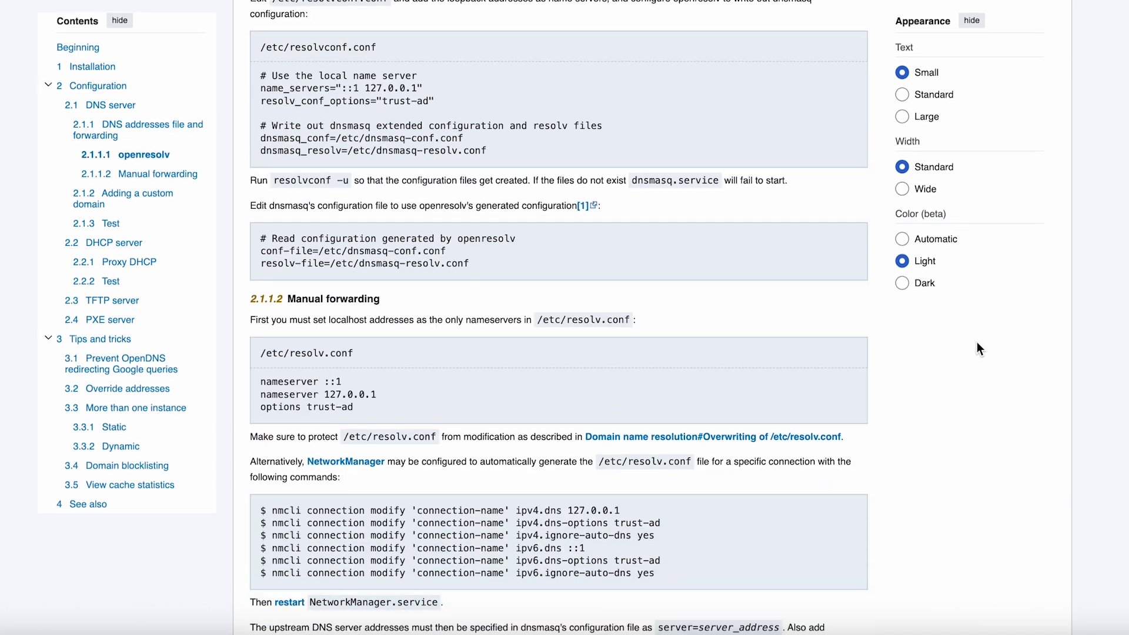
{"action": "scroll", "scroll_direction": "down", "scroll_amount": 3}
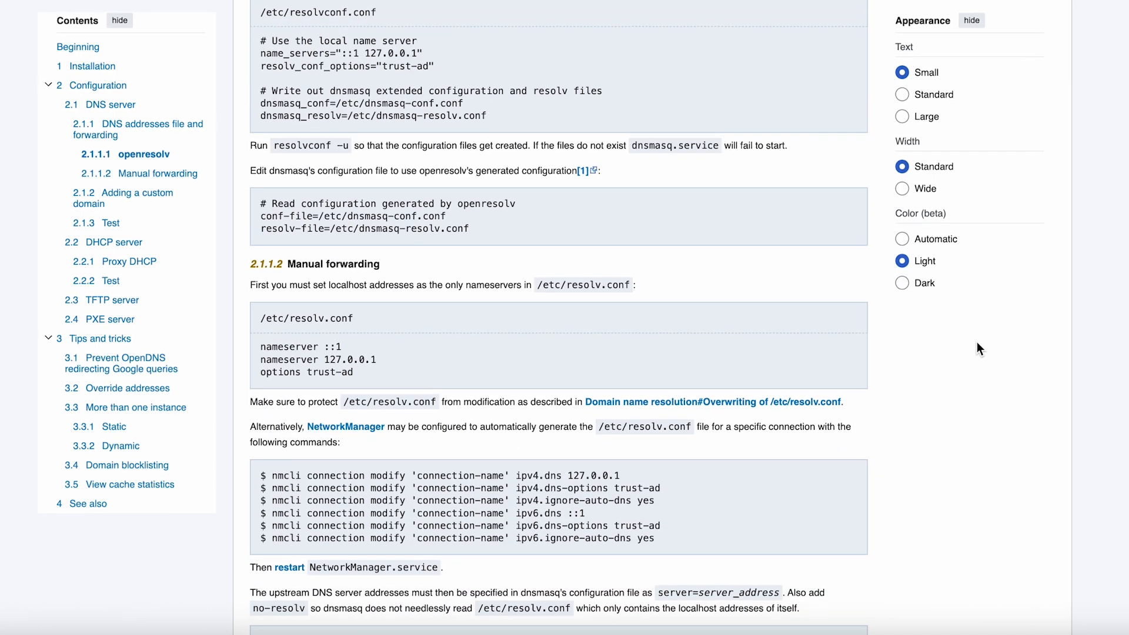
{"action": "scroll", "scroll_direction": "down", "scroll_amount": 3}
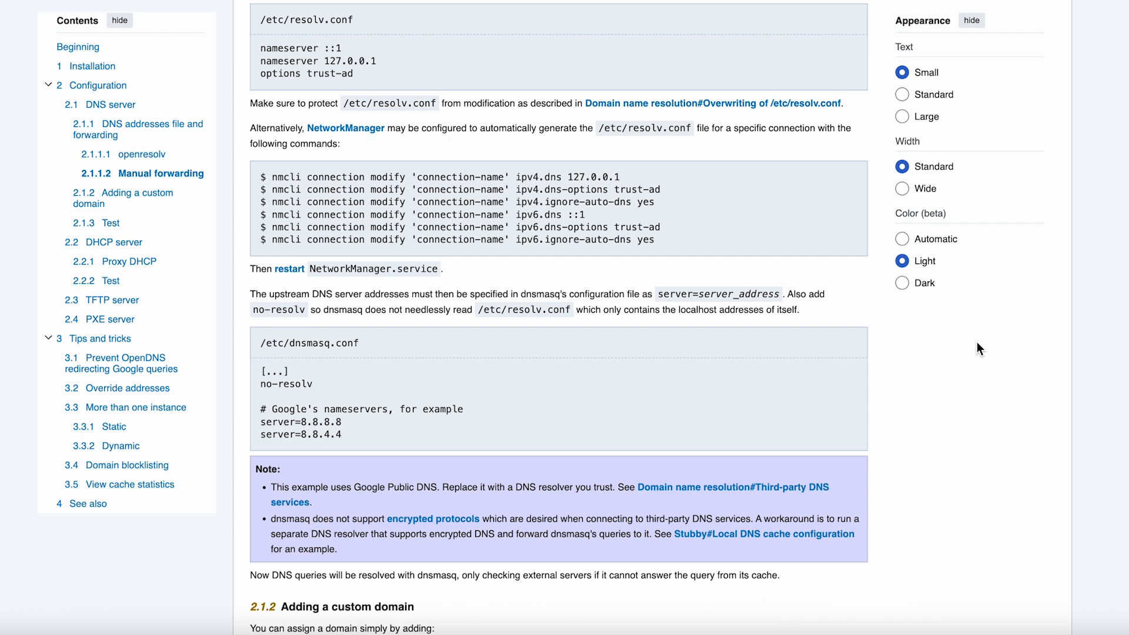
{"action": "scroll", "scroll_direction": "down", "scroll_amount": 3}
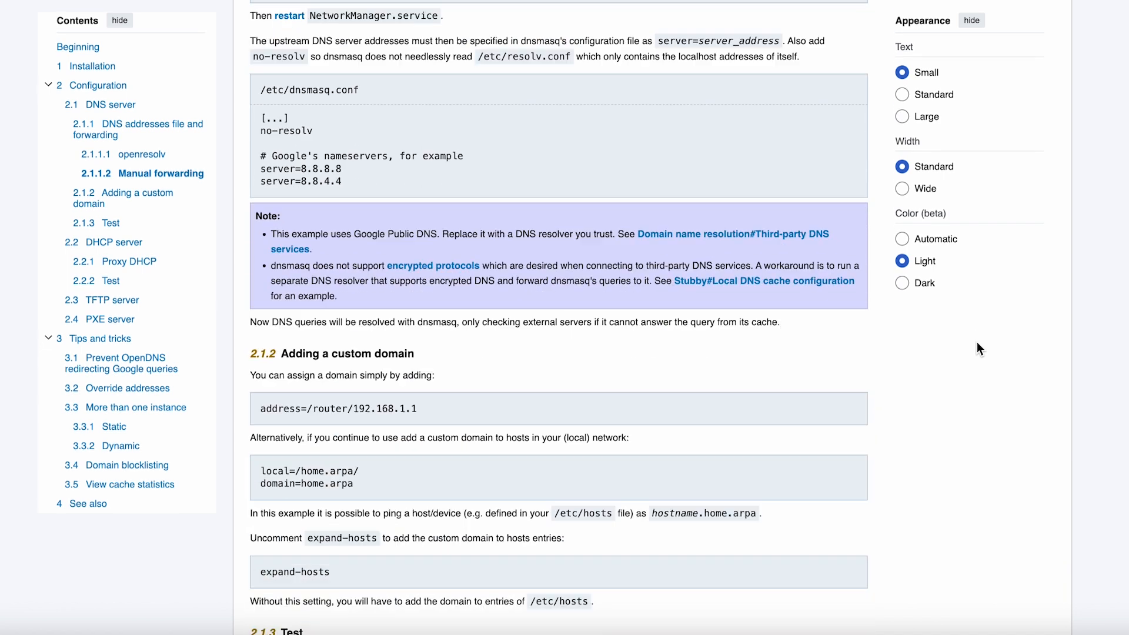
{"action": "scroll", "scroll_direction": "down", "scroll_amount": 3}
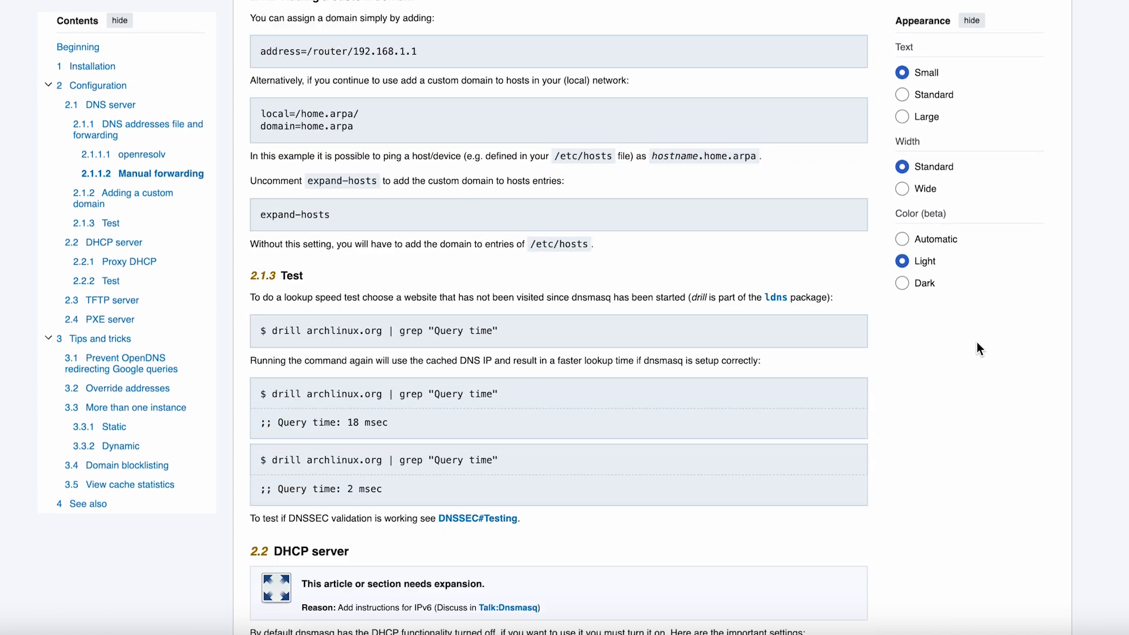
{"action": "scroll", "scroll_direction": "down", "scroll_amount": 3}
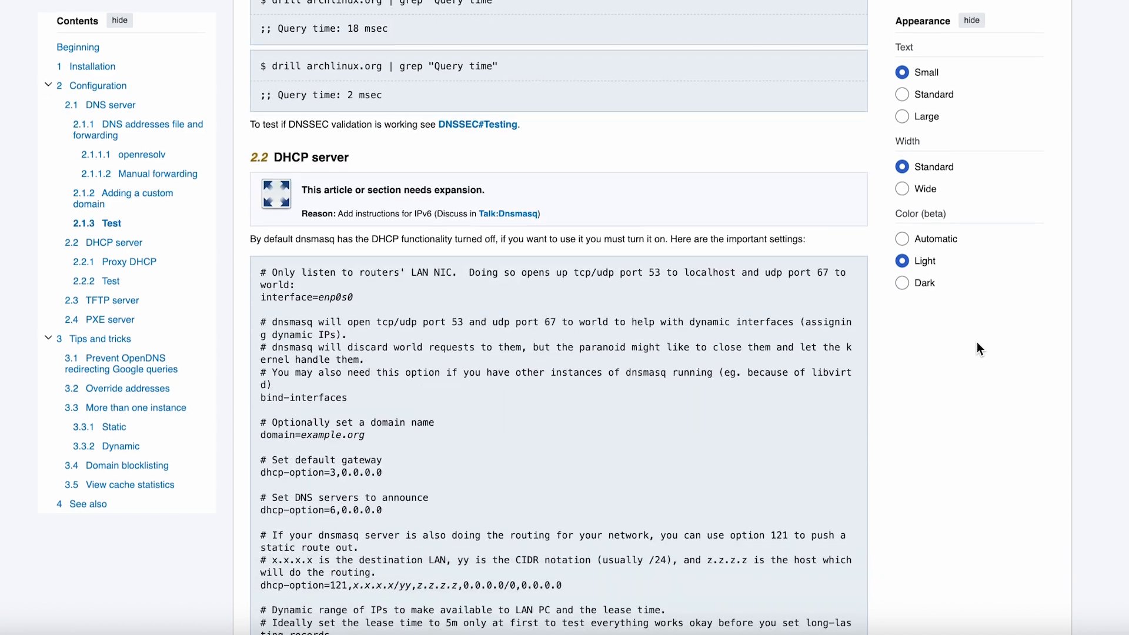
{"action": "scroll", "scroll_direction": "down", "scroll_amount": 3}
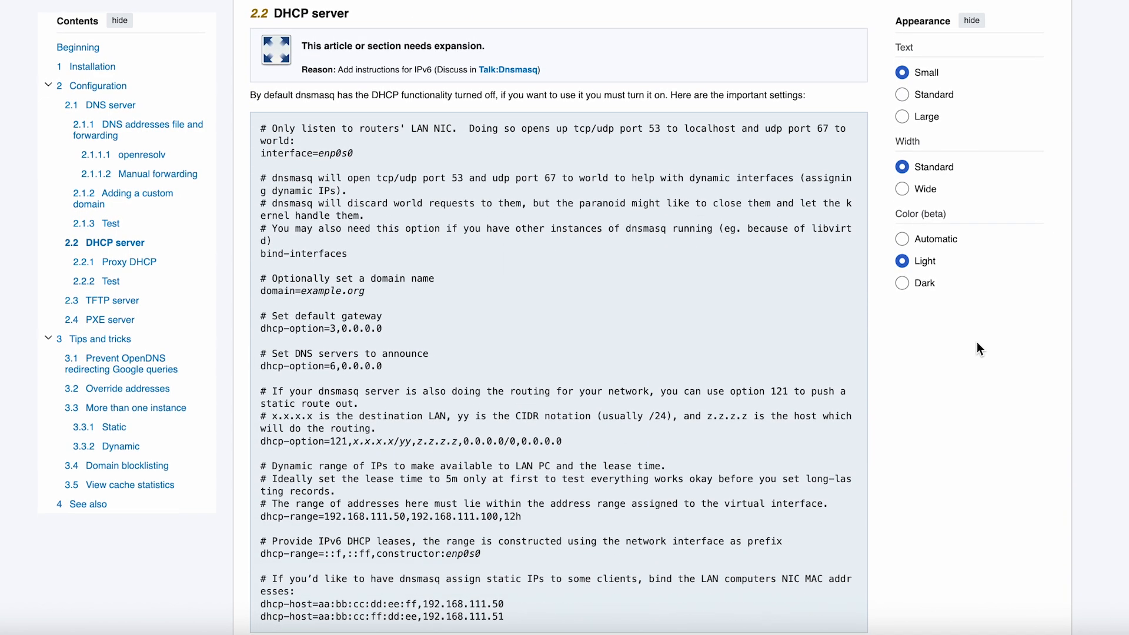
{"action": "scroll", "scroll_direction": "down", "scroll_amount": 3}
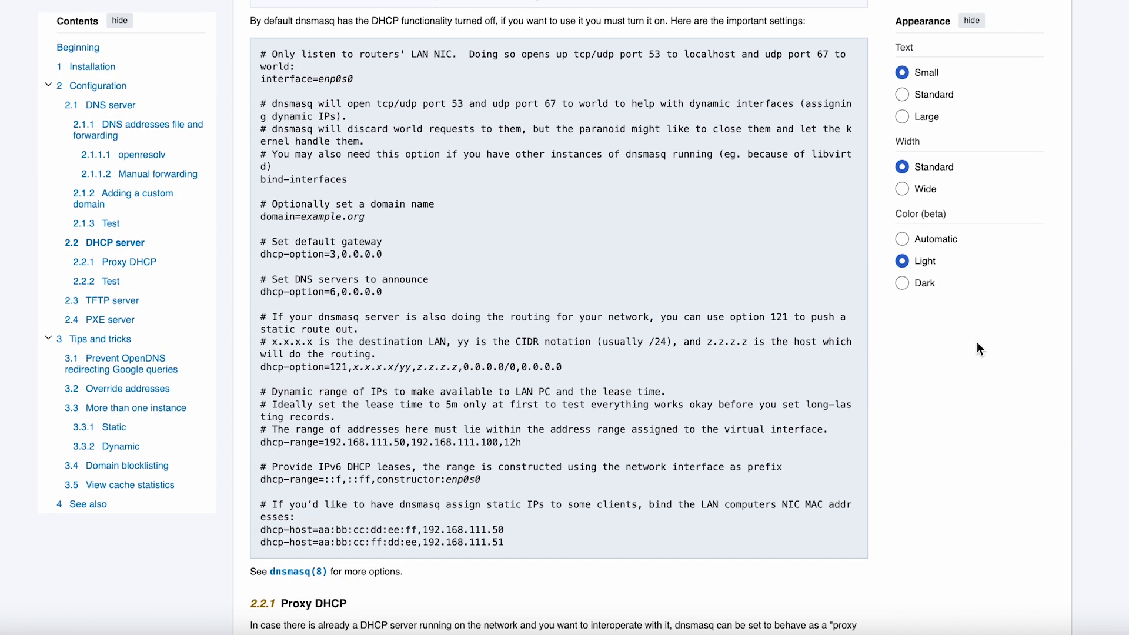
{"action": "scroll", "scroll_direction": "down", "scroll_amount": 3}
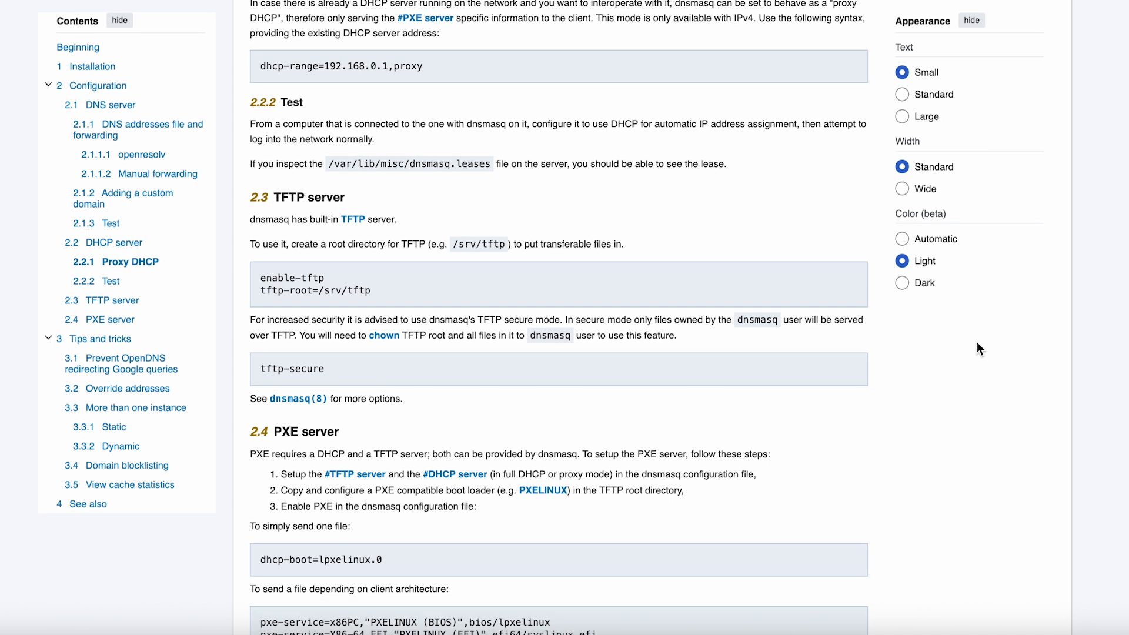
{"action": "scroll", "scroll_direction": "down", "scroll_amount": 3}
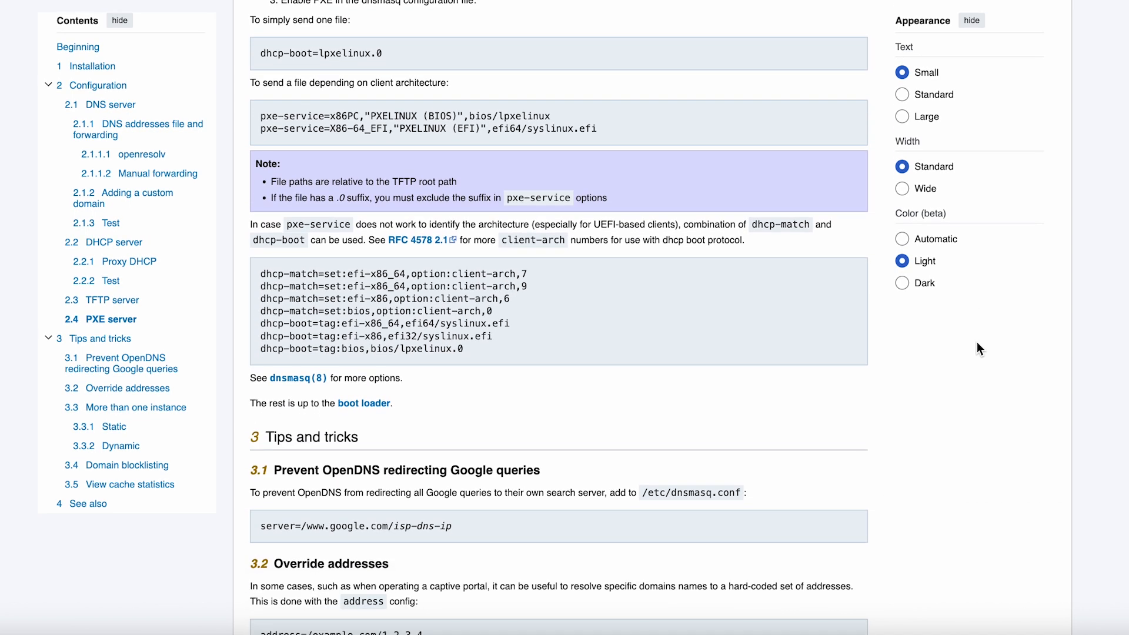
{"action": "scroll", "scroll_direction": "down", "scroll_amount": 3}
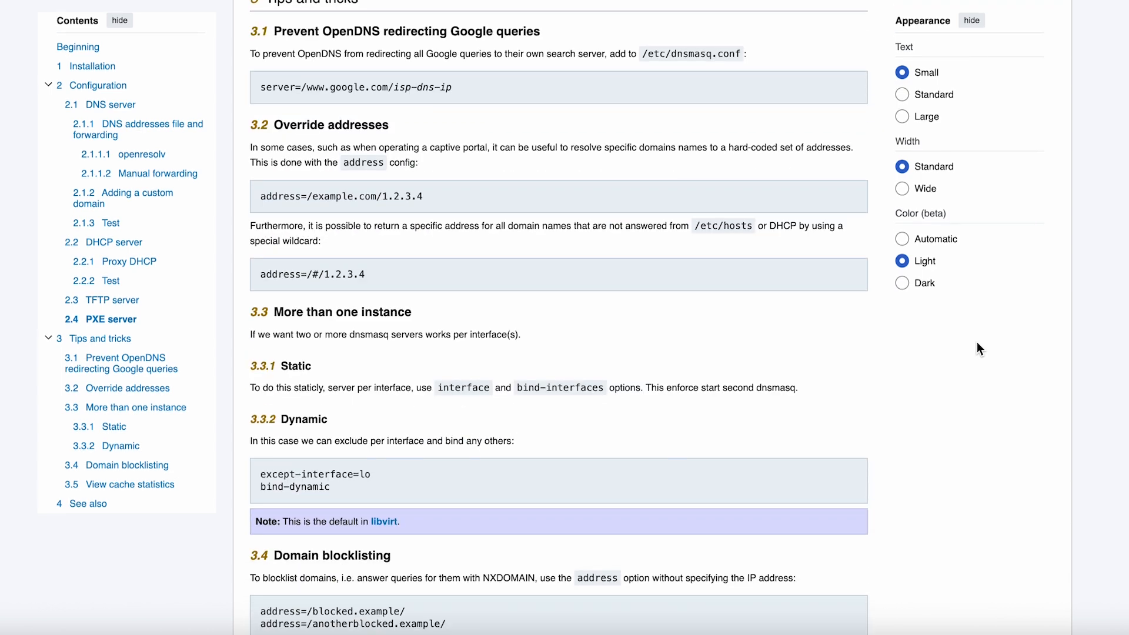
{"action": "scroll", "scroll_direction": "down", "scroll_amount": 3}
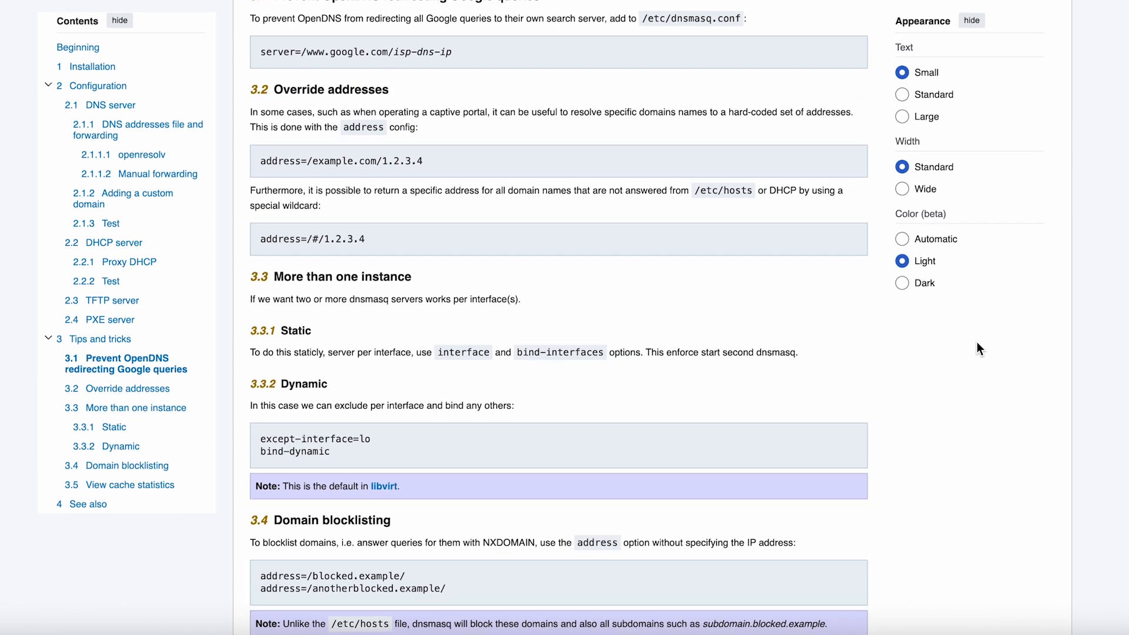
{"action": "scroll", "scroll_direction": "down", "scroll_amount": 3}
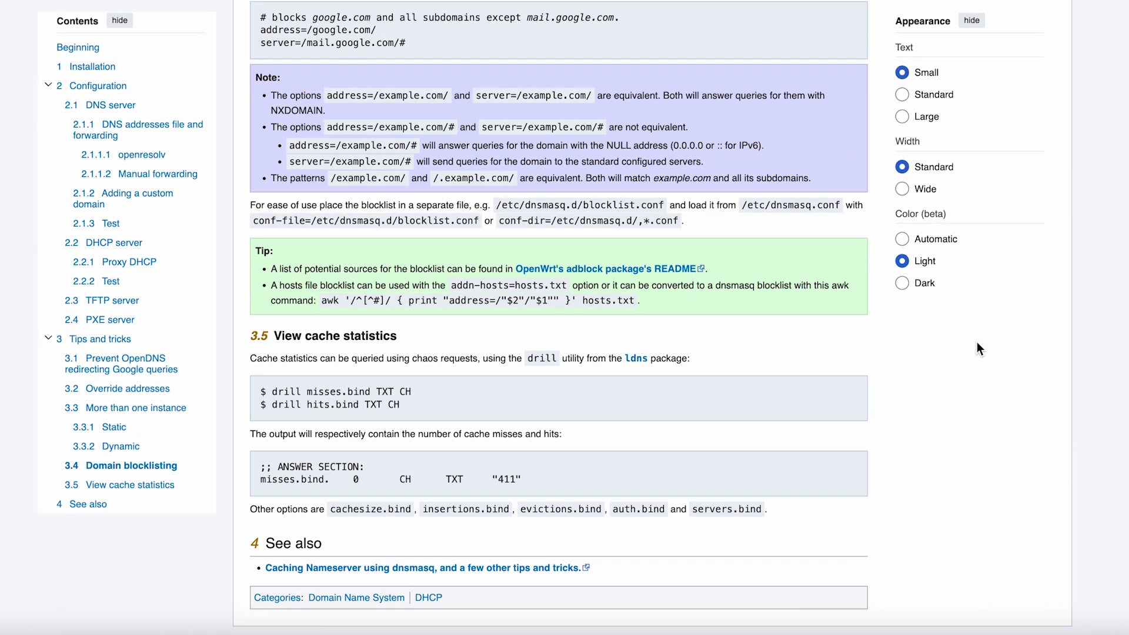
{"action": "scroll", "scroll_direction": "up", "scroll_amount": 3}
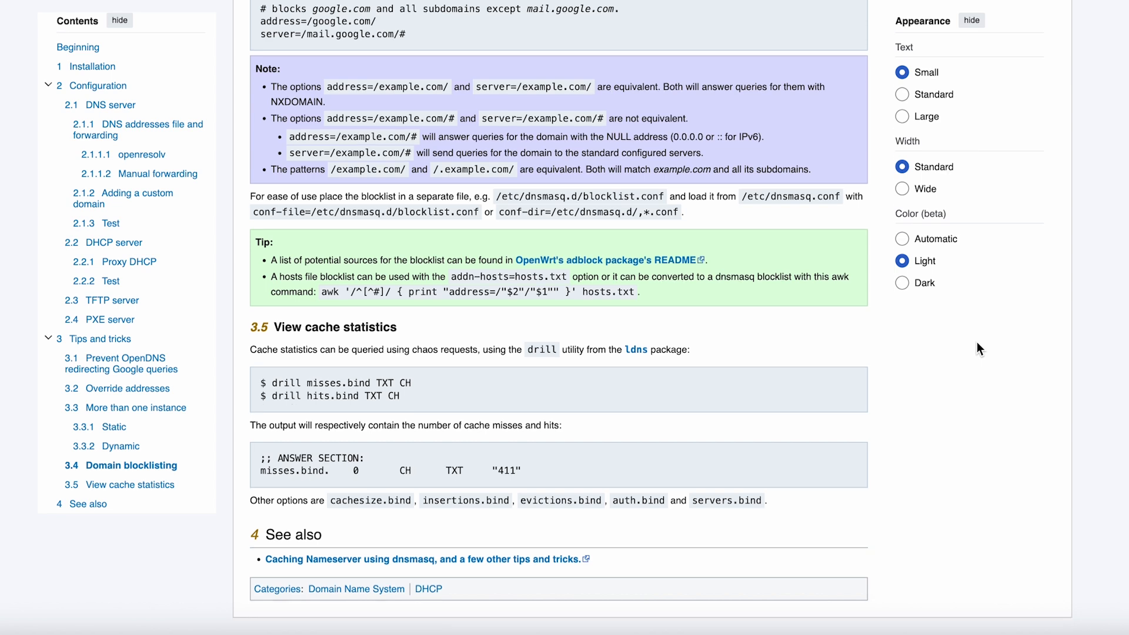
{"action": "scroll", "scroll_direction": "down", "scroll_amount": 3}
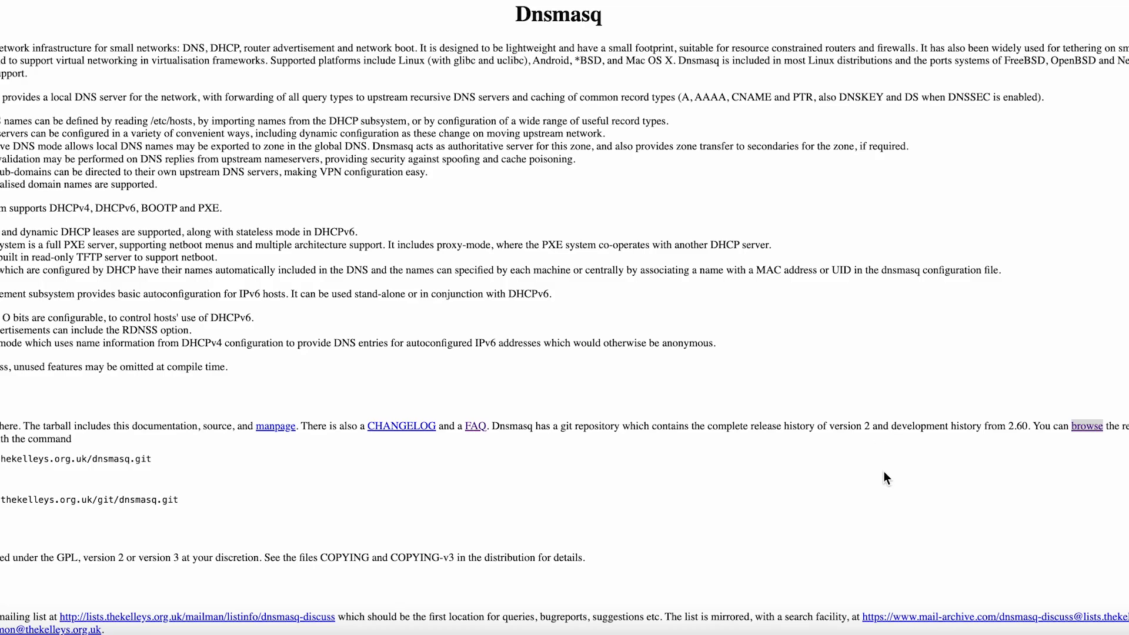
{"action": "mouse_move", "coordinate": [832, 363]}
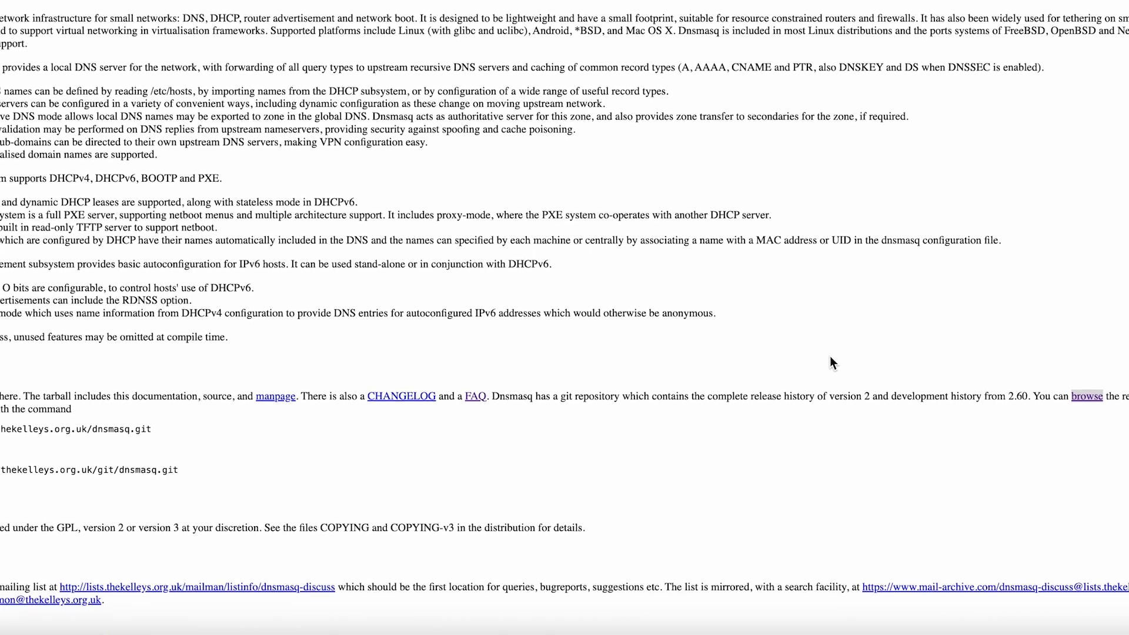
{"action": "scroll", "scroll_direction": "up", "scroll_amount": 3}
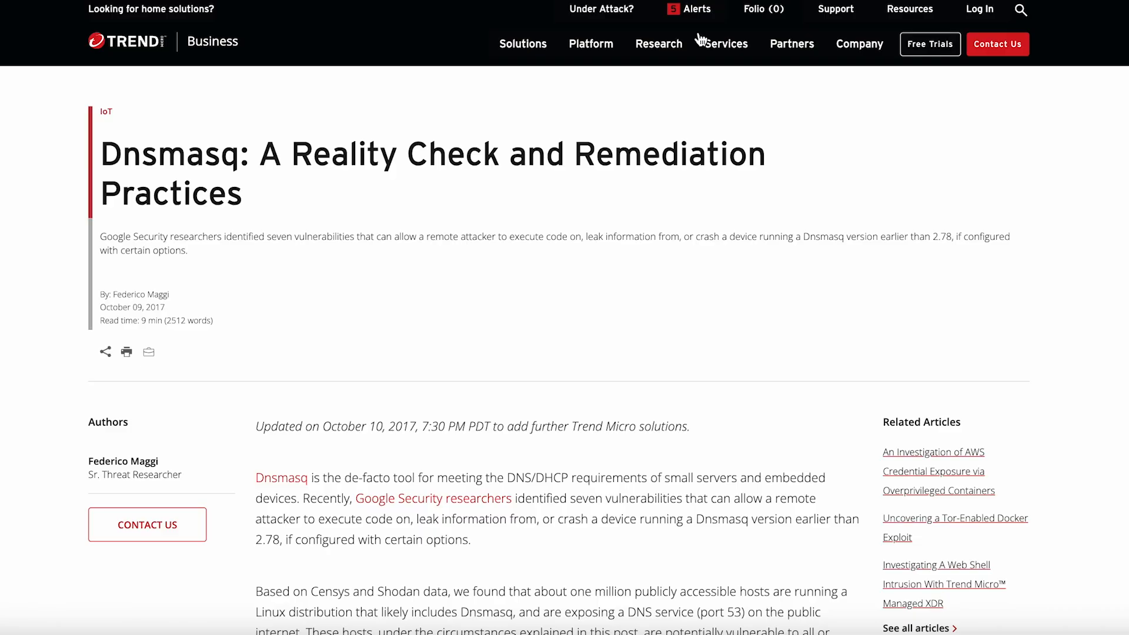
{"action": "mouse_move", "coordinate": [784, 339]}
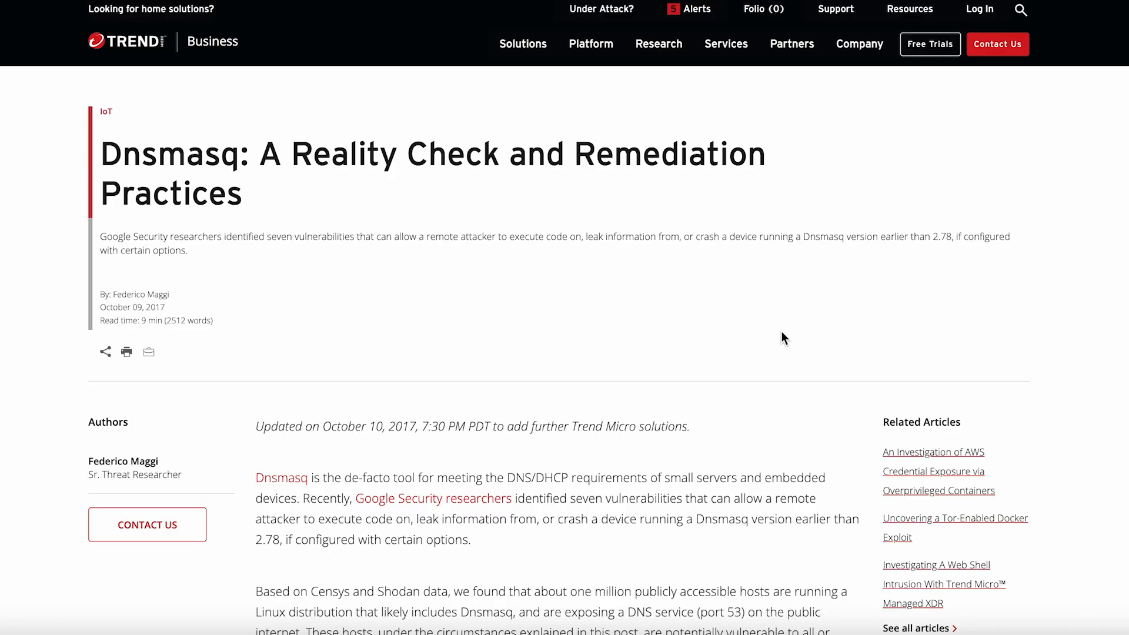
{"action": "scroll", "scroll_direction": "down", "scroll_amount": 3}
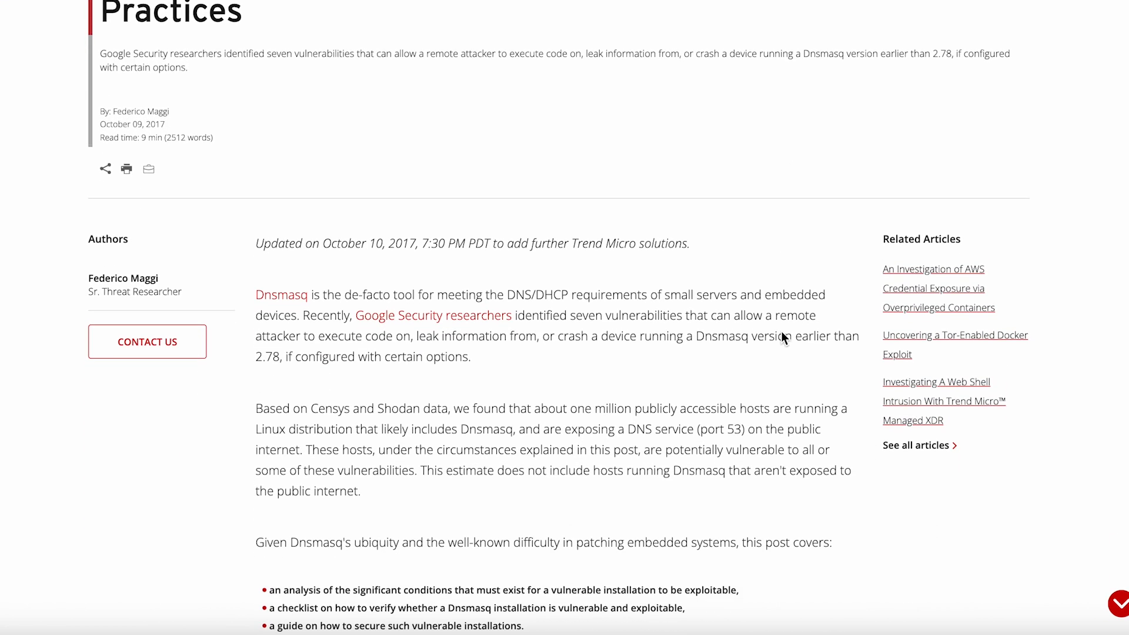
{"action": "scroll", "scroll_direction": "down", "scroll_amount": 3}
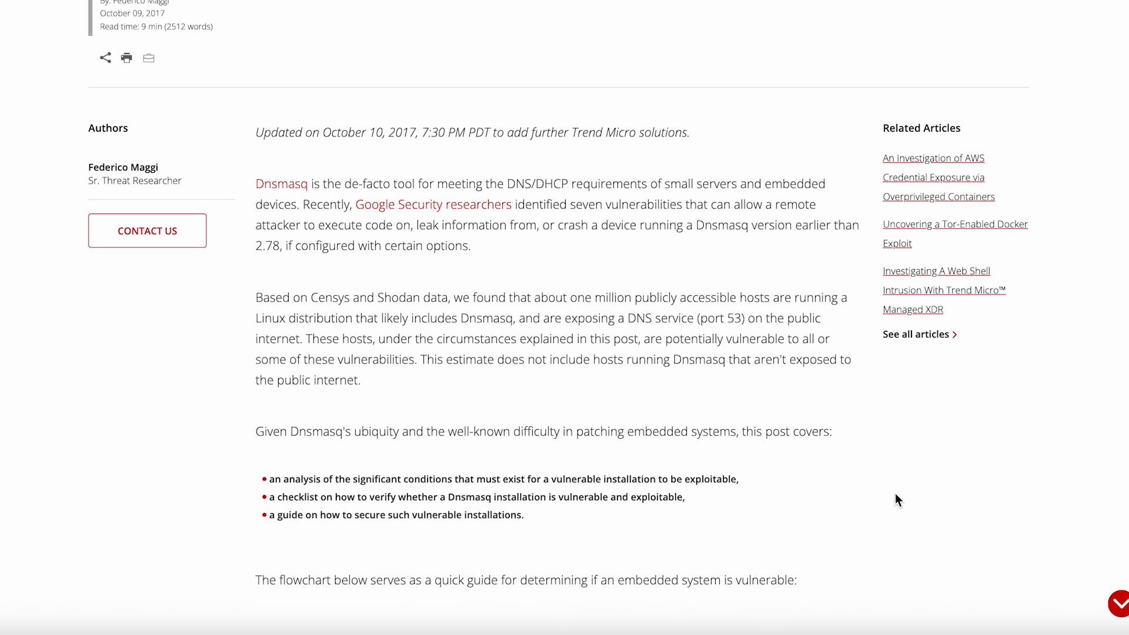
{"action": "scroll", "scroll_direction": "down", "scroll_amount": 3}
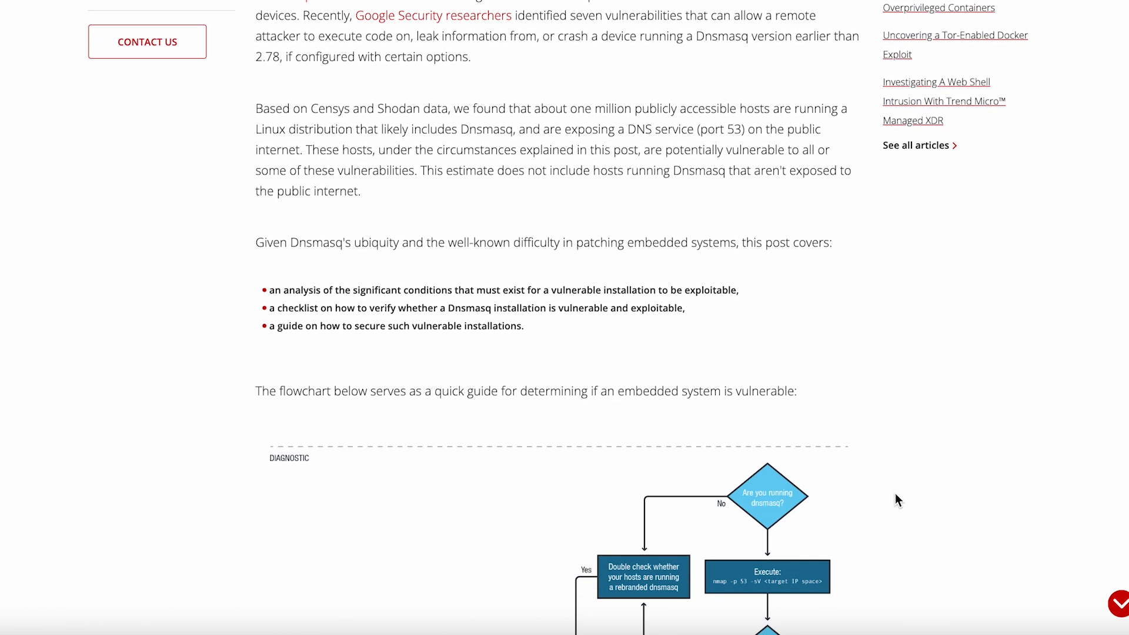
{"action": "scroll", "scroll_direction": "down", "scroll_amount": 3}
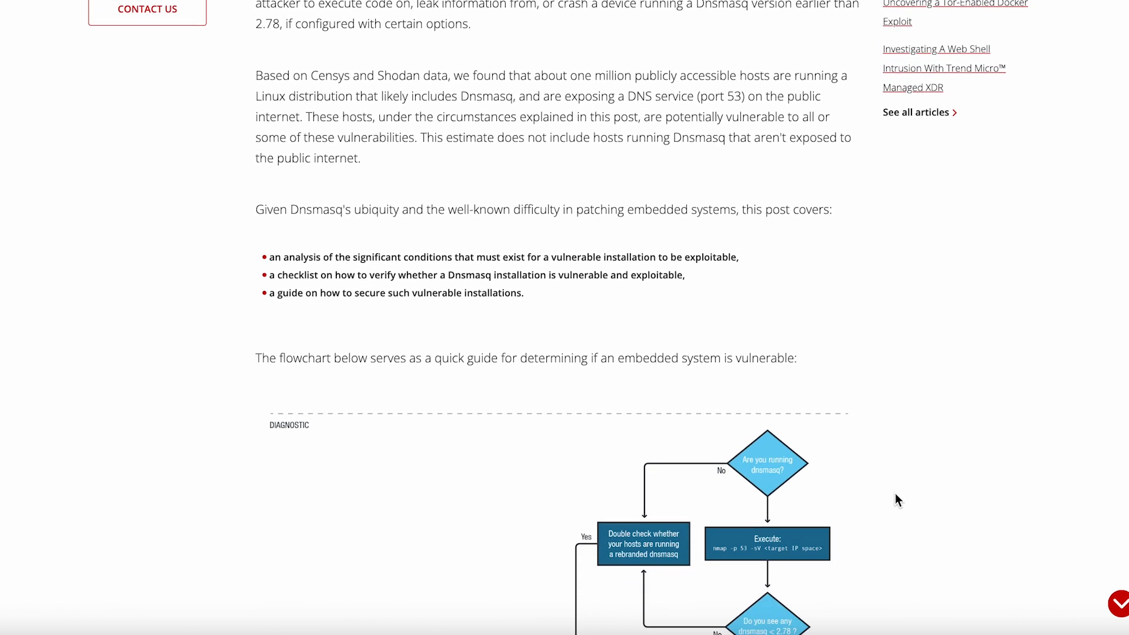
{"action": "scroll", "scroll_direction": "down", "scroll_amount": 3}
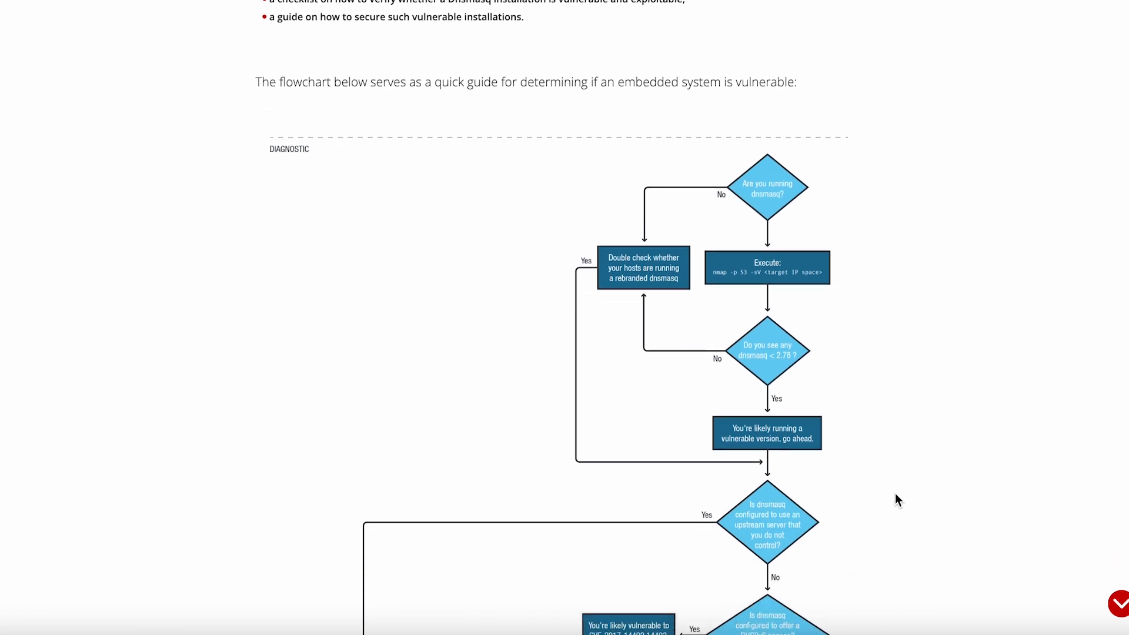
{"action": "scroll", "scroll_direction": "down", "scroll_amount": 3}
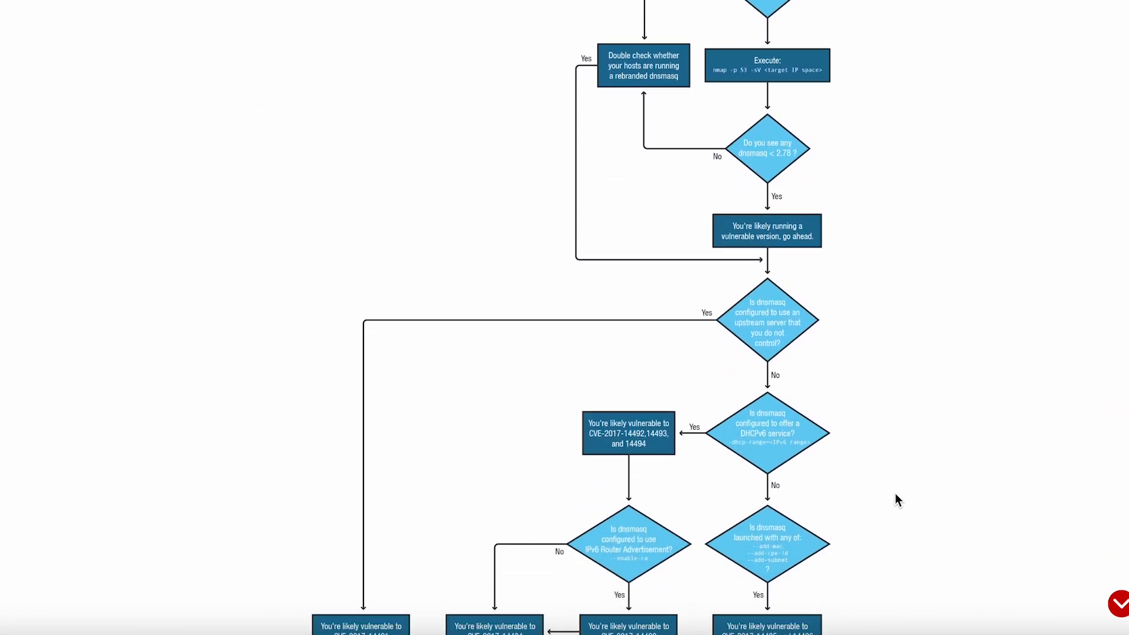
{"action": "scroll", "scroll_direction": "down", "scroll_amount": 3}
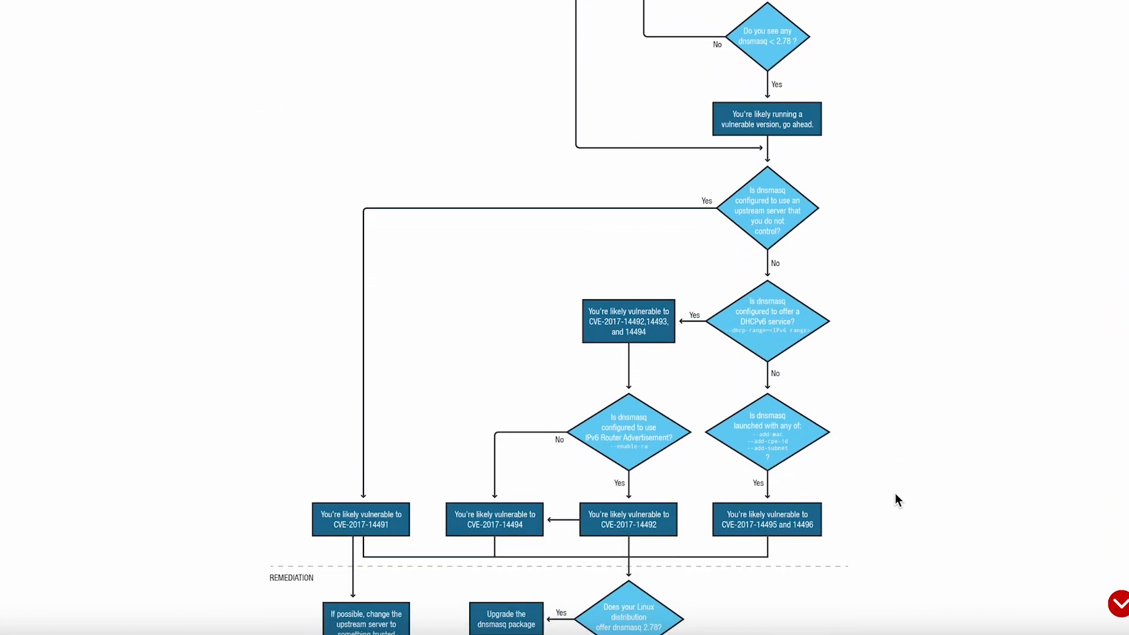
{"action": "scroll", "scroll_direction": "down", "scroll_amount": 3}
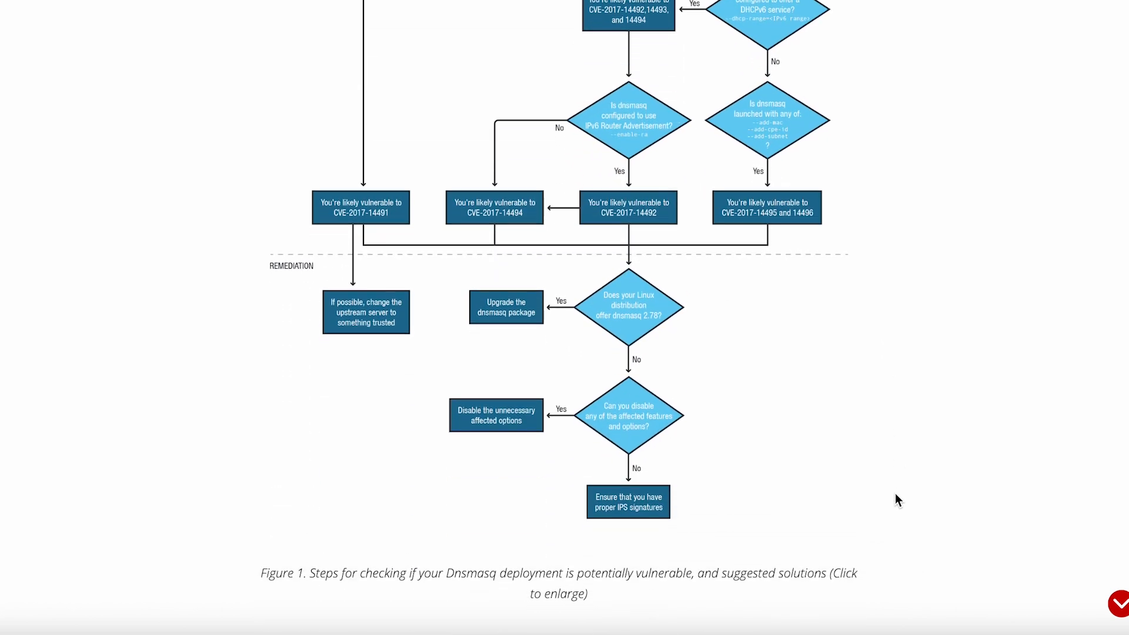
{"action": "scroll", "scroll_direction": "down", "scroll_amount": 3}
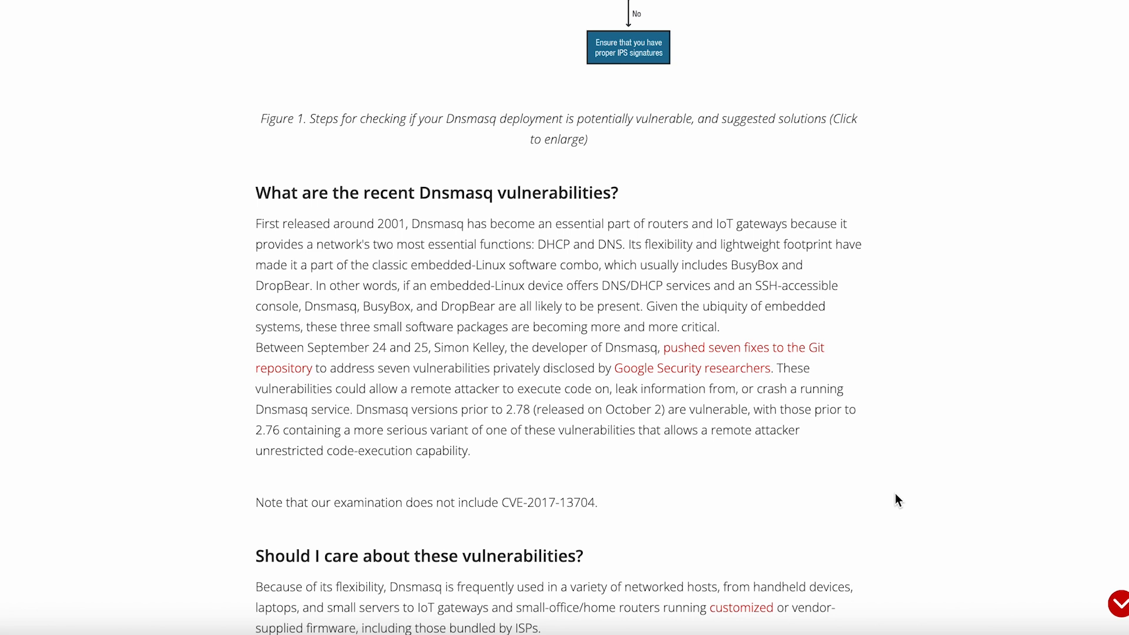
{"action": "scroll", "scroll_direction": "down", "scroll_amount": 3}
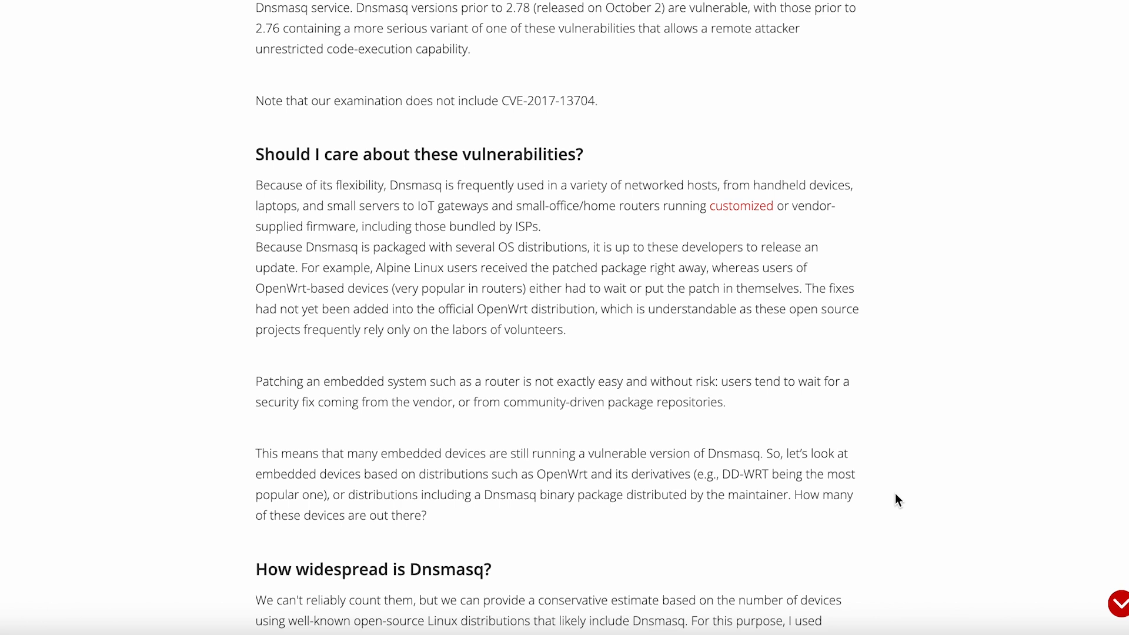
{"action": "scroll", "scroll_direction": "down", "scroll_amount": 3}
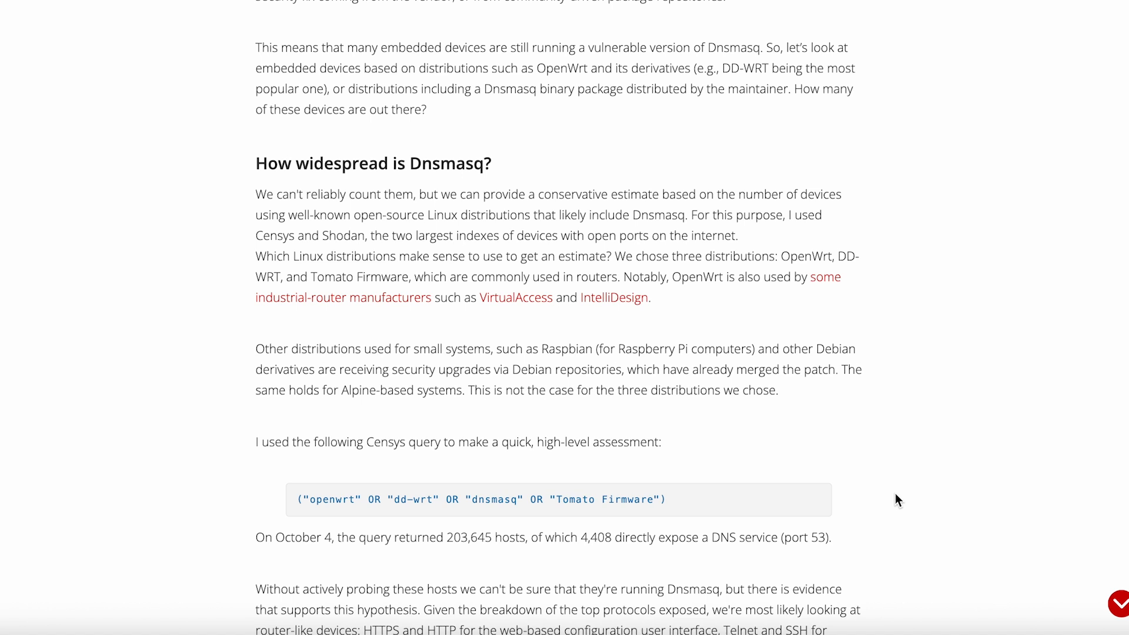
{"action": "scroll", "scroll_direction": "down", "scroll_amount": 3}
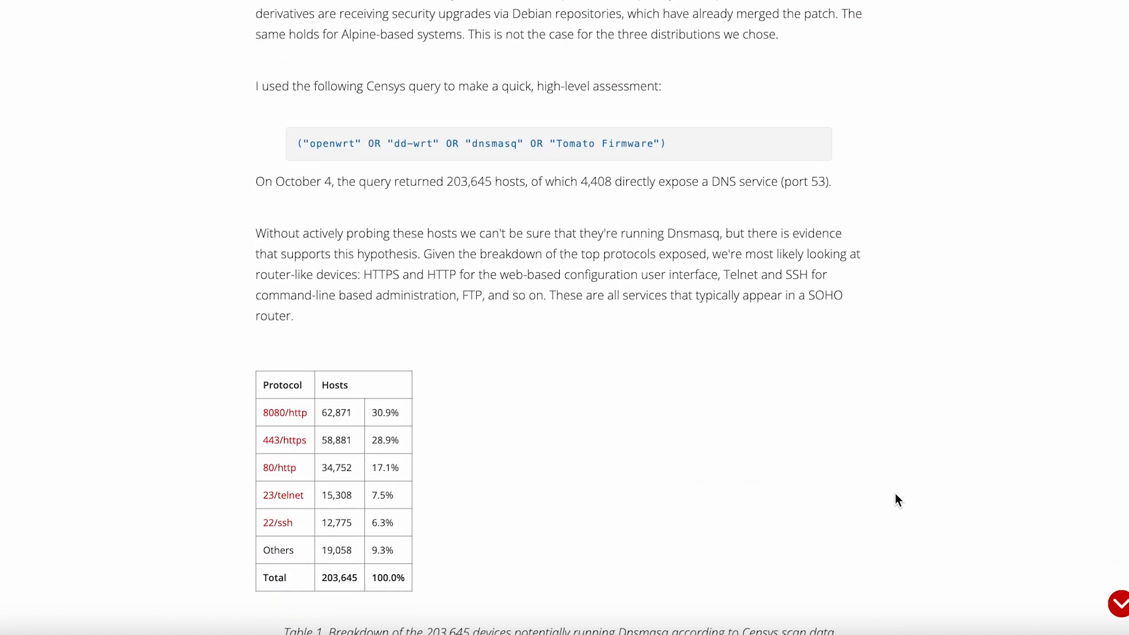
{"action": "scroll", "scroll_direction": "down", "scroll_amount": 3}
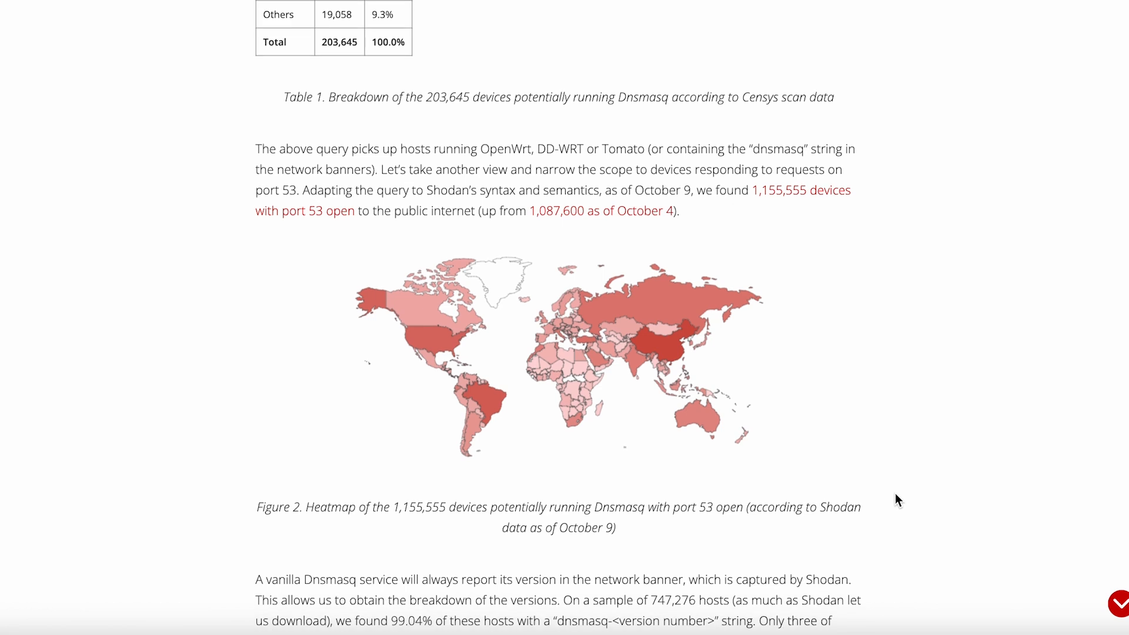
{"action": "scroll", "scroll_direction": "down", "scroll_amount": 3}
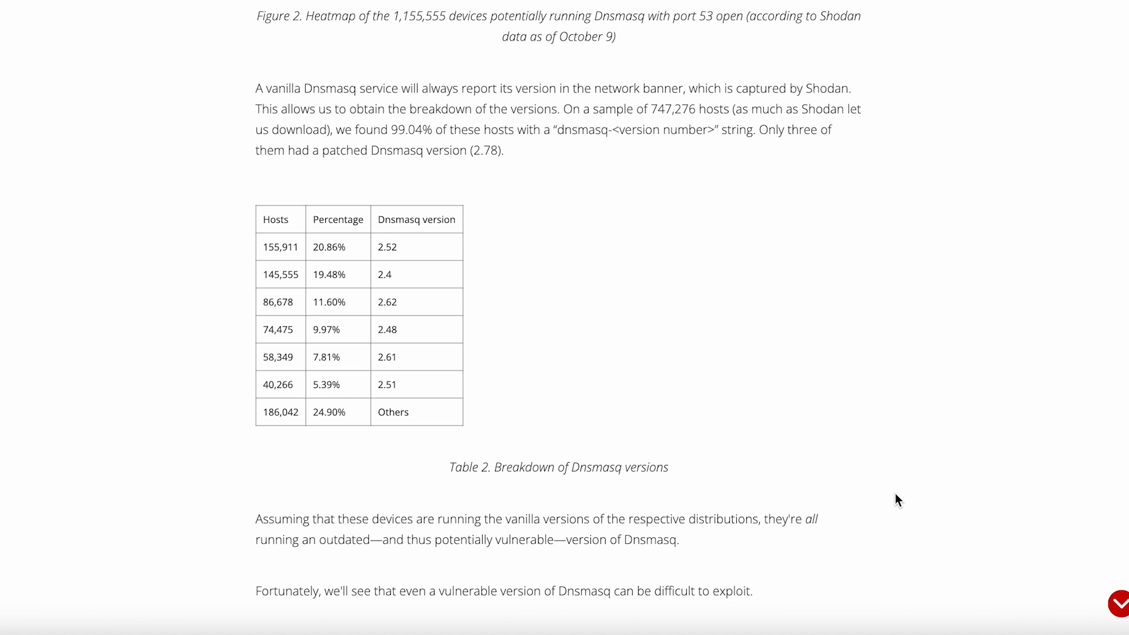
{"action": "scroll", "scroll_direction": "down", "scroll_amount": 3}
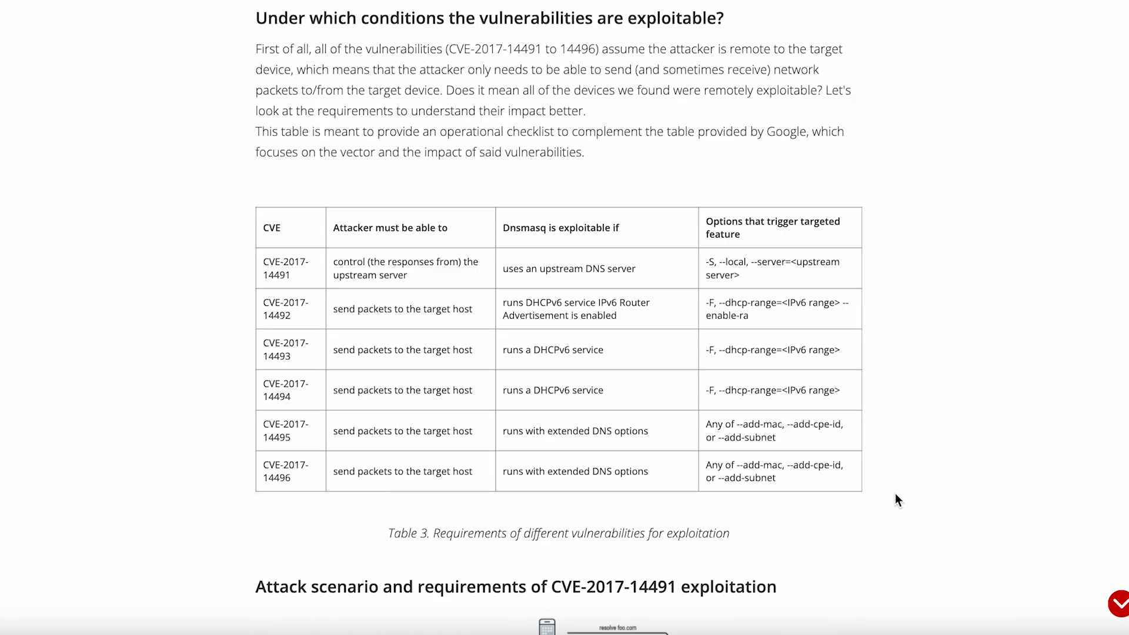
{"action": "scroll", "scroll_direction": "down", "scroll_amount": 3}
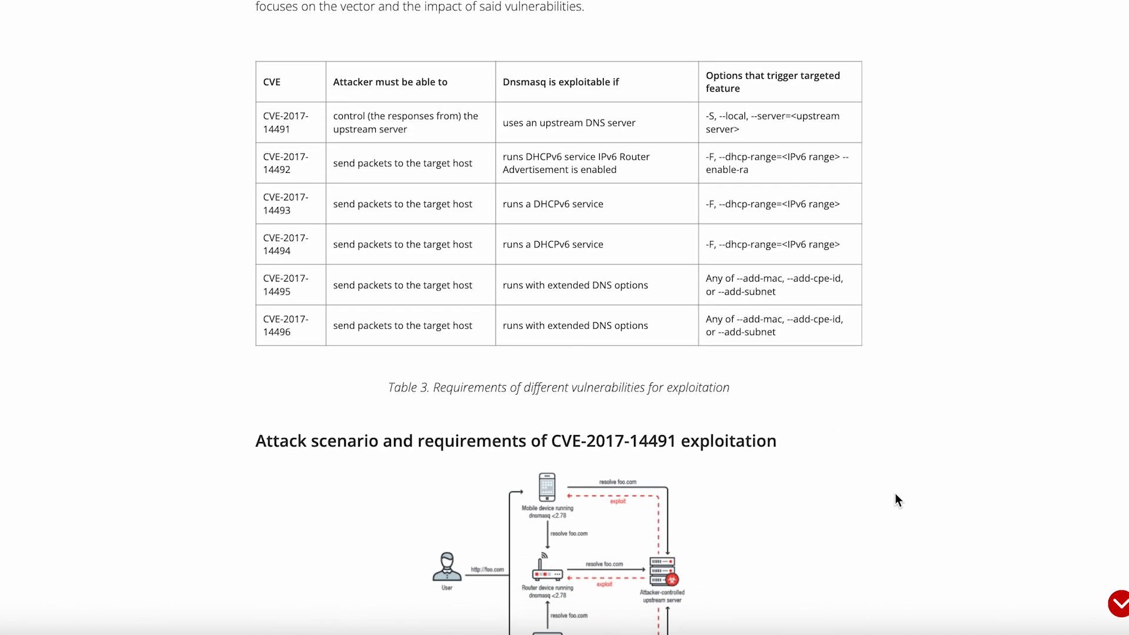
{"action": "scroll", "scroll_direction": "down", "scroll_amount": 3}
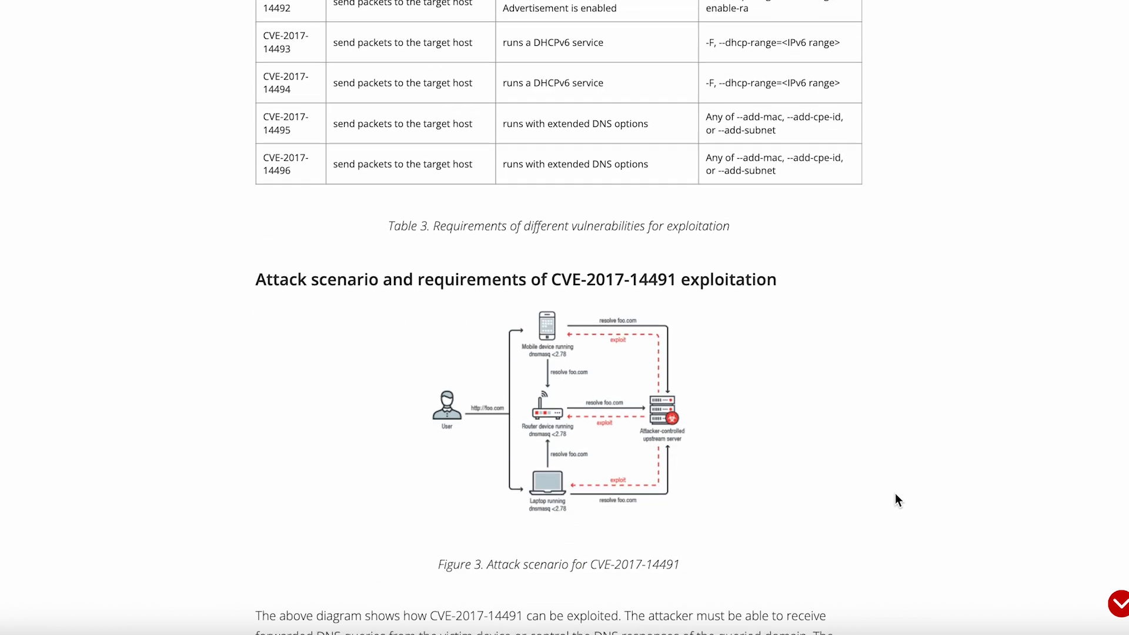
{"action": "scroll", "scroll_direction": "down", "scroll_amount": 3}
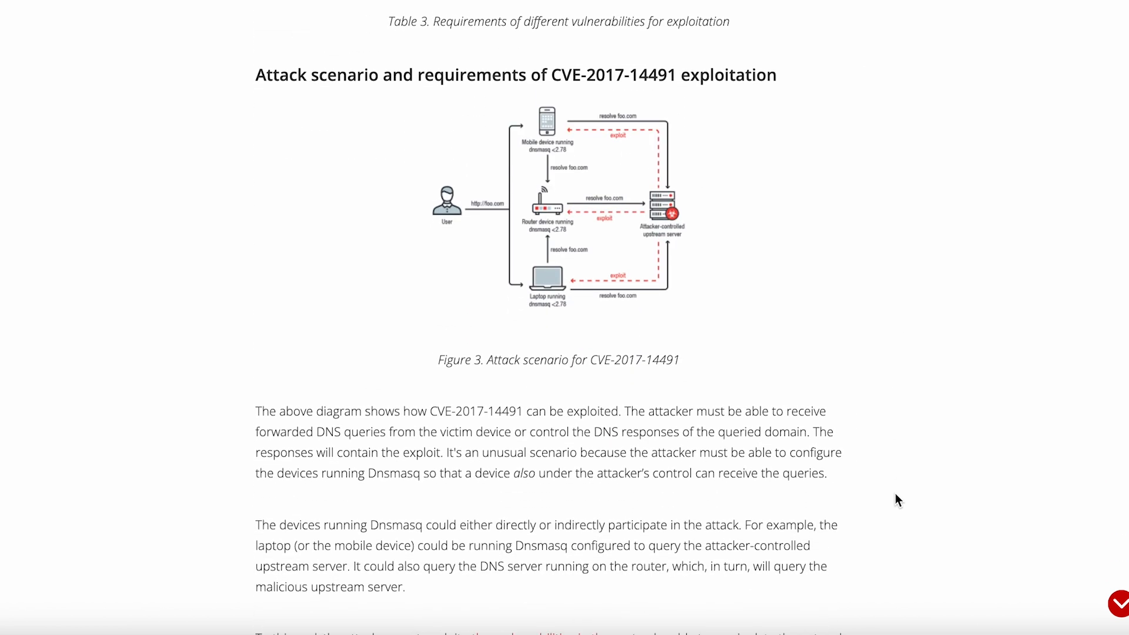
{"action": "scroll", "scroll_direction": "down", "scroll_amount": 3}
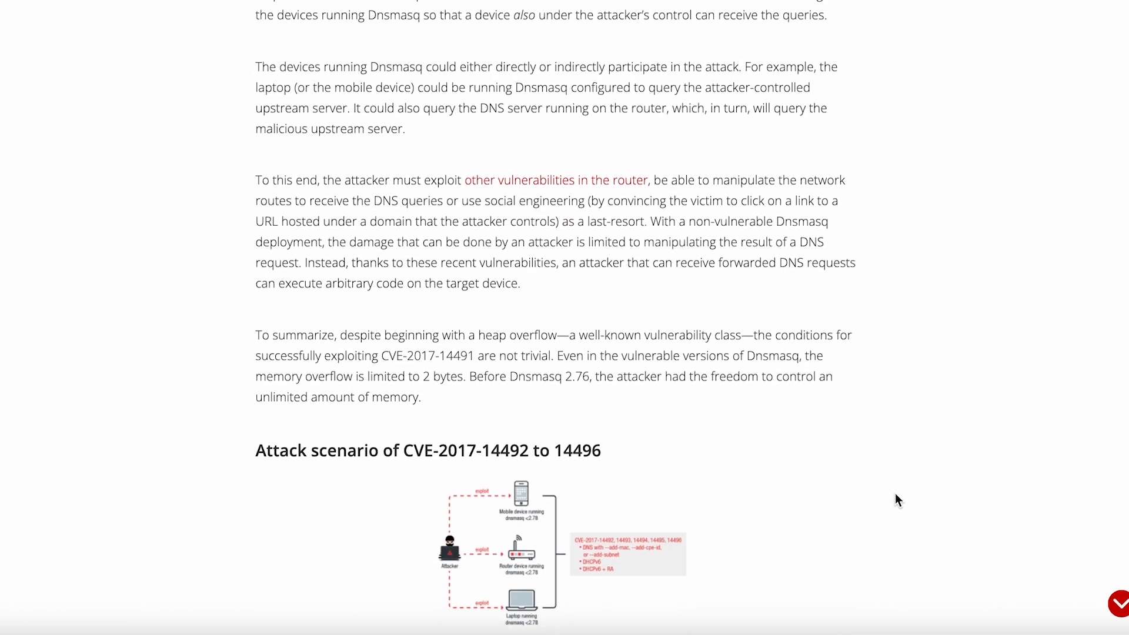
{"action": "scroll", "scroll_direction": "down", "scroll_amount": 3}
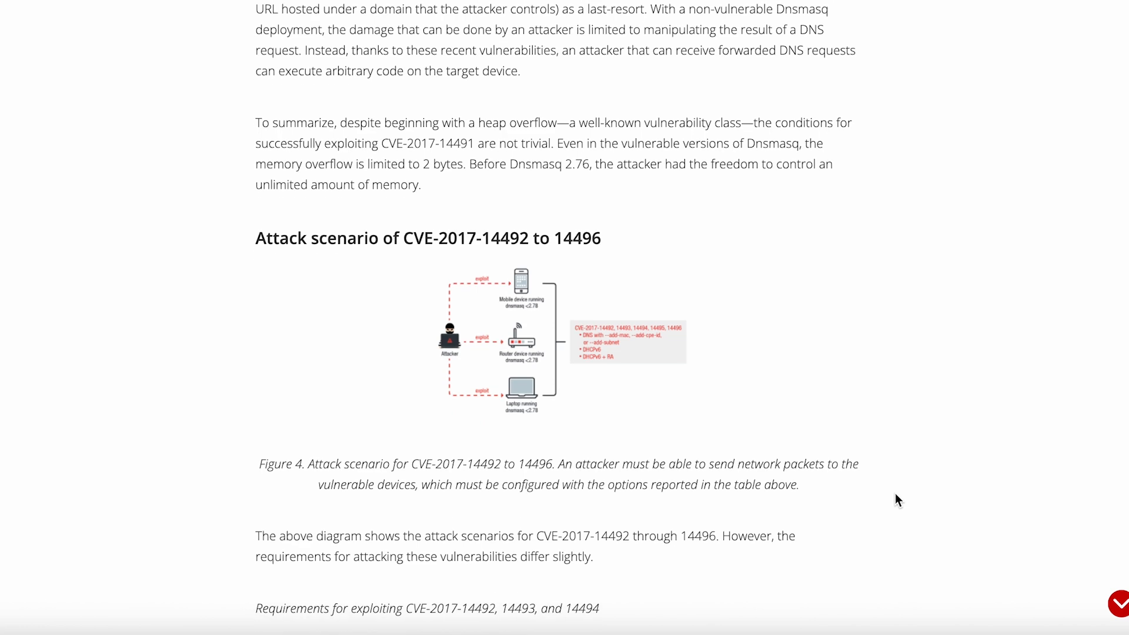
{"action": "scroll", "scroll_direction": "down", "scroll_amount": 3}
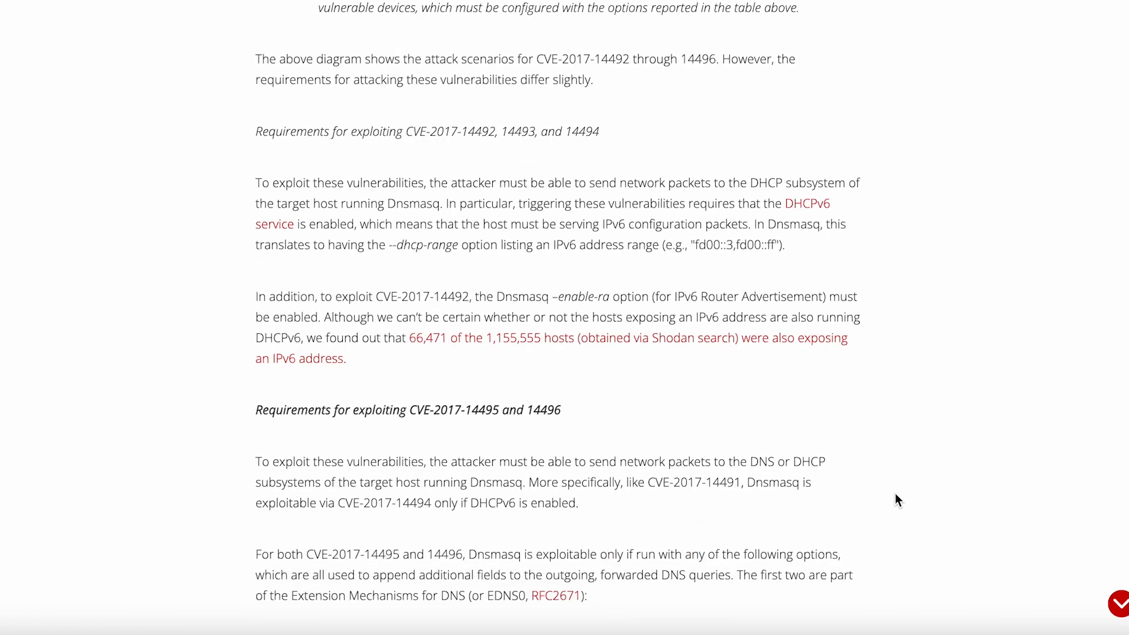
{"action": "scroll", "scroll_direction": "down", "scroll_amount": 3}
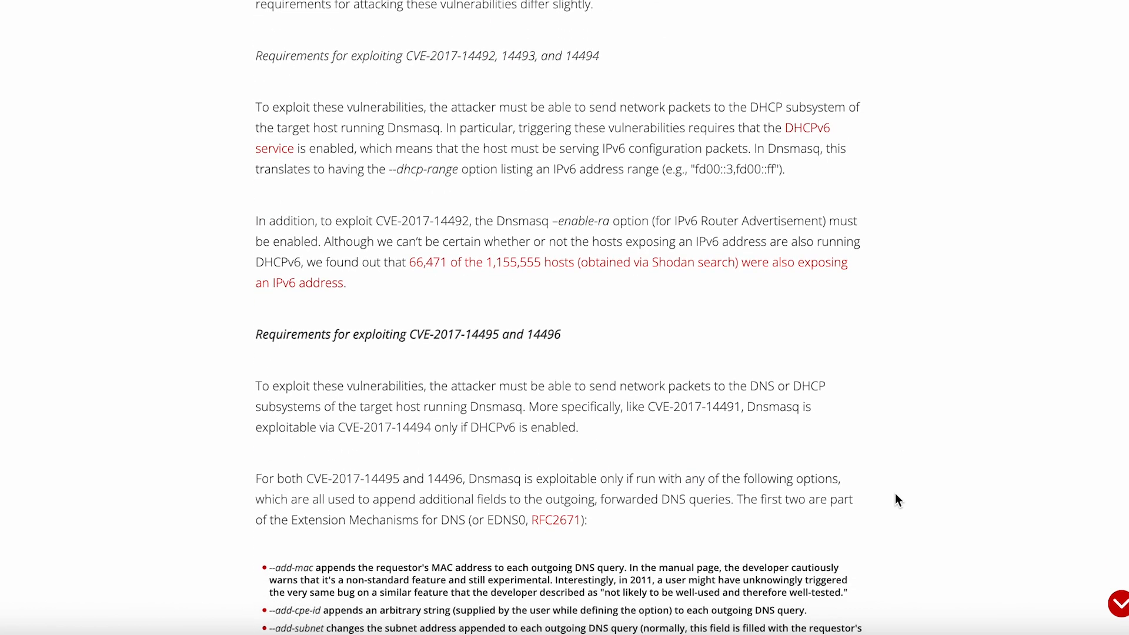
{"action": "scroll", "scroll_direction": "down", "scroll_amount": 3}
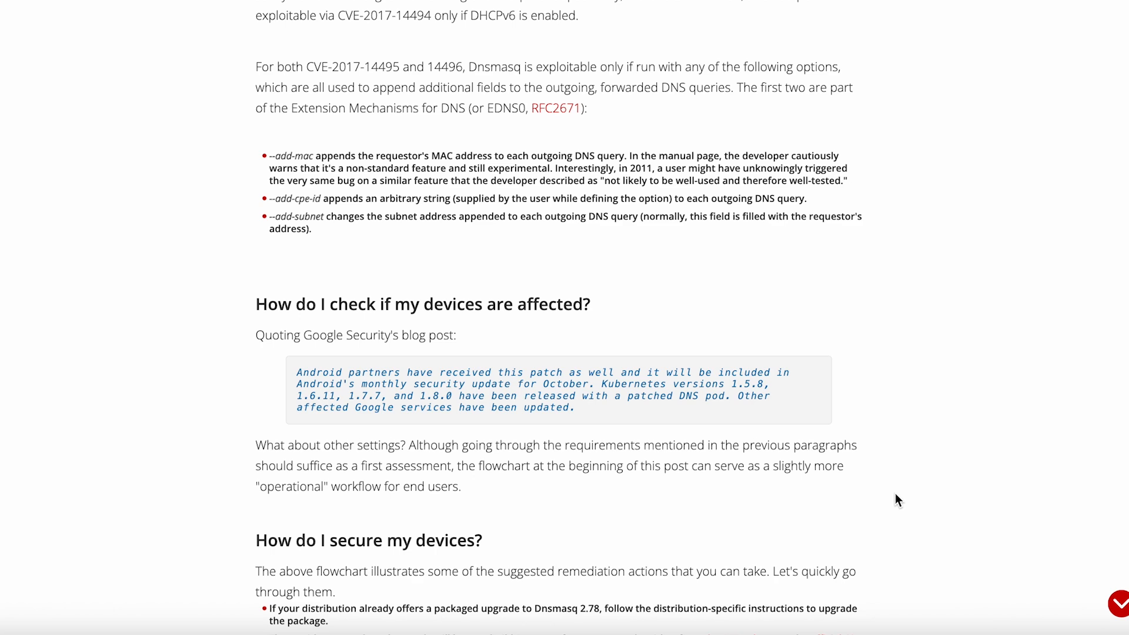
{"action": "scroll", "scroll_direction": "down", "scroll_amount": 3}
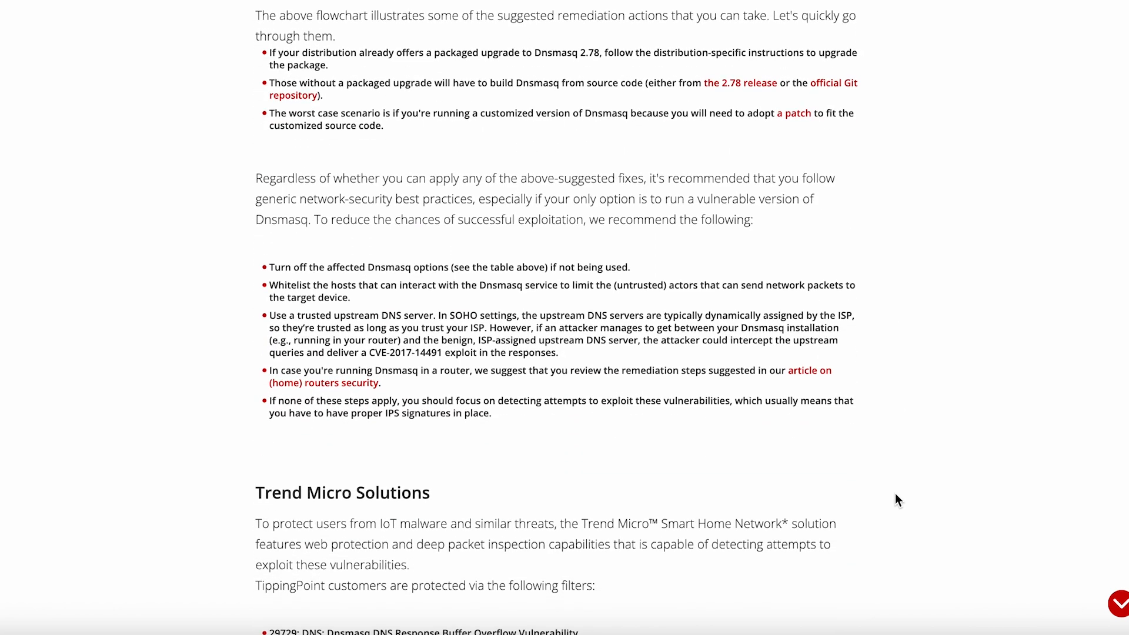
{"action": "scroll", "scroll_direction": "down", "scroll_amount": 3}
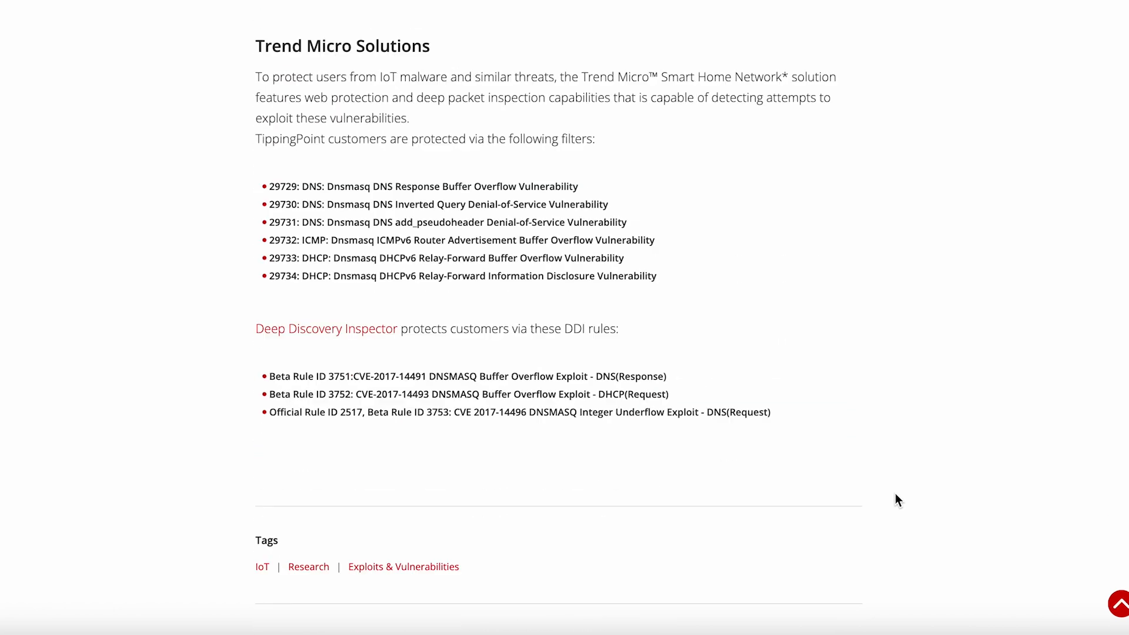
{"action": "scroll", "scroll_direction": "down", "scroll_amount": 3}
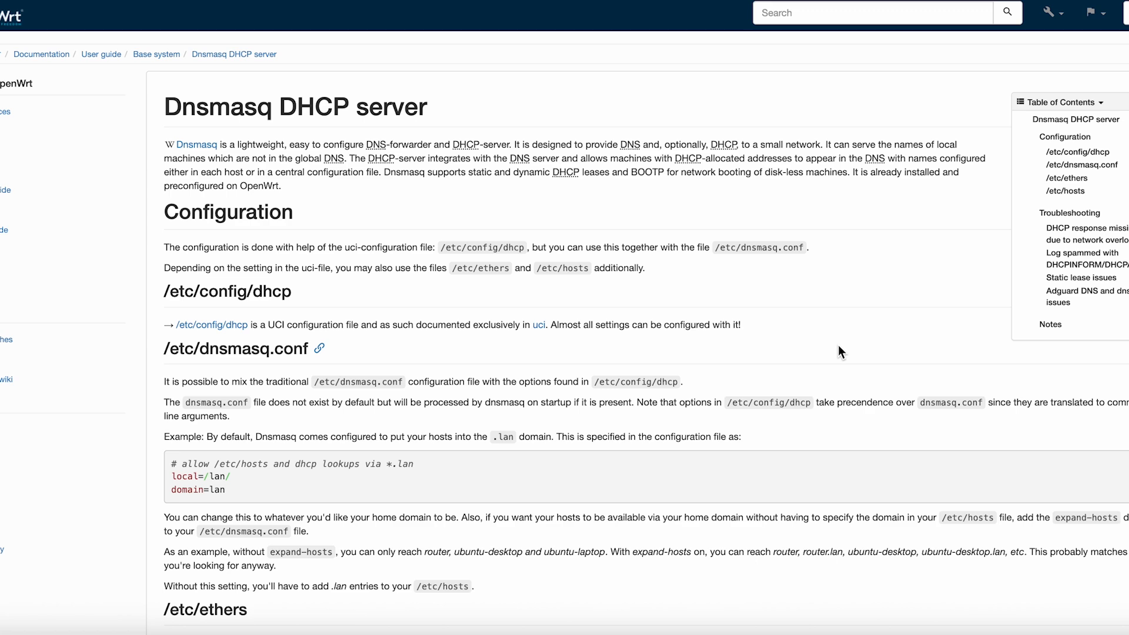
{"action": "scroll", "scroll_direction": "down", "scroll_amount": 3}
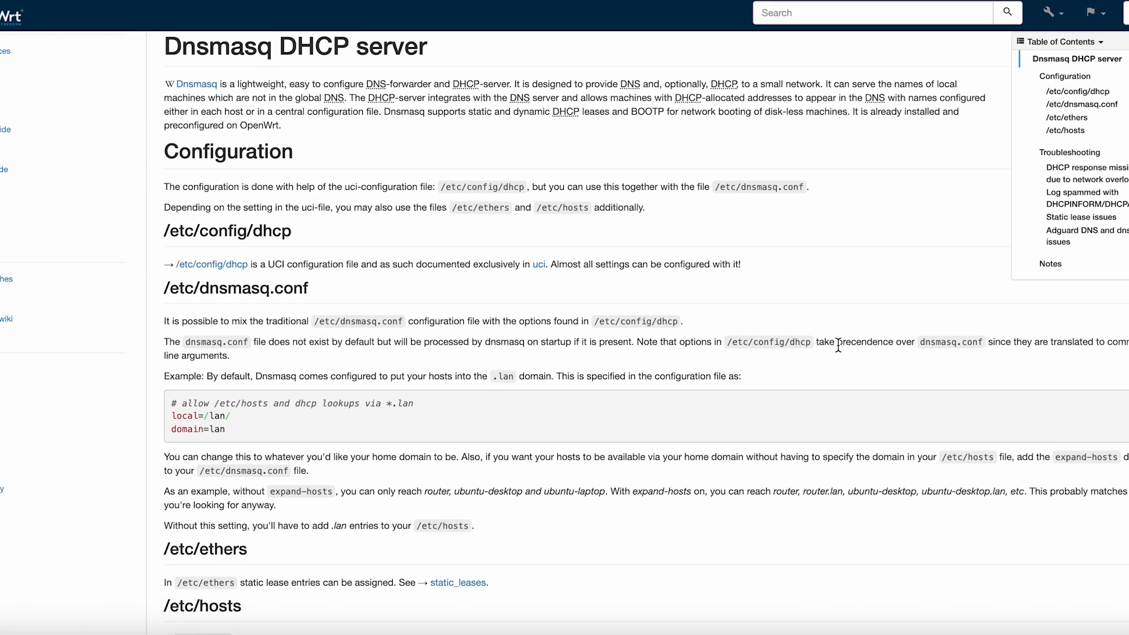
{"action": "scroll", "scroll_direction": "down", "scroll_amount": 3}
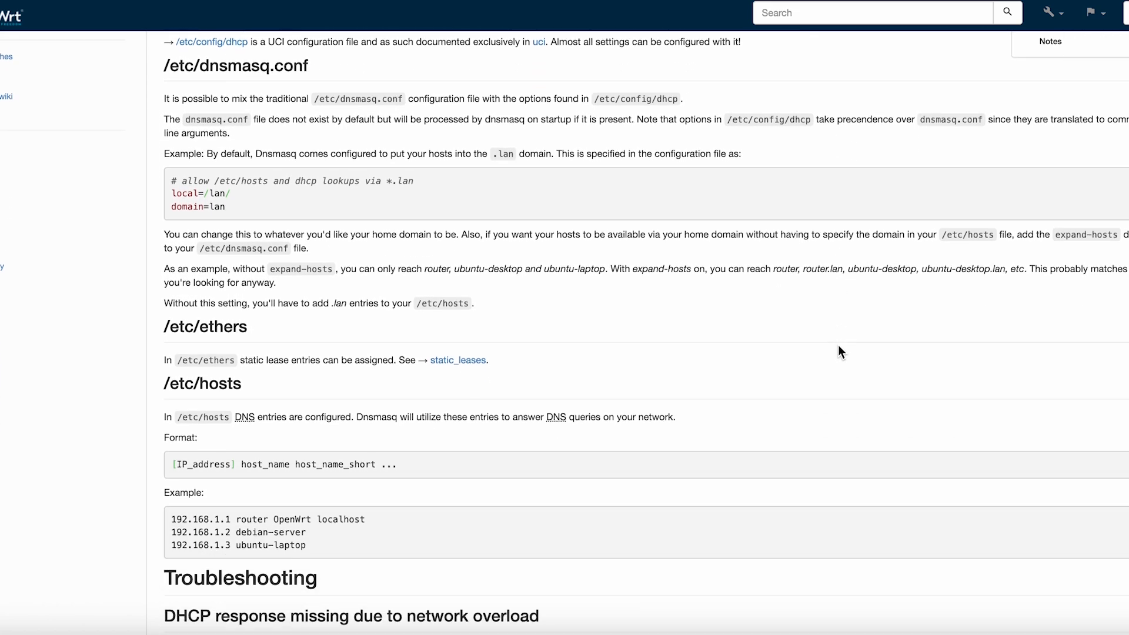
{"action": "scroll", "scroll_direction": "down", "scroll_amount": 3}
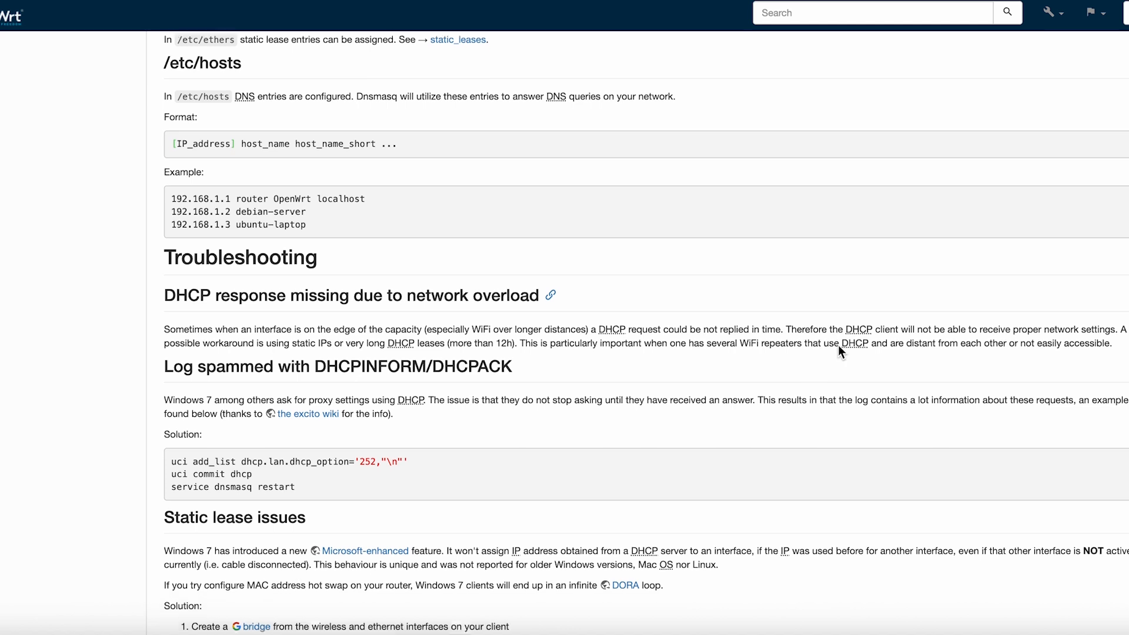
{"action": "scroll", "scroll_direction": "down", "scroll_amount": 3}
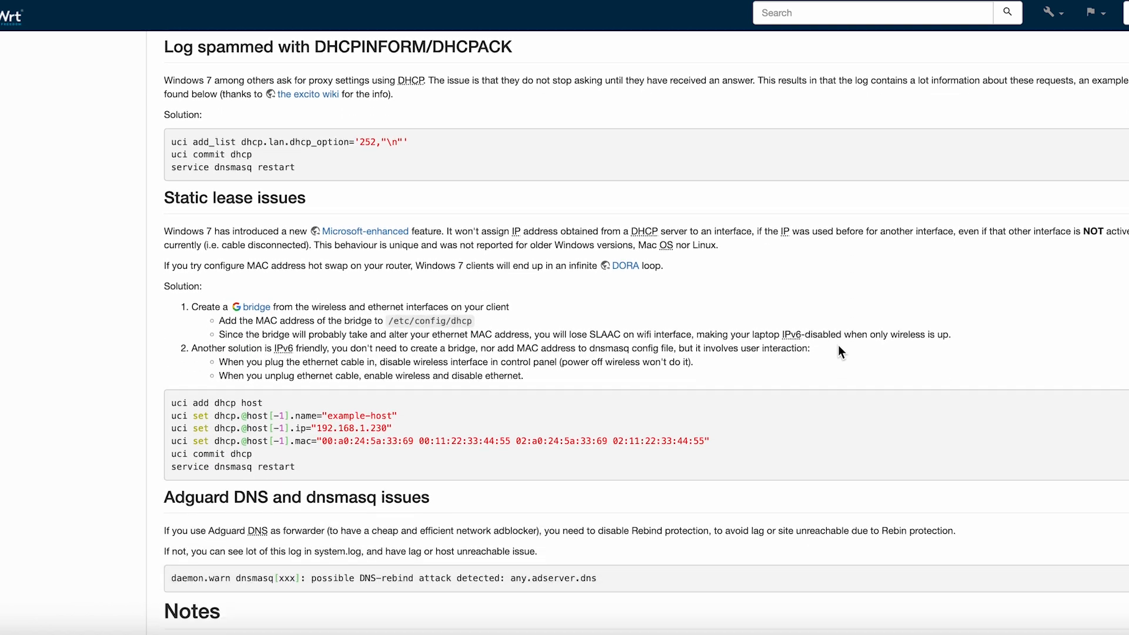
{"action": "scroll", "scroll_direction": "down", "scroll_amount": 3}
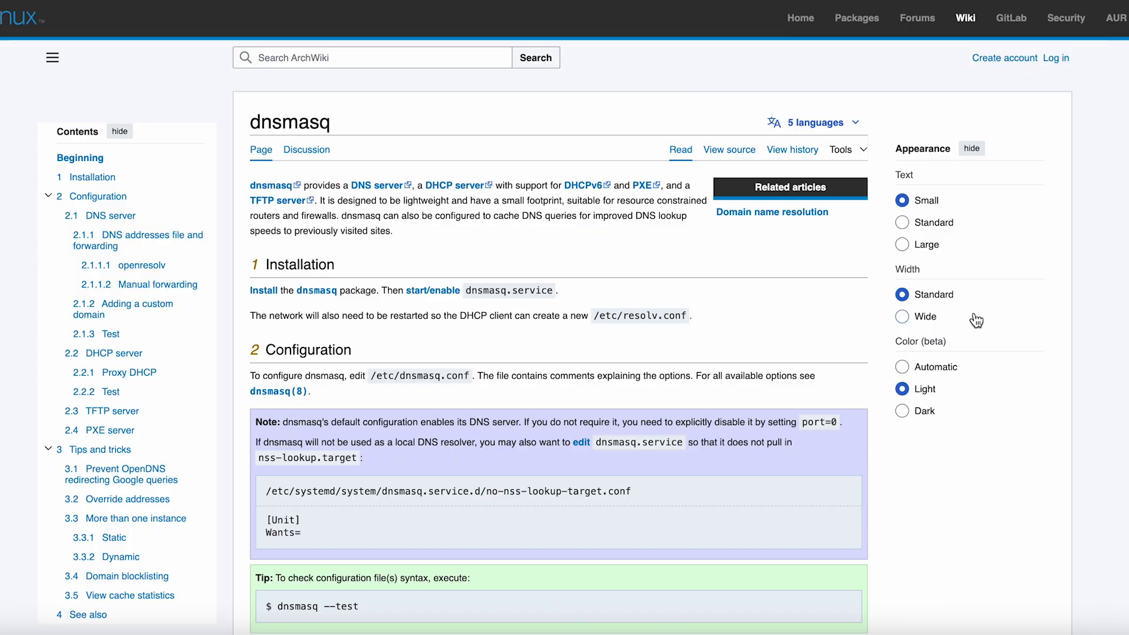
{"action": "scroll", "scroll_direction": "down", "scroll_amount": 3}
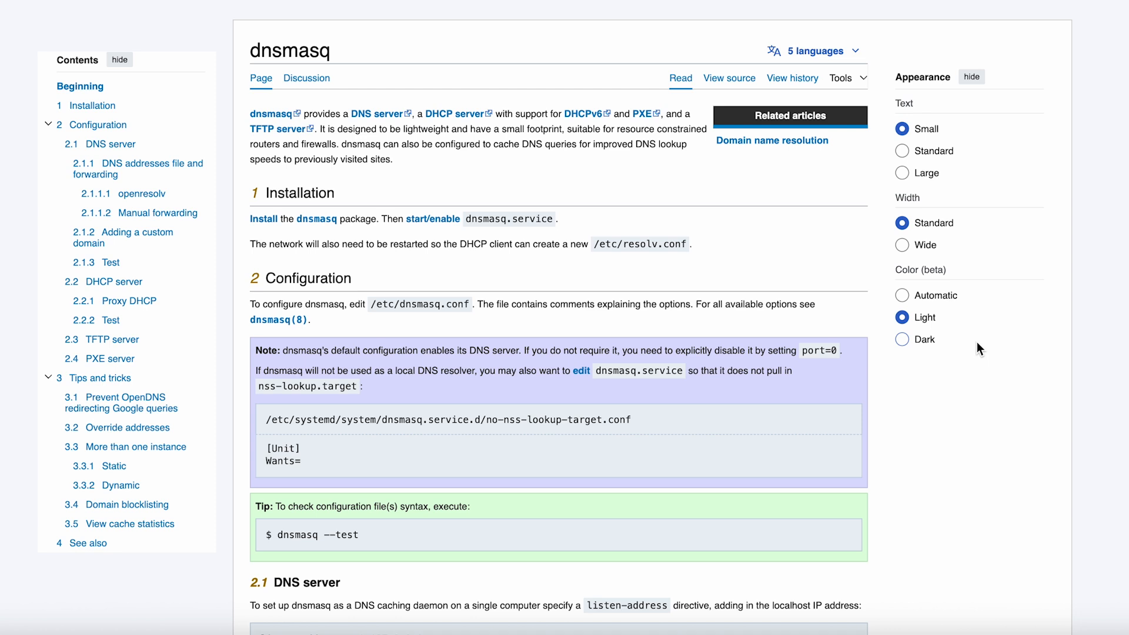
{"action": "scroll", "scroll_direction": "down", "scroll_amount": 3}
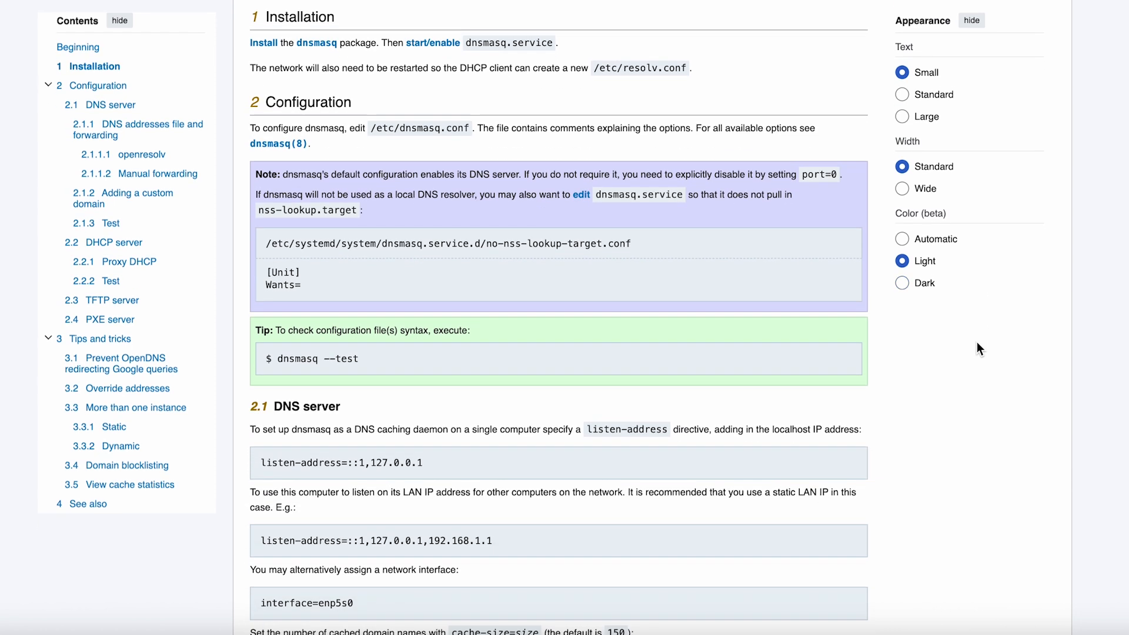
{"action": "scroll", "scroll_direction": "down", "scroll_amount": 3}
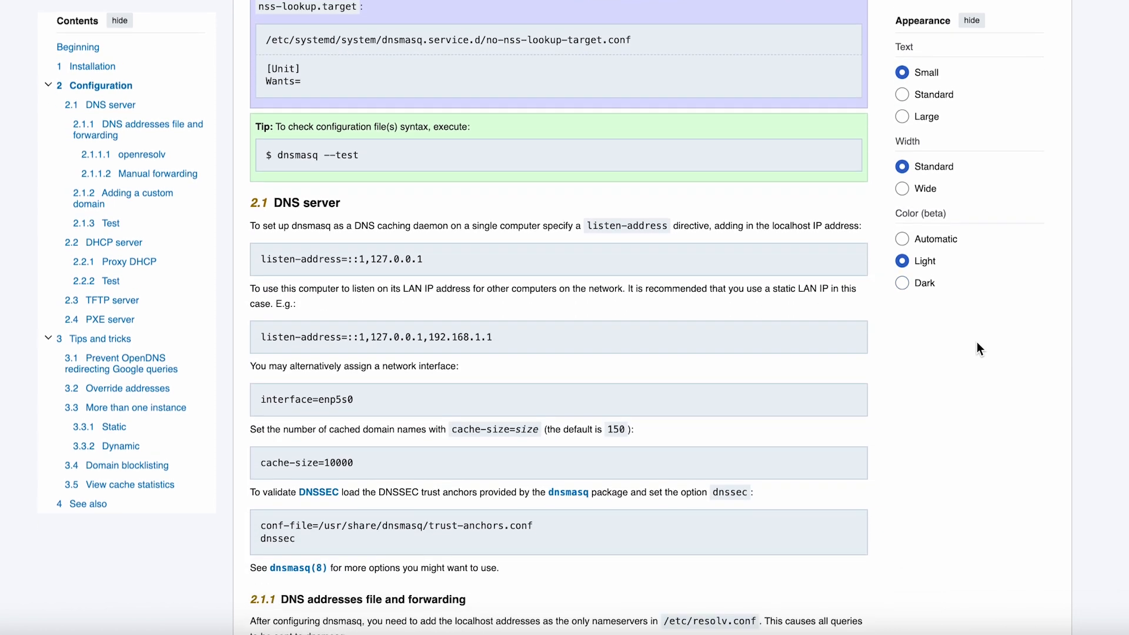
{"action": "scroll", "scroll_direction": "down", "scroll_amount": 3}
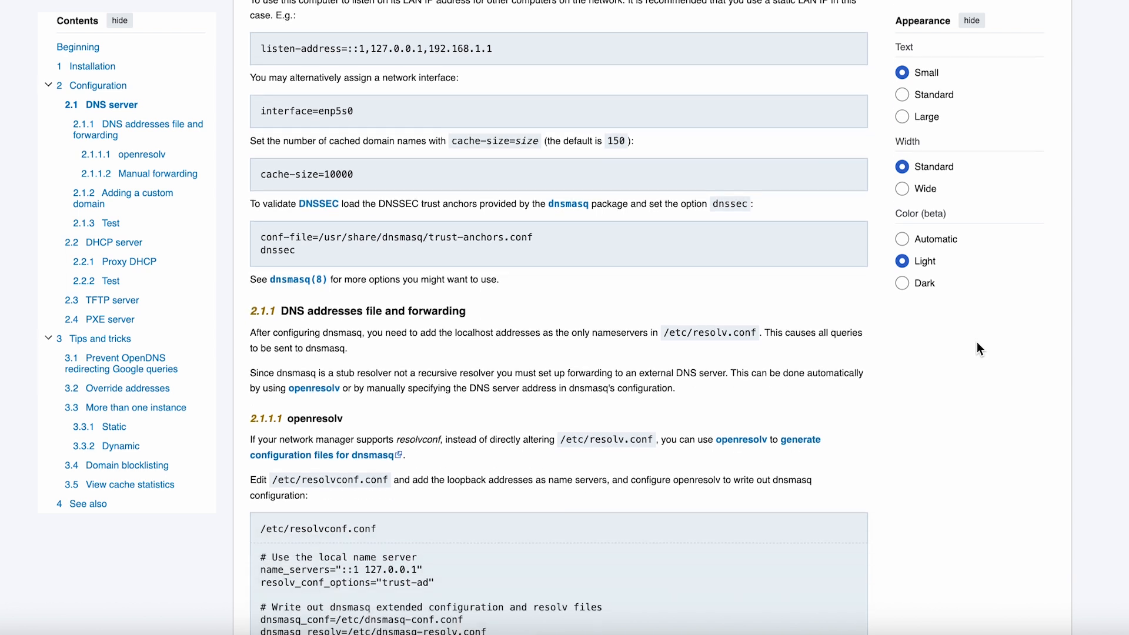
{"action": "scroll", "scroll_direction": "down", "scroll_amount": 3}
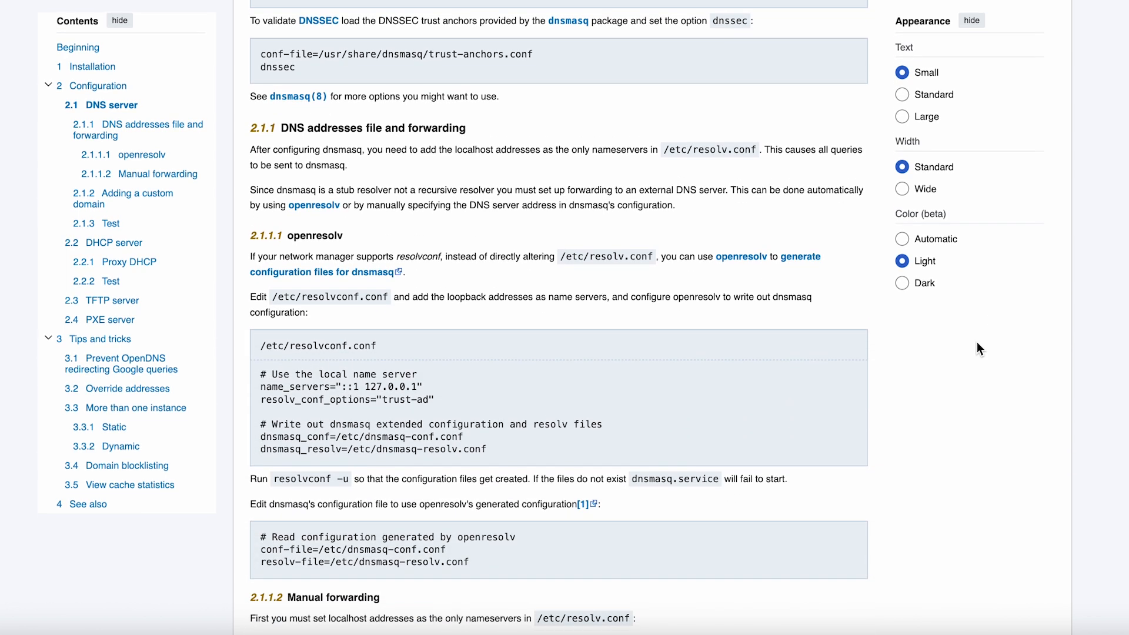
{"action": "scroll", "scroll_direction": "down", "scroll_amount": 3}
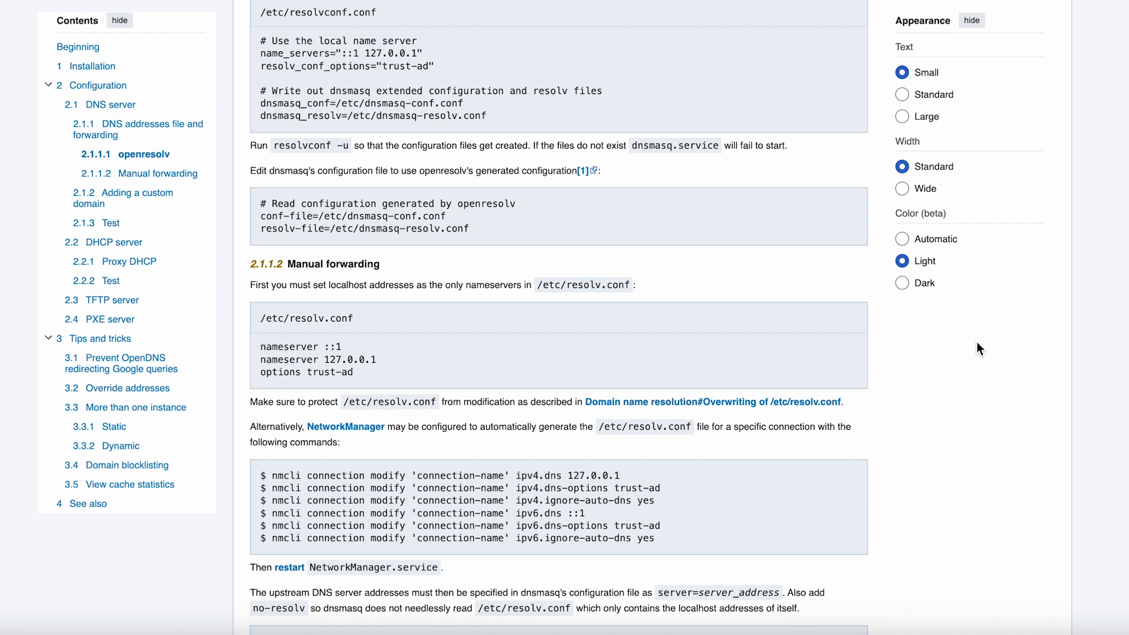
{"action": "scroll", "scroll_direction": "down", "scroll_amount": 3}
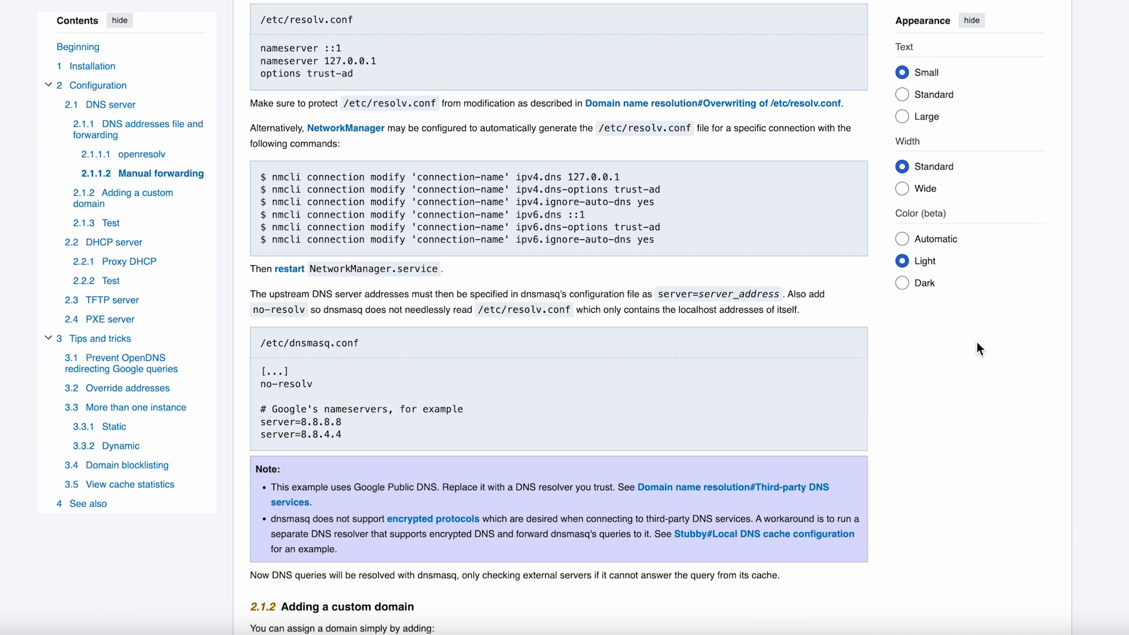
{"action": "scroll", "scroll_direction": "down", "scroll_amount": 3}
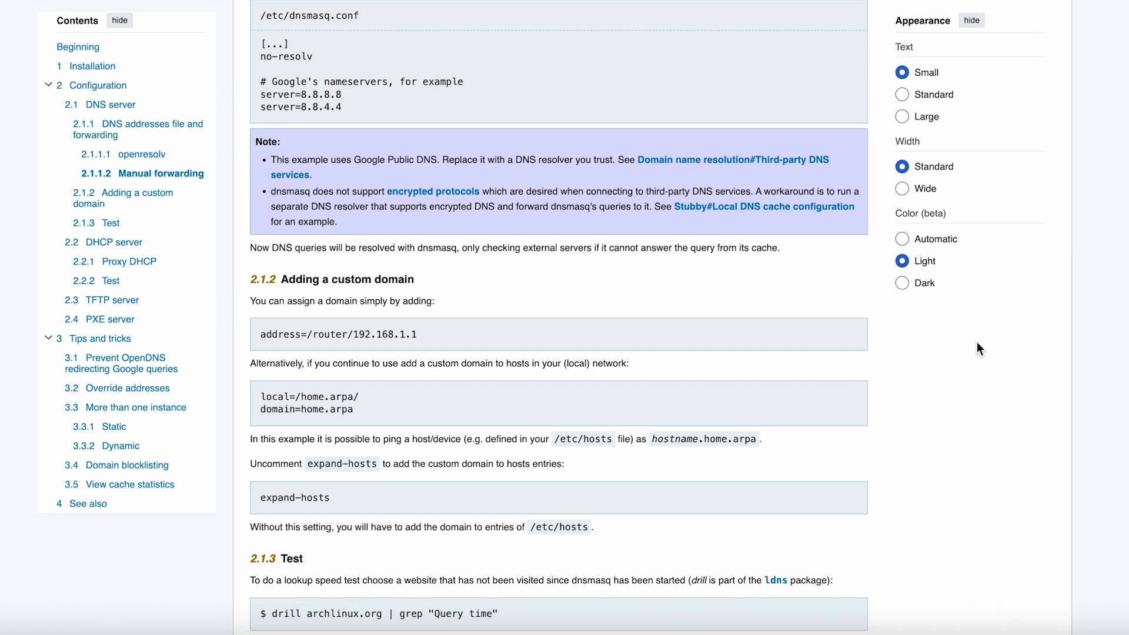
{"action": "scroll", "scroll_direction": "down", "scroll_amount": 3}
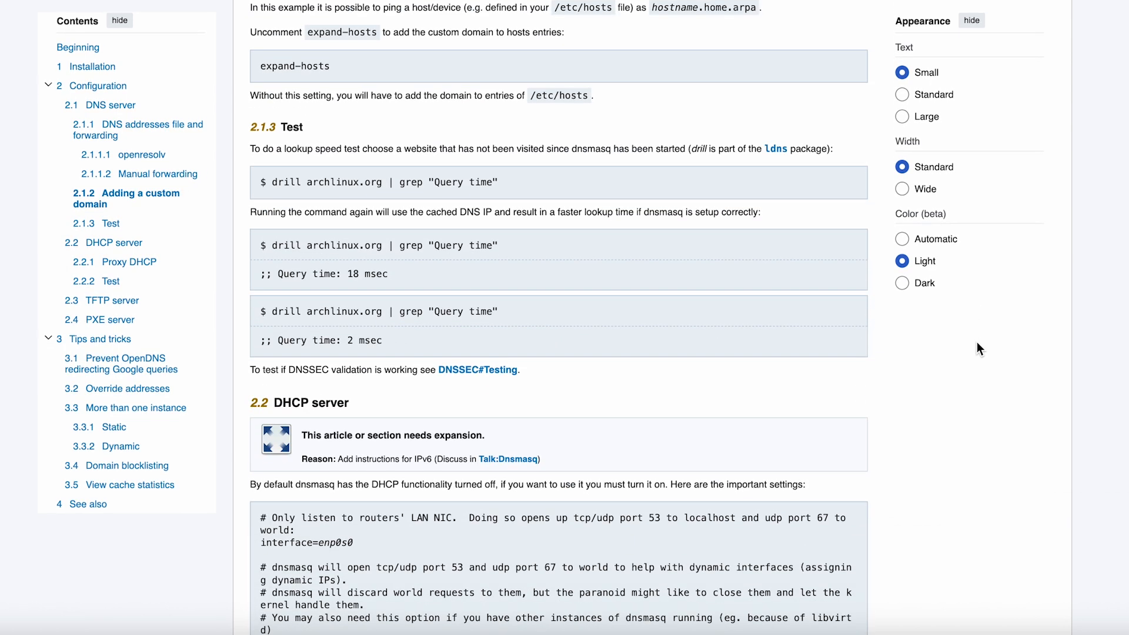
{"action": "scroll", "scroll_direction": "down", "scroll_amount": 3}
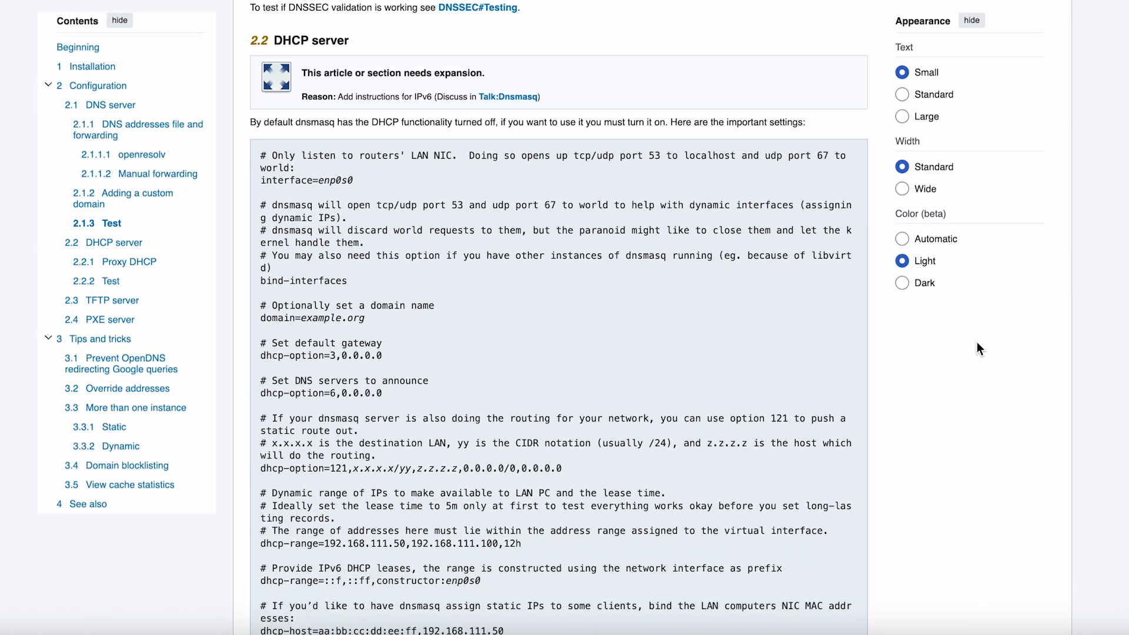
{"action": "scroll", "scroll_direction": "down", "scroll_amount": 3}
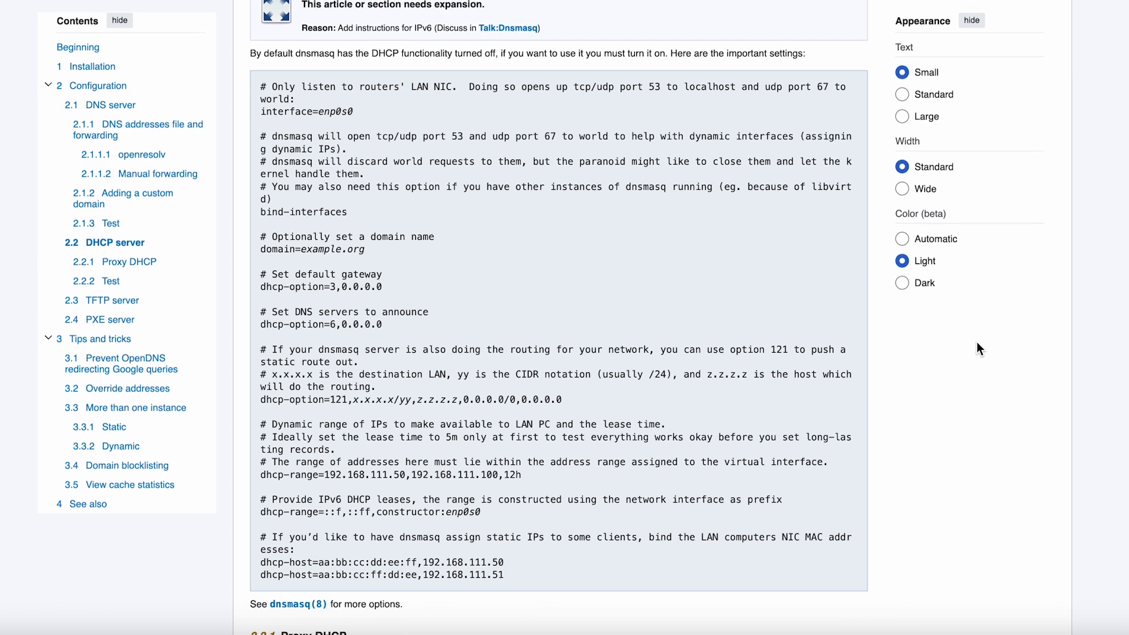
{"action": "scroll", "scroll_direction": "down", "scroll_amount": 3}
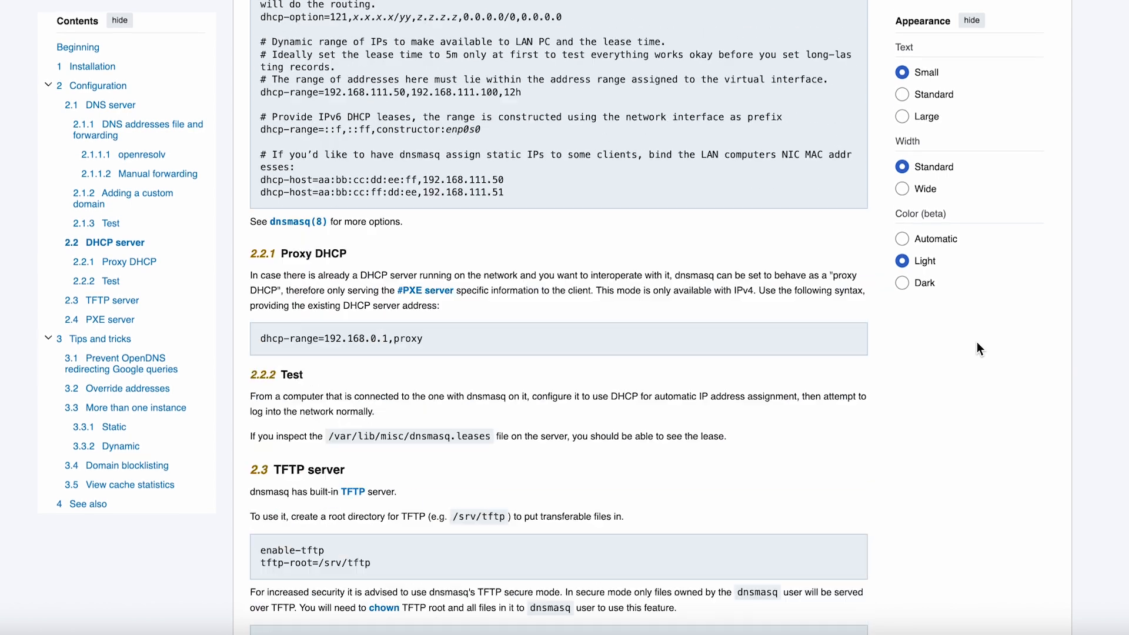
{"action": "scroll", "scroll_direction": "down", "scroll_amount": 3}
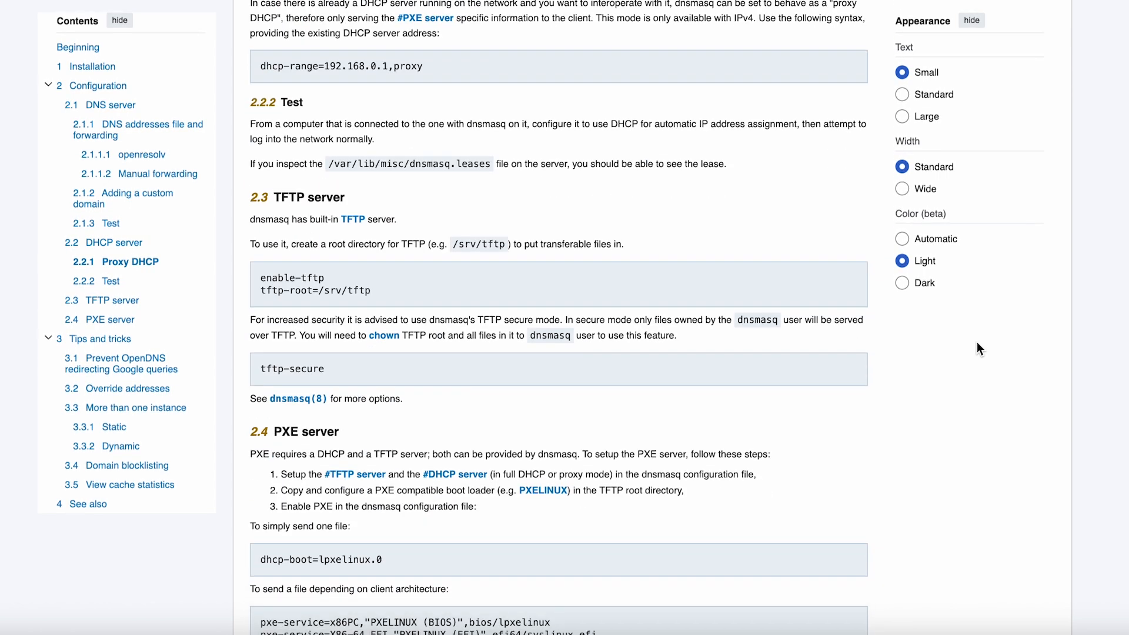
{"action": "scroll", "scroll_direction": "down", "scroll_amount": 3}
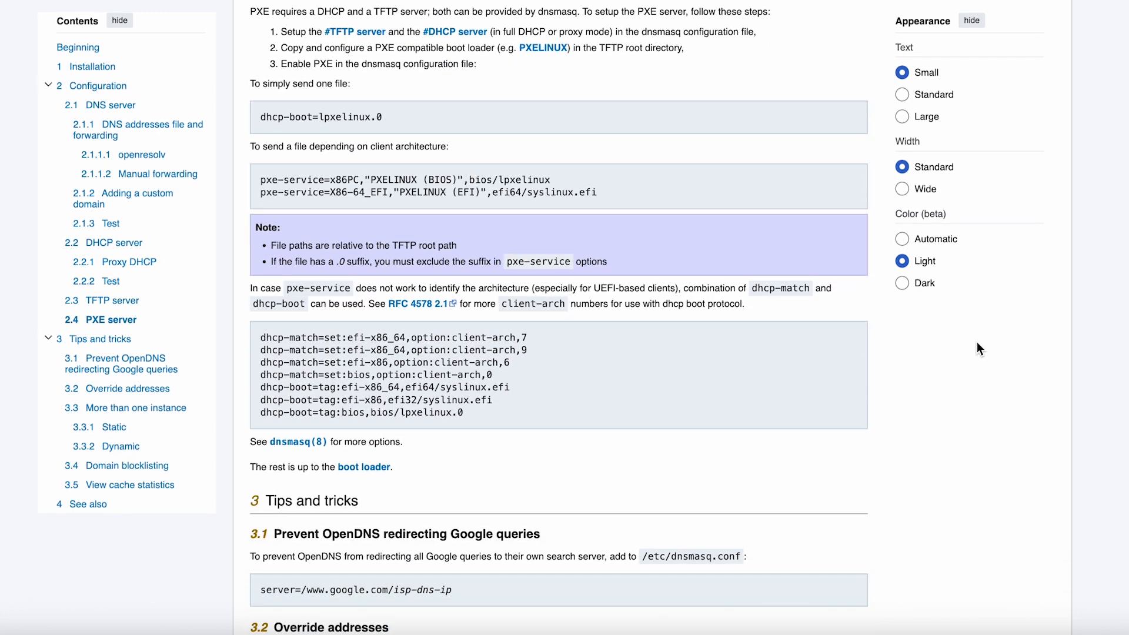
{"action": "scroll", "scroll_direction": "down", "scroll_amount": 3}
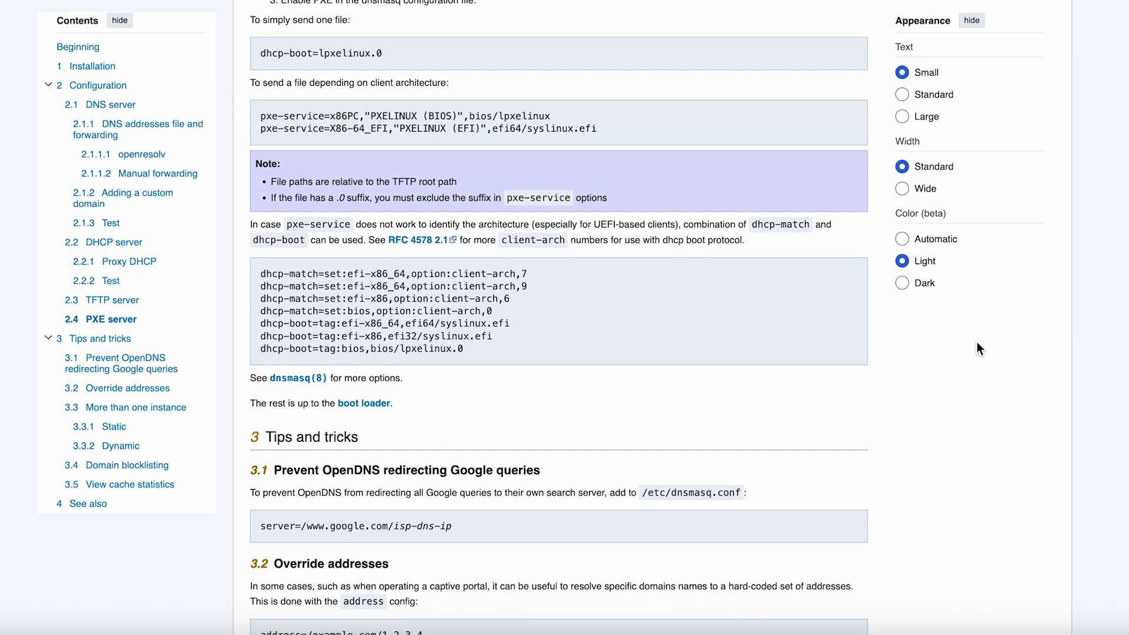
{"action": "scroll", "scroll_direction": "down", "scroll_amount": 3}
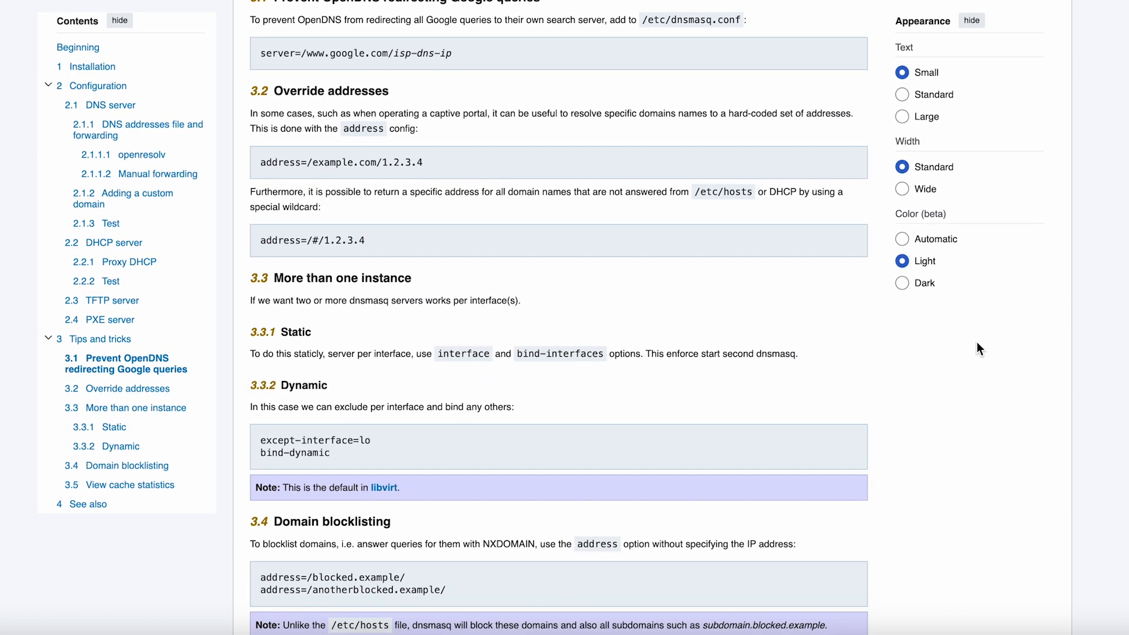
{"action": "scroll", "scroll_direction": "down", "scroll_amount": 3}
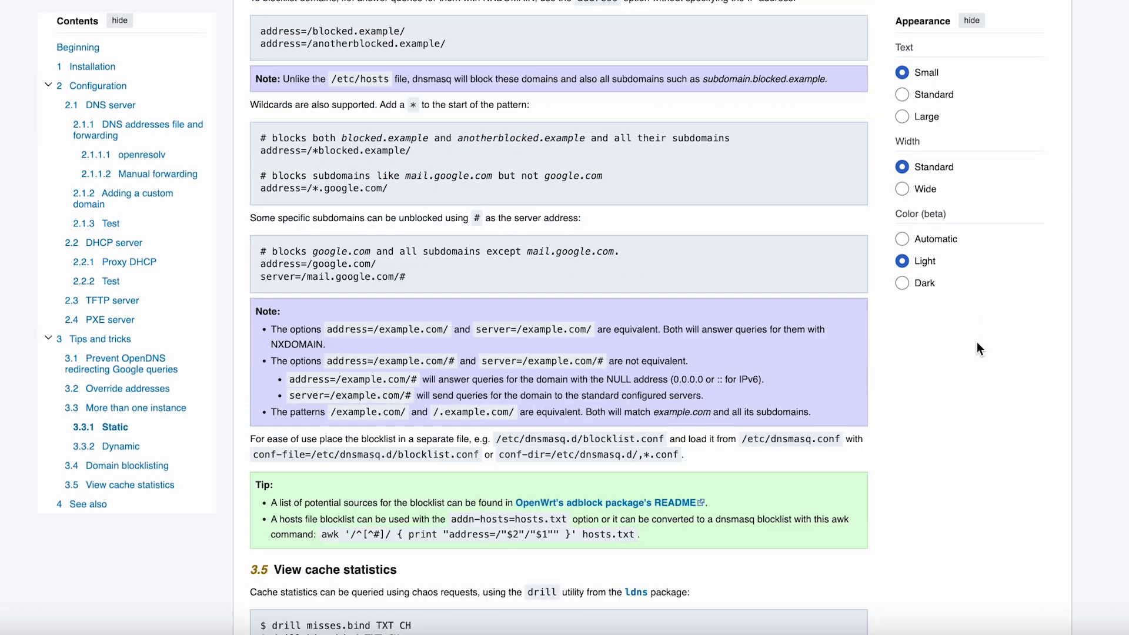
{"action": "scroll", "scroll_direction": "down", "scroll_amount": 3}
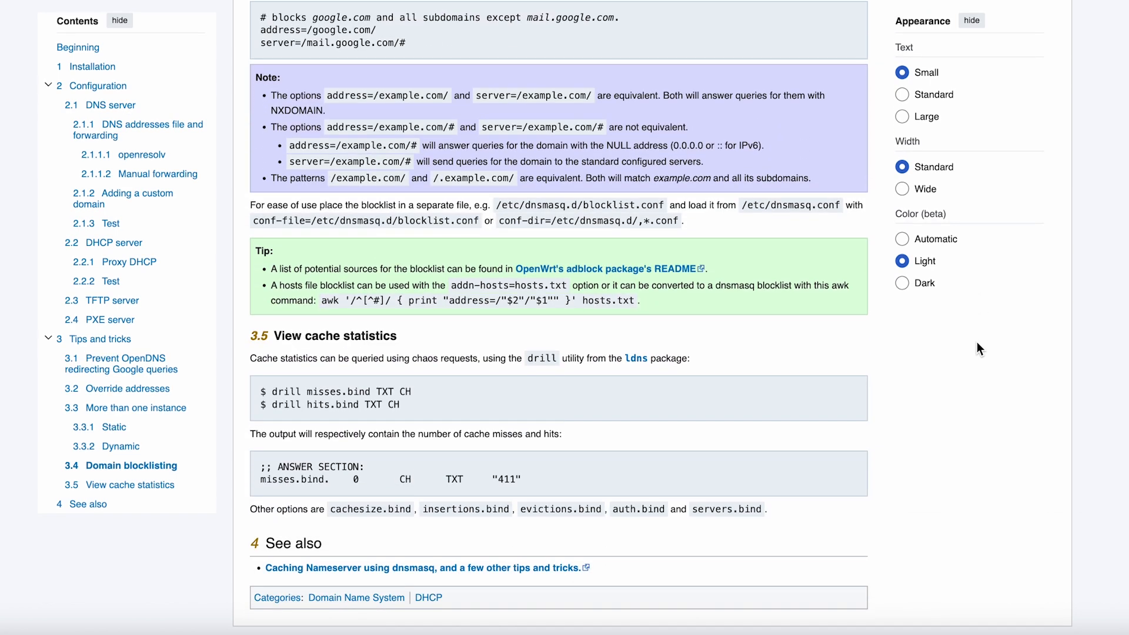
{"action": "scroll", "scroll_direction": "down", "scroll_amount": 3}
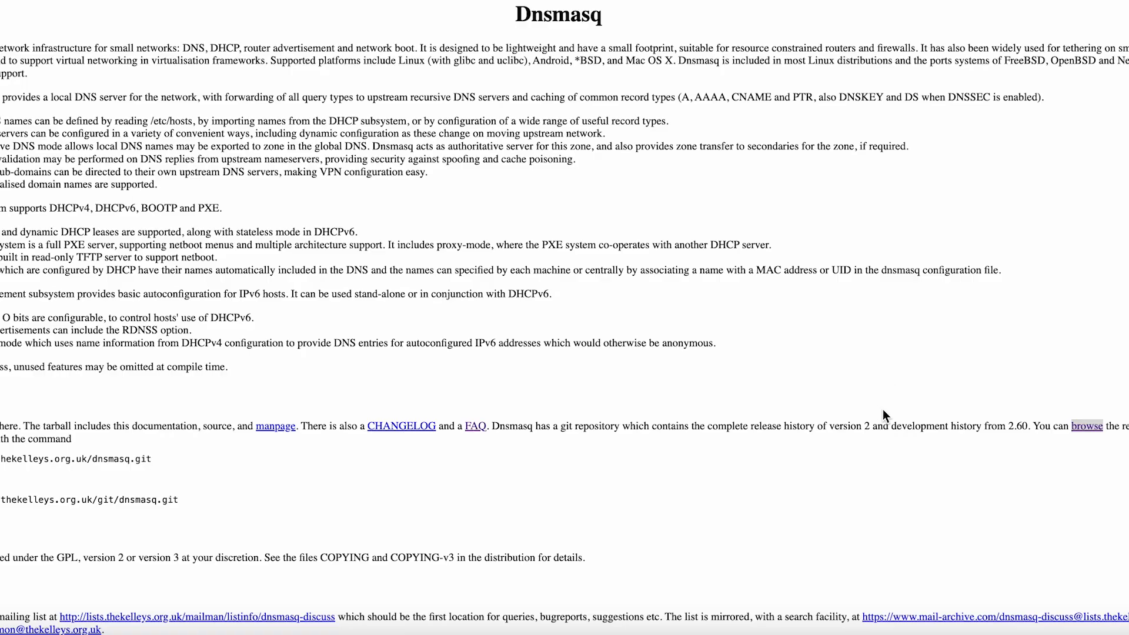
{"action": "mouse_move", "coordinate": [832, 363]}
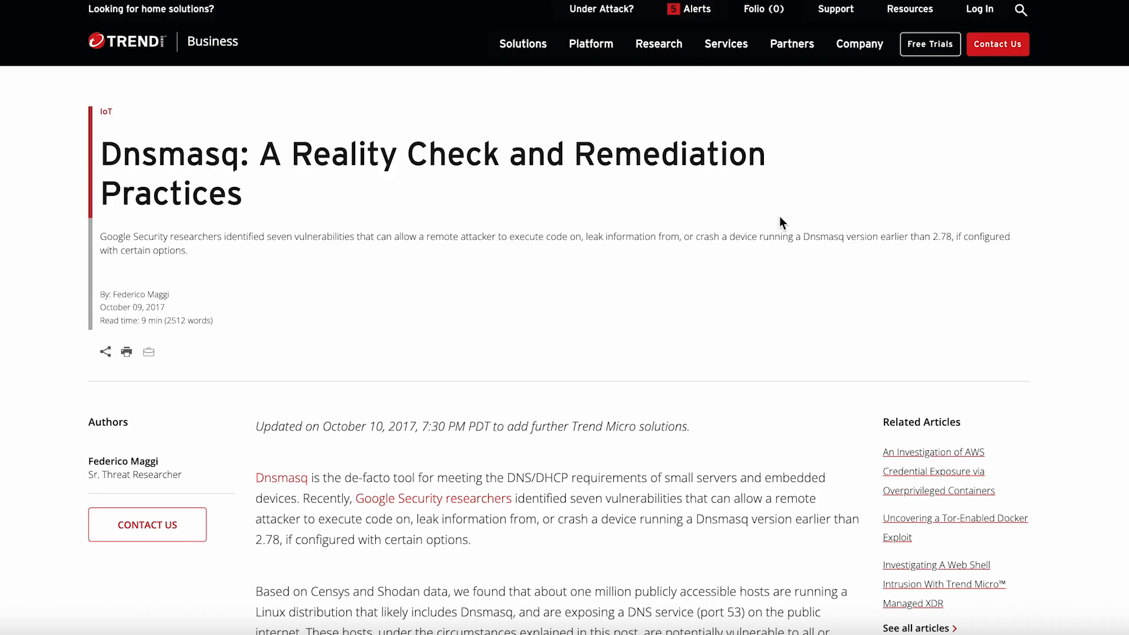
{"action": "scroll", "scroll_direction": "down", "scroll_amount": 3}
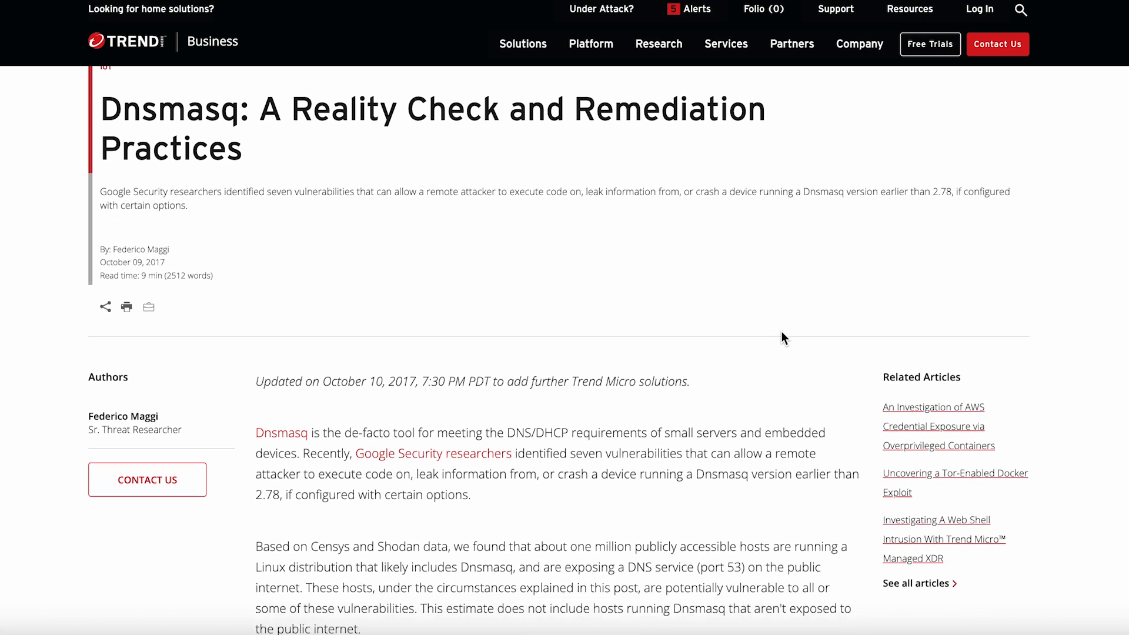
{"action": "scroll", "scroll_direction": "down", "scroll_amount": 3}
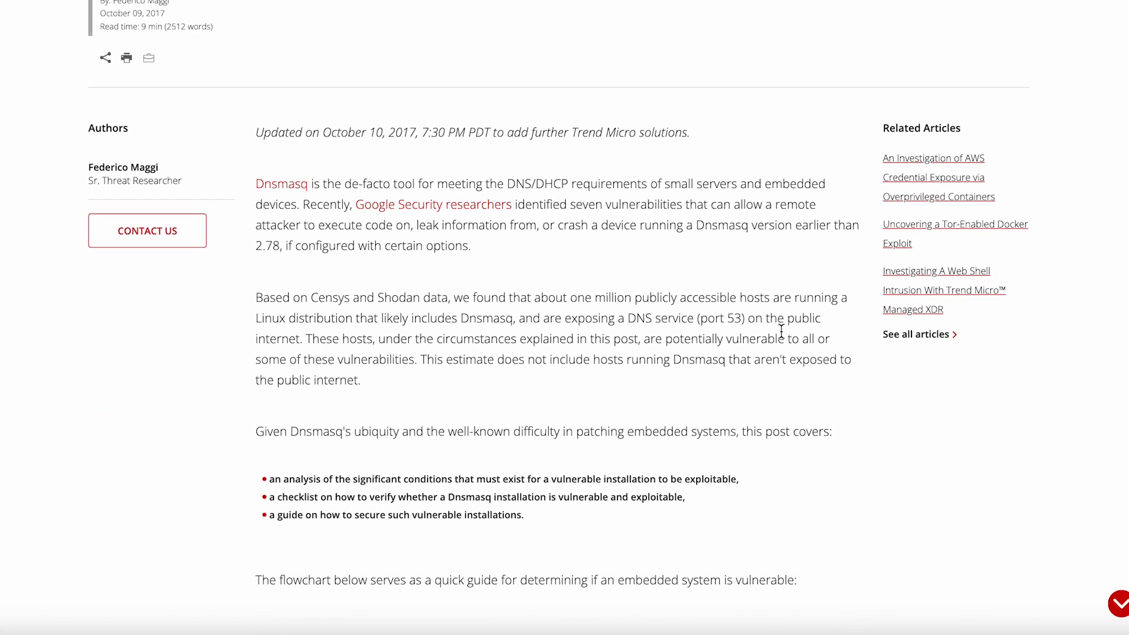
{"action": "scroll", "scroll_direction": "down", "scroll_amount": 3}
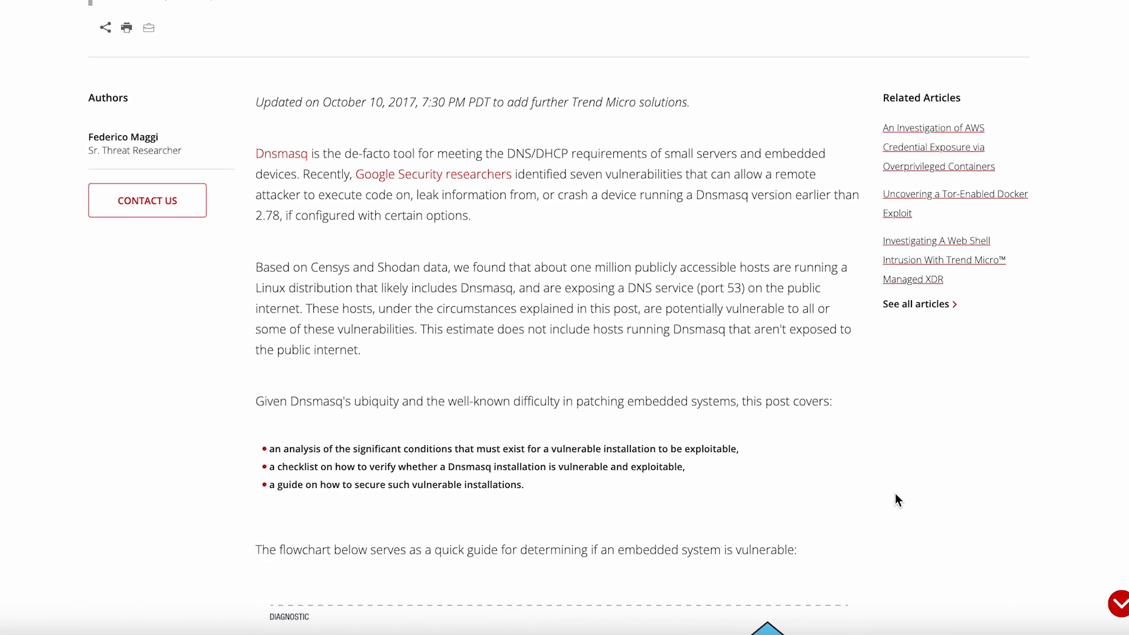
{"action": "scroll", "scroll_direction": "down", "scroll_amount": 3}
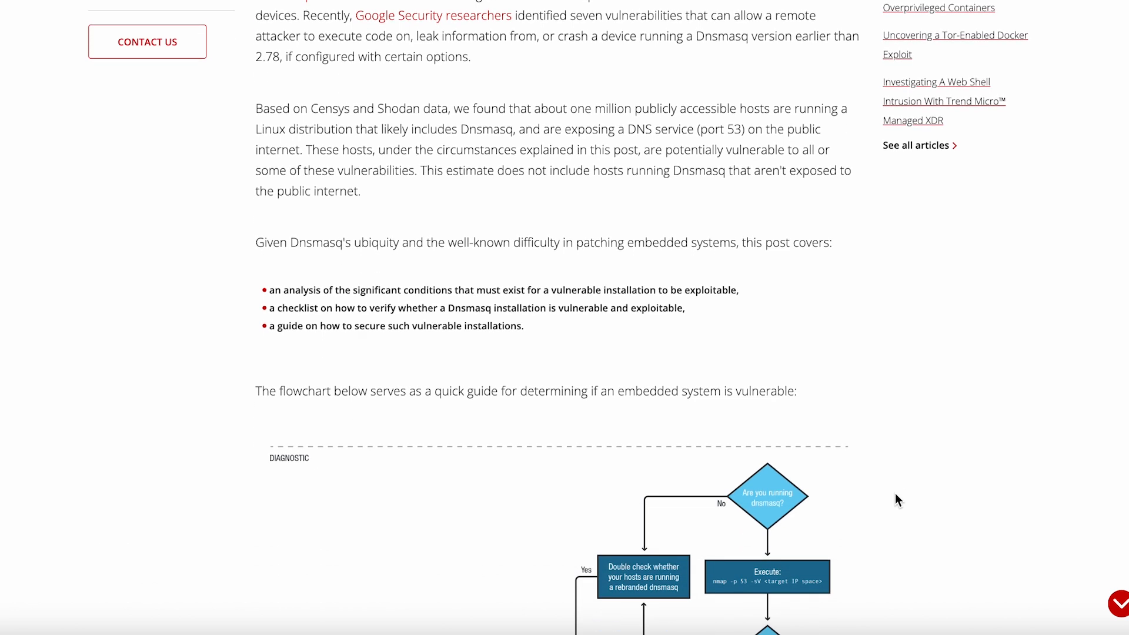
{"action": "scroll", "scroll_direction": "down", "scroll_amount": 3}
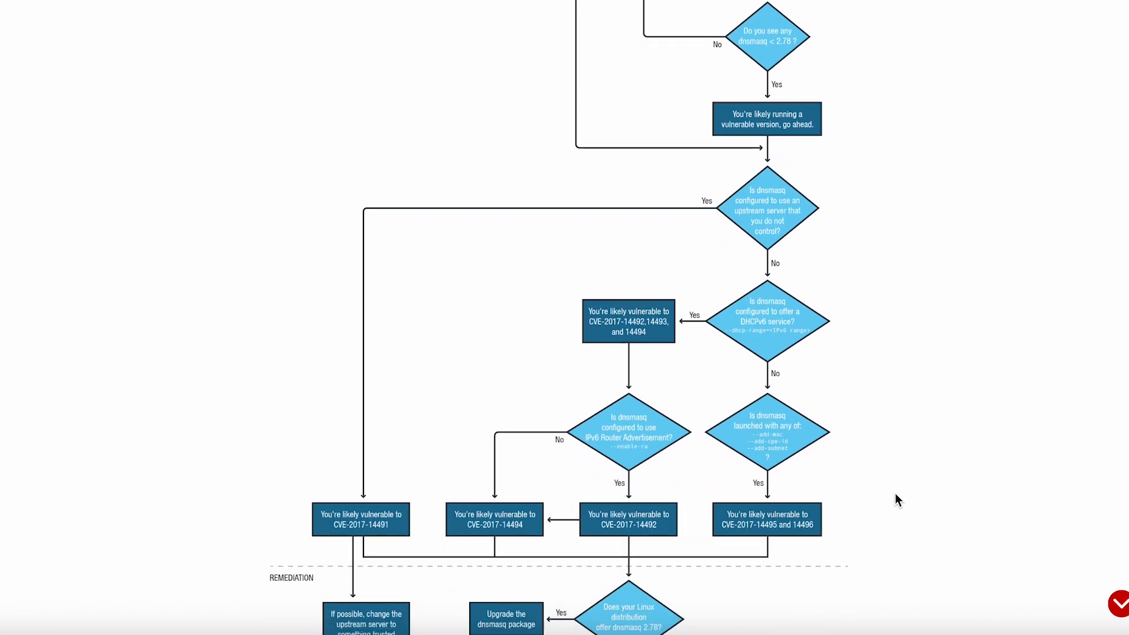
{"action": "scroll", "scroll_direction": "down", "scroll_amount": 3}
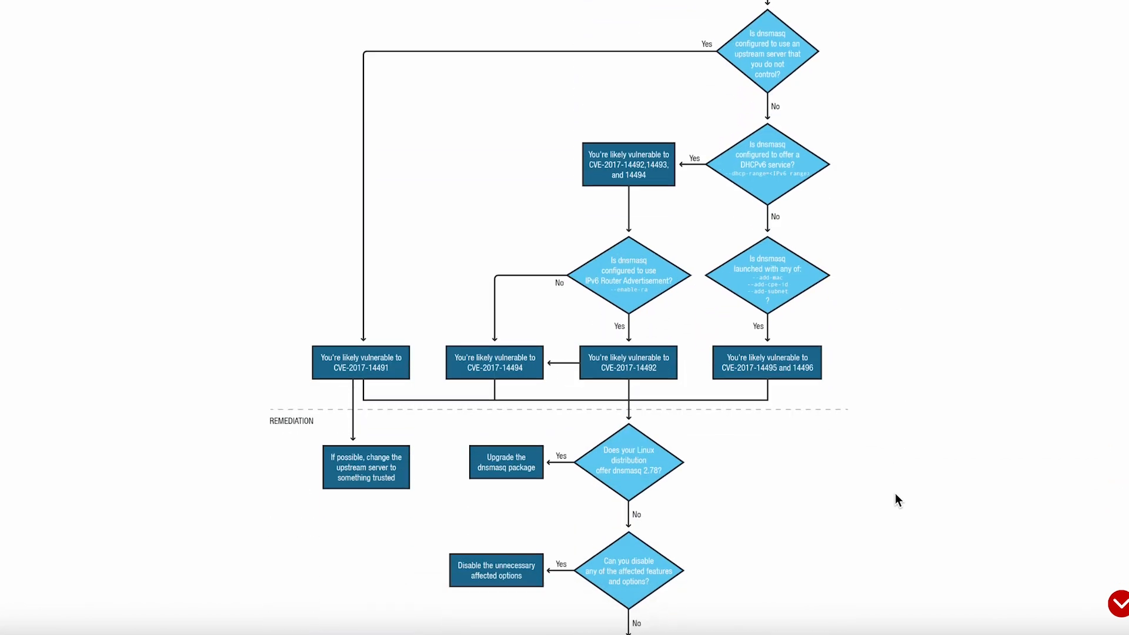
{"action": "scroll", "scroll_direction": "down", "scroll_amount": 3}
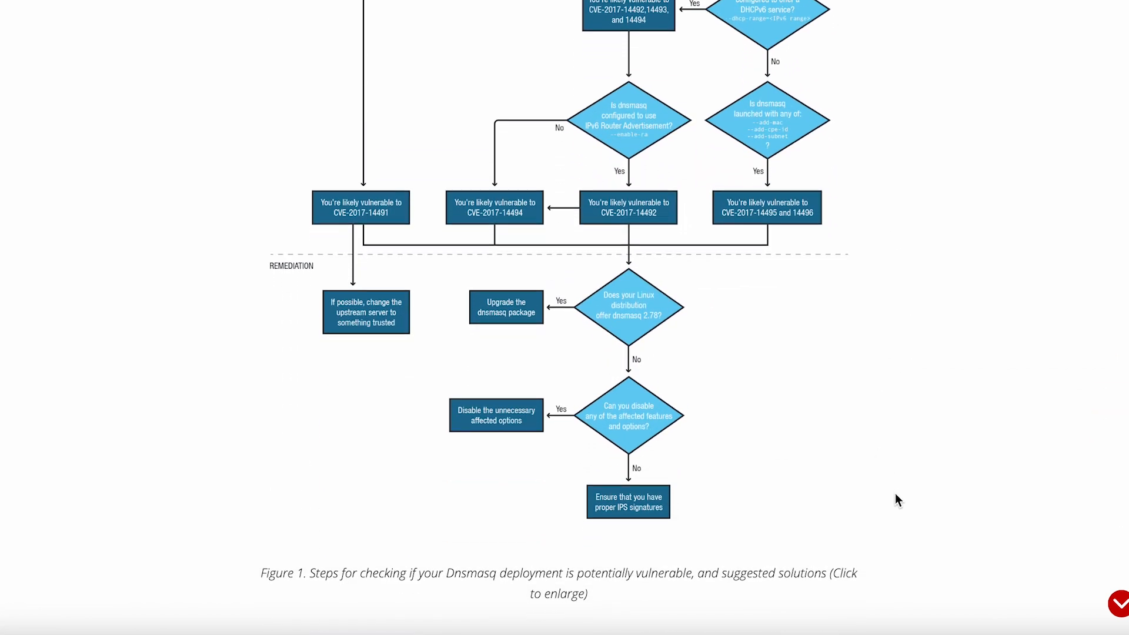
{"action": "scroll", "scroll_direction": "down", "scroll_amount": 3}
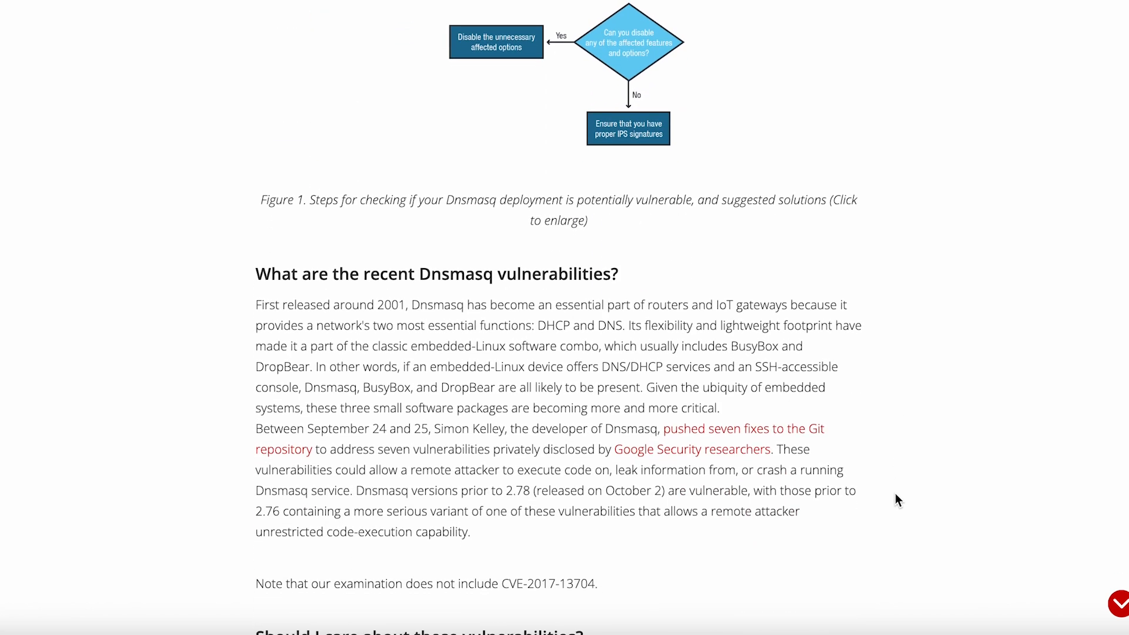
{"action": "scroll", "scroll_direction": "down", "scroll_amount": 3}
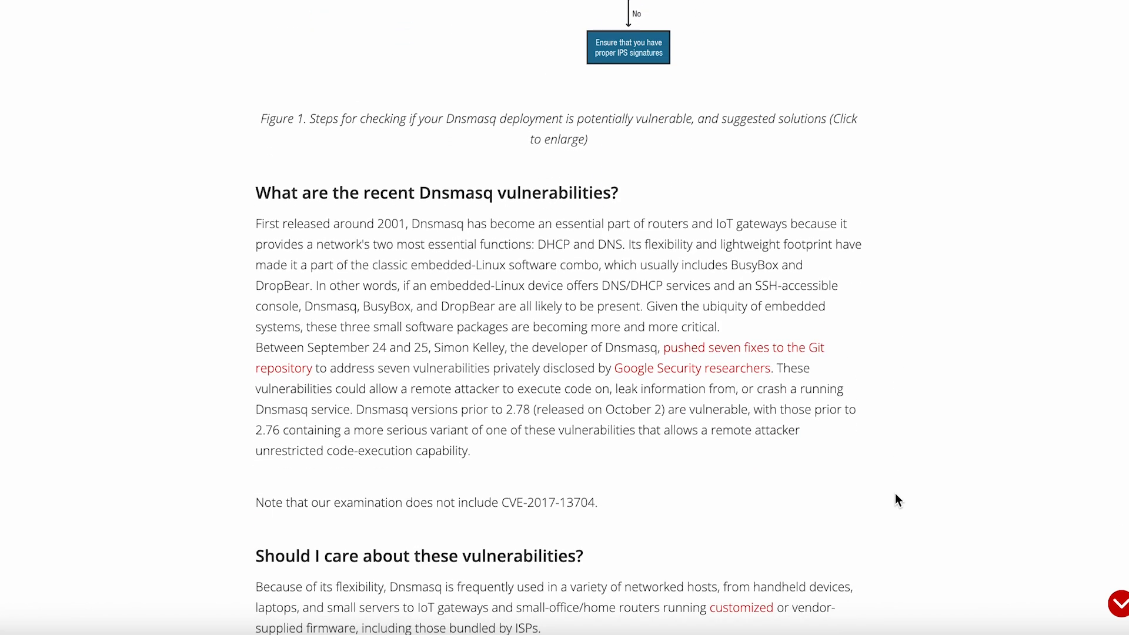
{"action": "scroll", "scroll_direction": "down", "scroll_amount": 3}
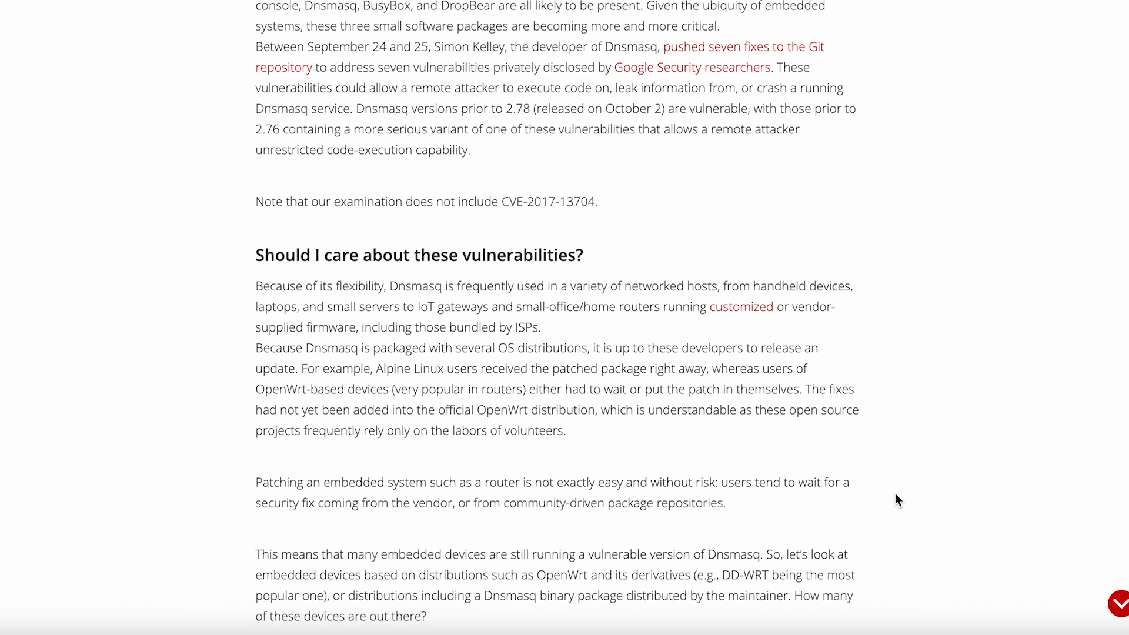
{"action": "scroll", "scroll_direction": "down", "scroll_amount": 3}
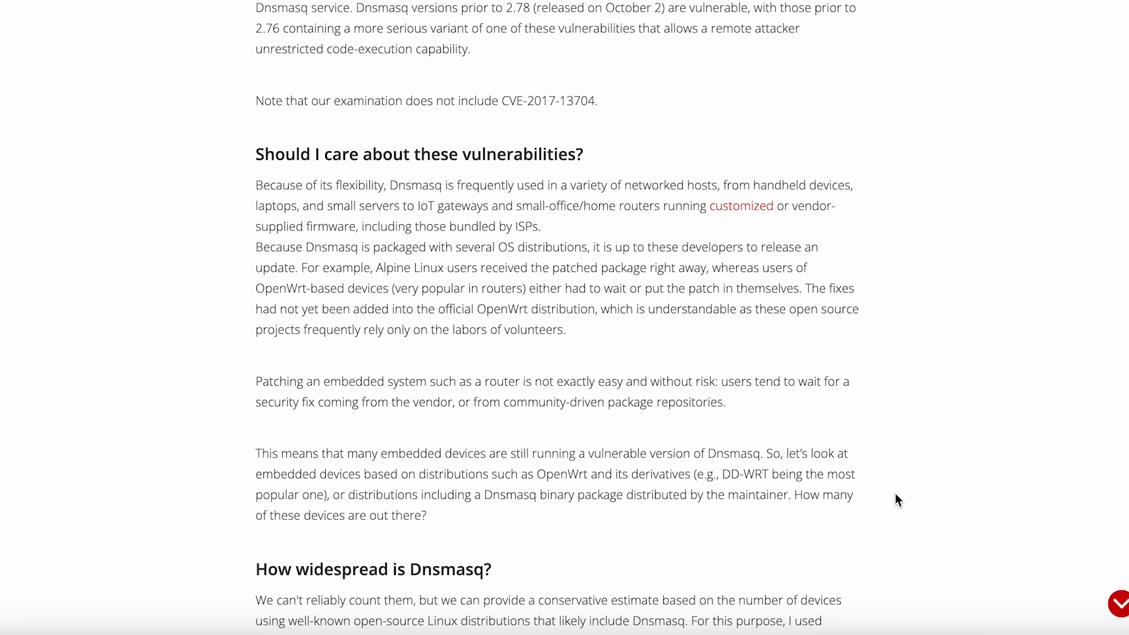
{"action": "scroll", "scroll_direction": "down", "scroll_amount": 3}
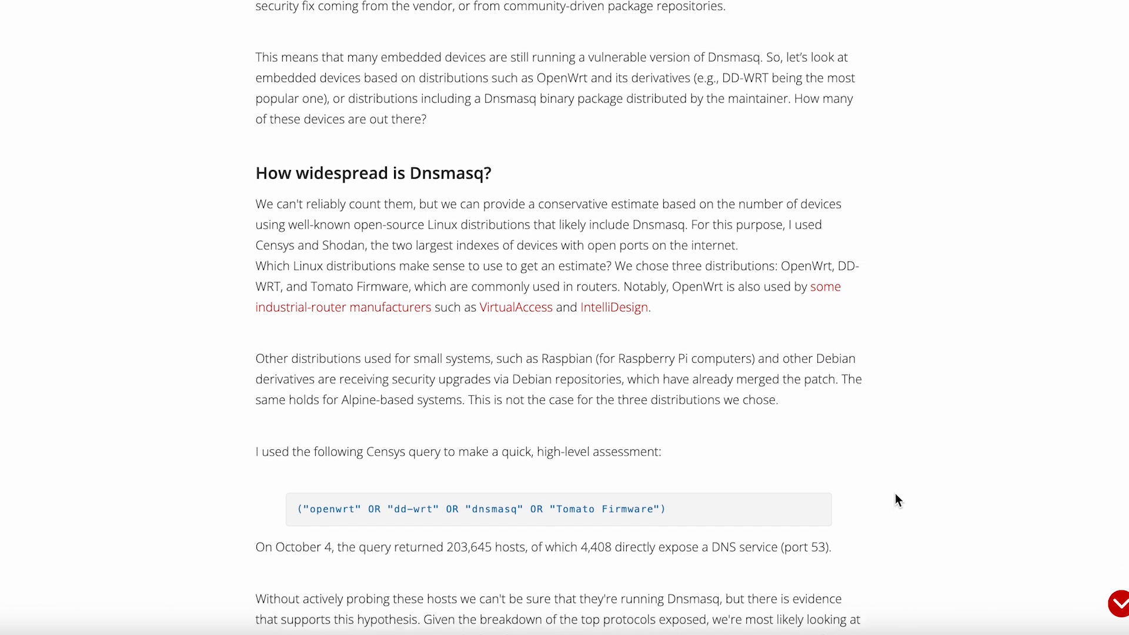
{"action": "scroll", "scroll_direction": "up", "scroll_amount": 3}
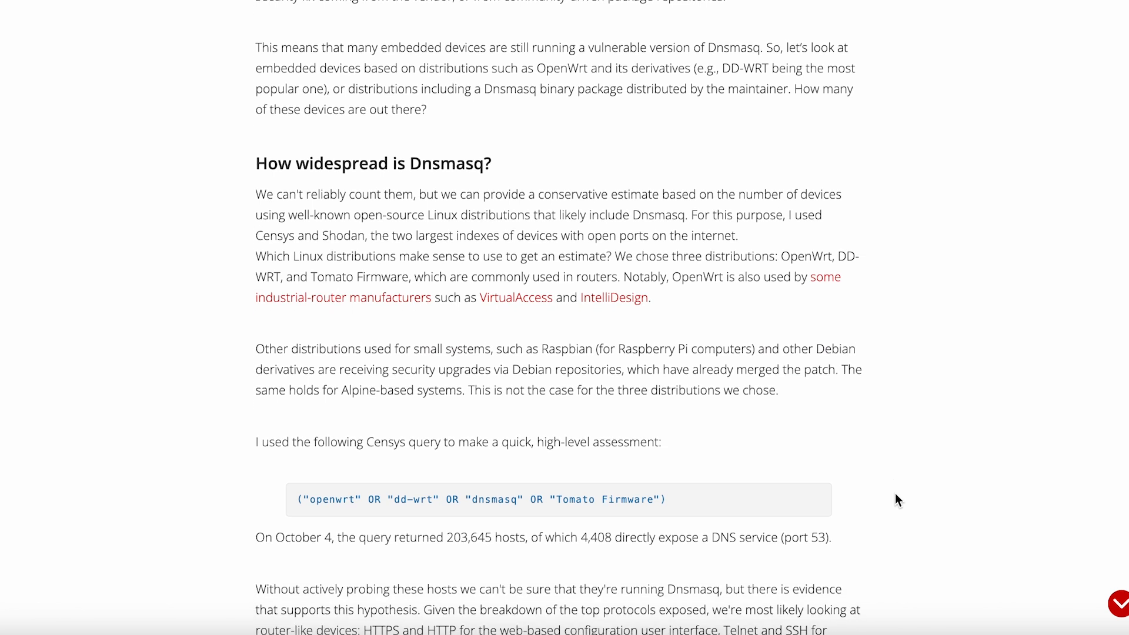
{"action": "scroll", "scroll_direction": "down", "scroll_amount": 3}
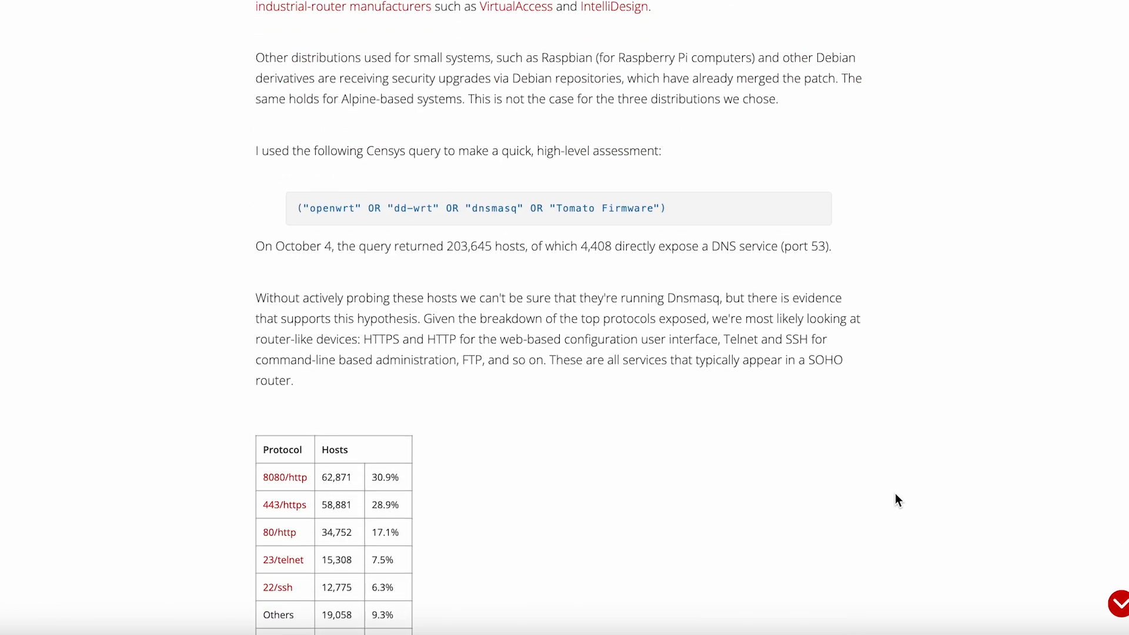
{"action": "scroll", "scroll_direction": "down", "scroll_amount": 3}
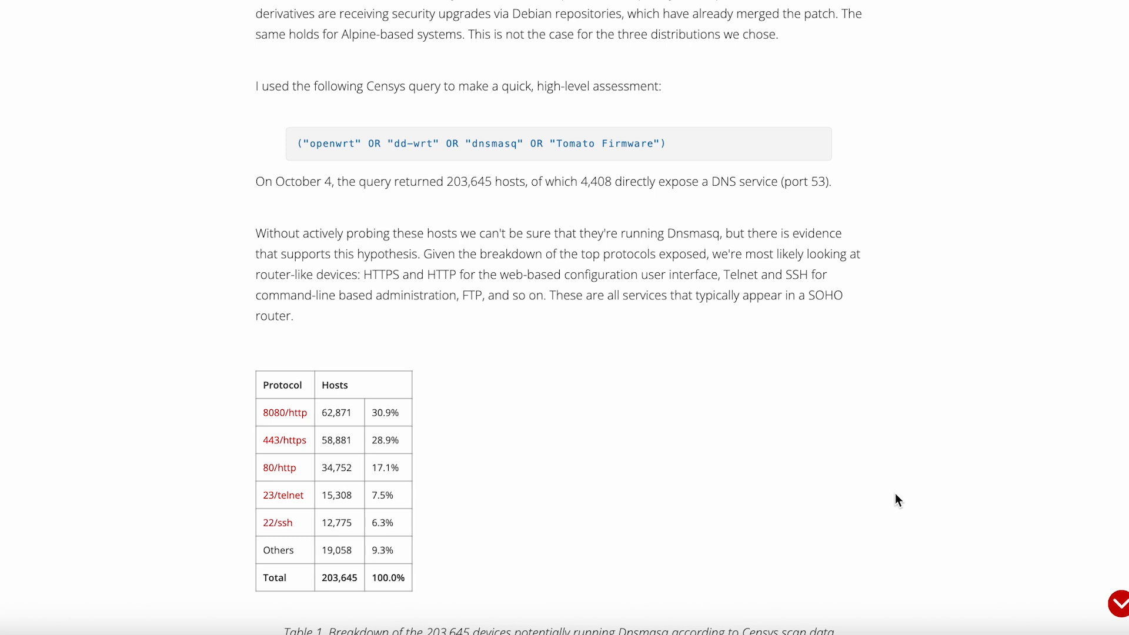
{"action": "scroll", "scroll_direction": "down", "scroll_amount": 3}
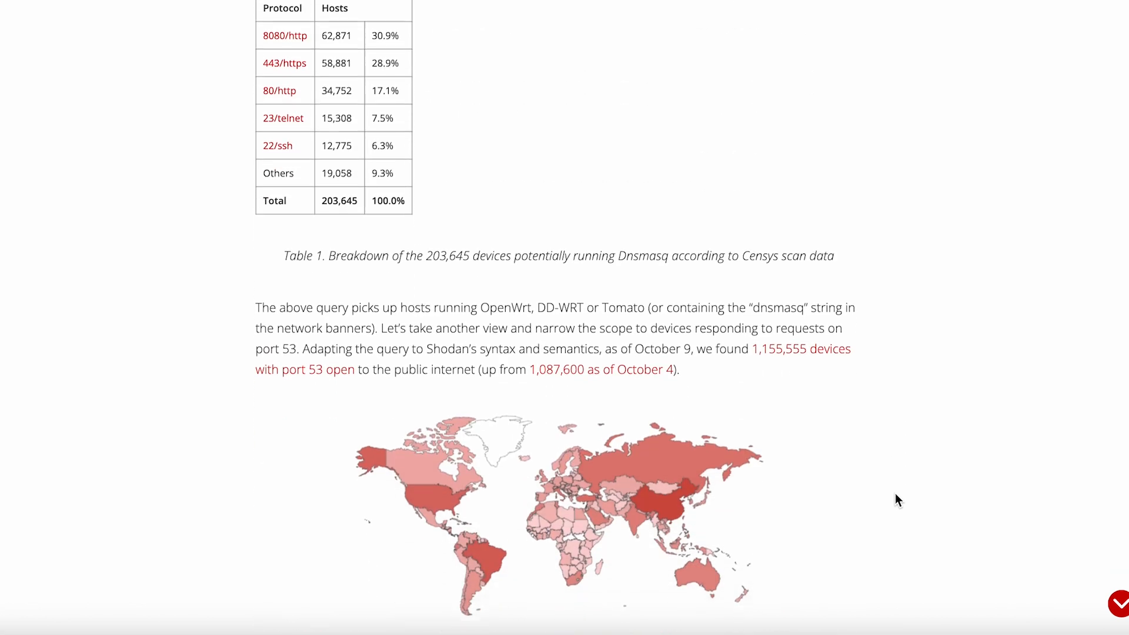
{"action": "scroll", "scroll_direction": "down", "scroll_amount": 3}
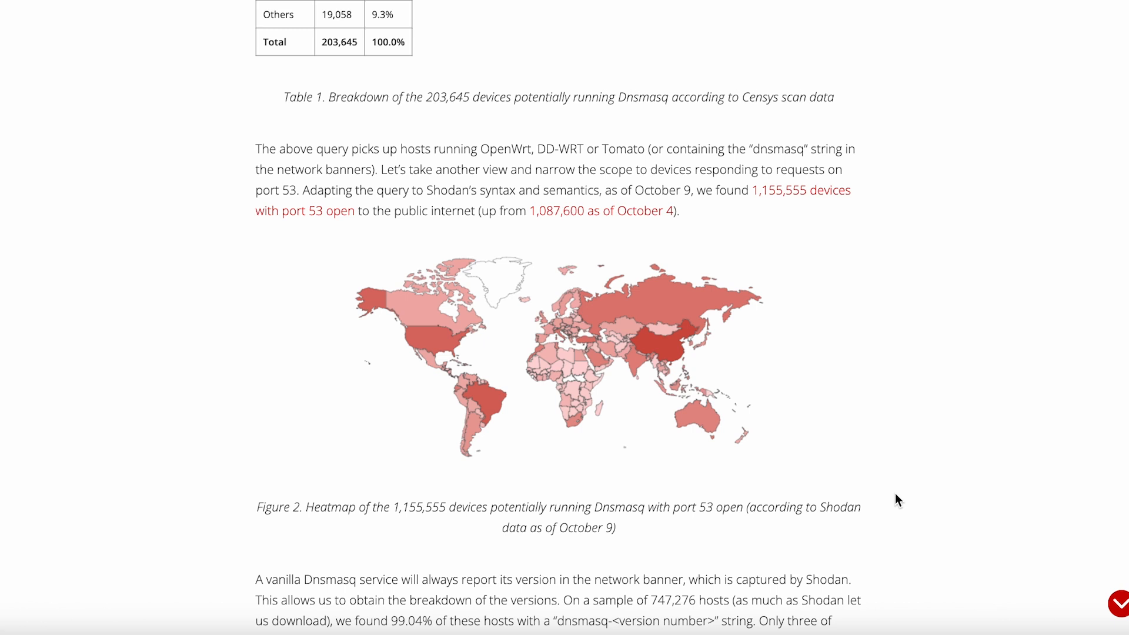
{"action": "scroll", "scroll_direction": "down", "scroll_amount": 3}
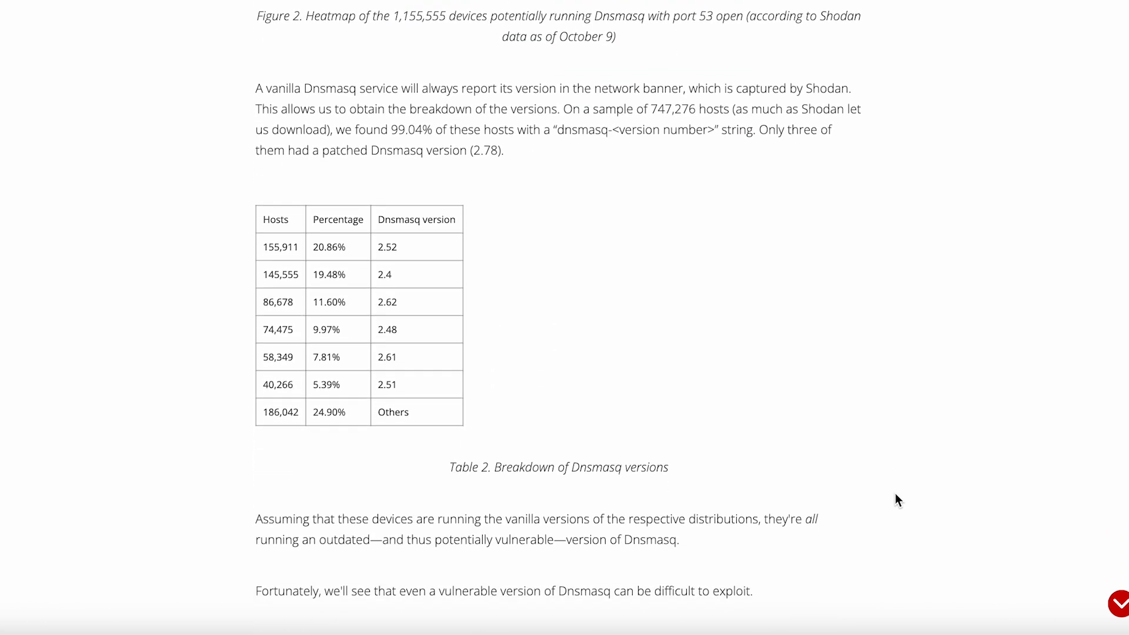
{"action": "scroll", "scroll_direction": "down", "scroll_amount": 3}
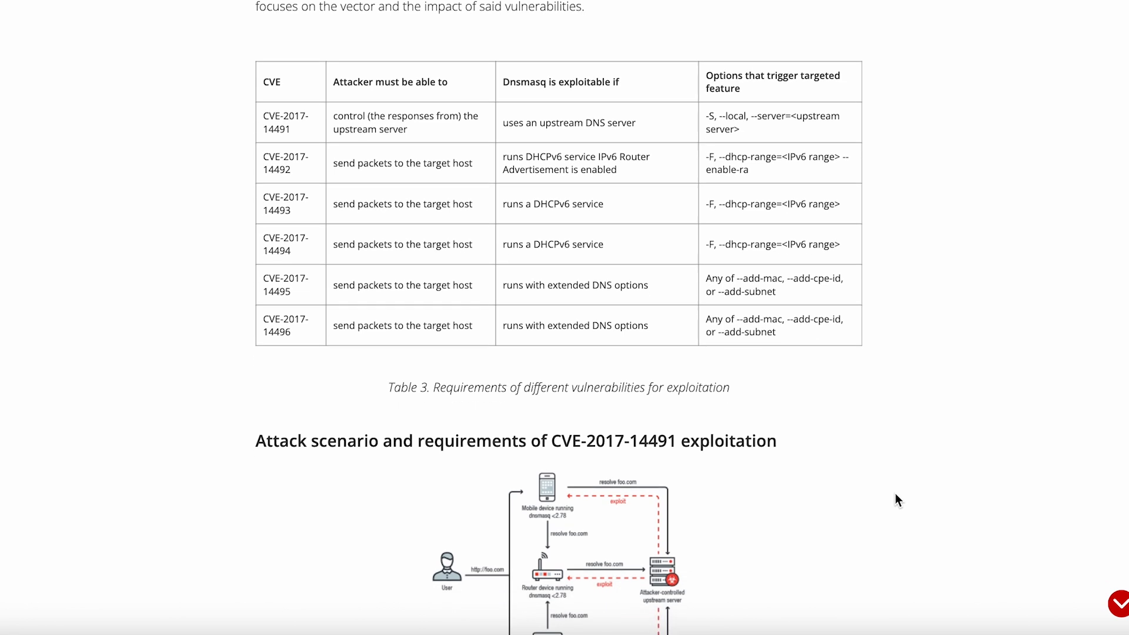
{"action": "scroll", "scroll_direction": "down", "scroll_amount": 3}
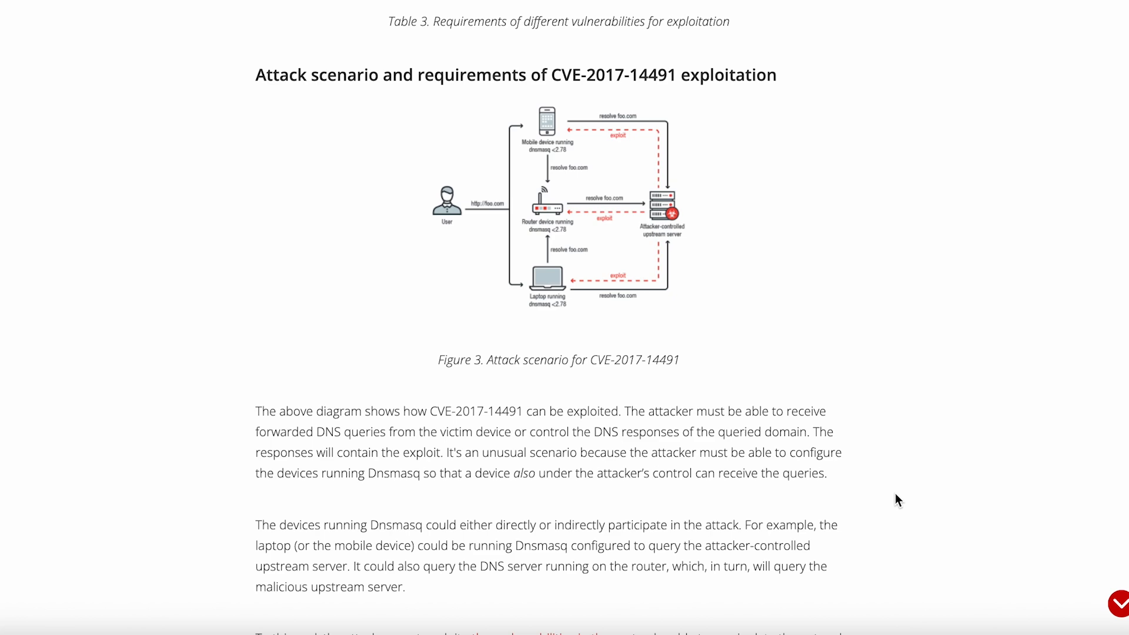
{"action": "scroll", "scroll_direction": "down", "scroll_amount": 3}
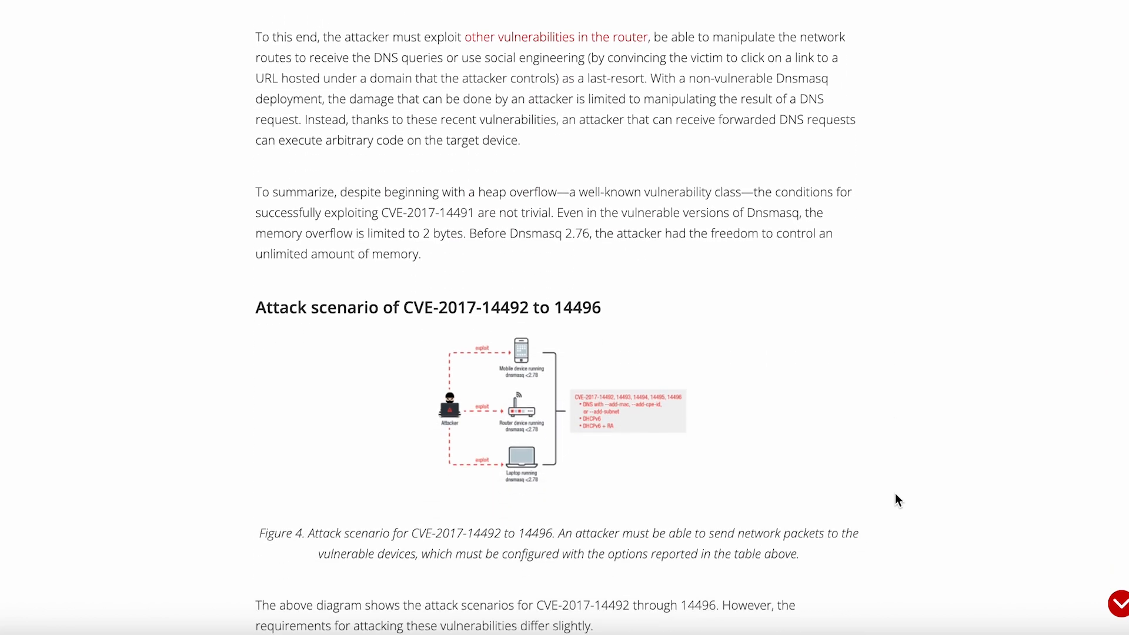
{"action": "scroll", "scroll_direction": "down", "scroll_amount": 3}
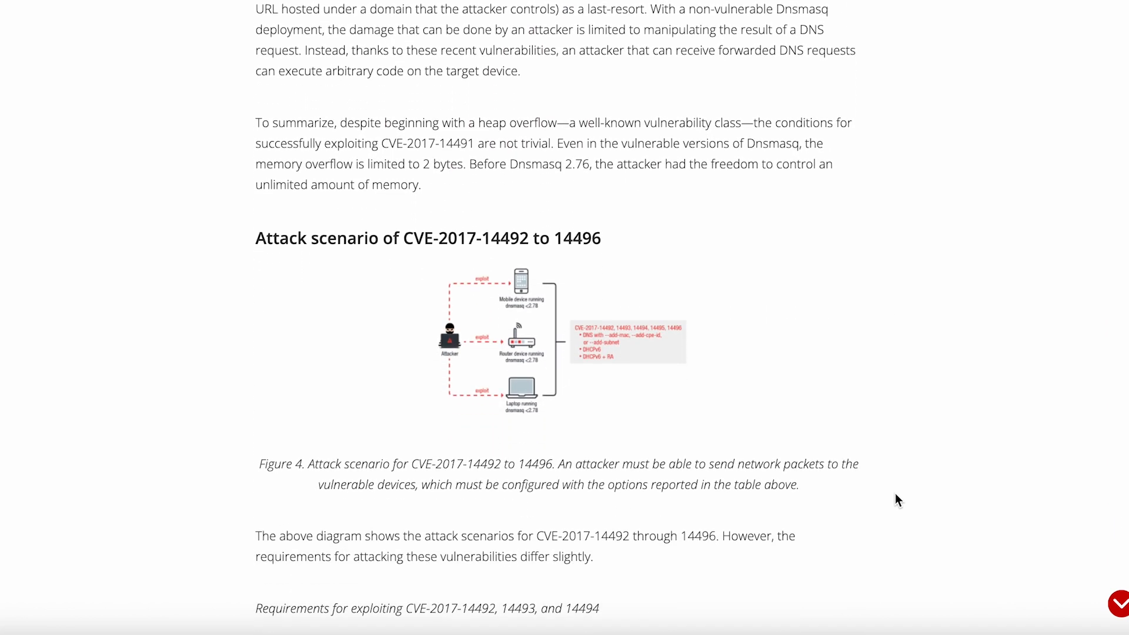
{"action": "scroll", "scroll_direction": "down", "scroll_amount": 3}
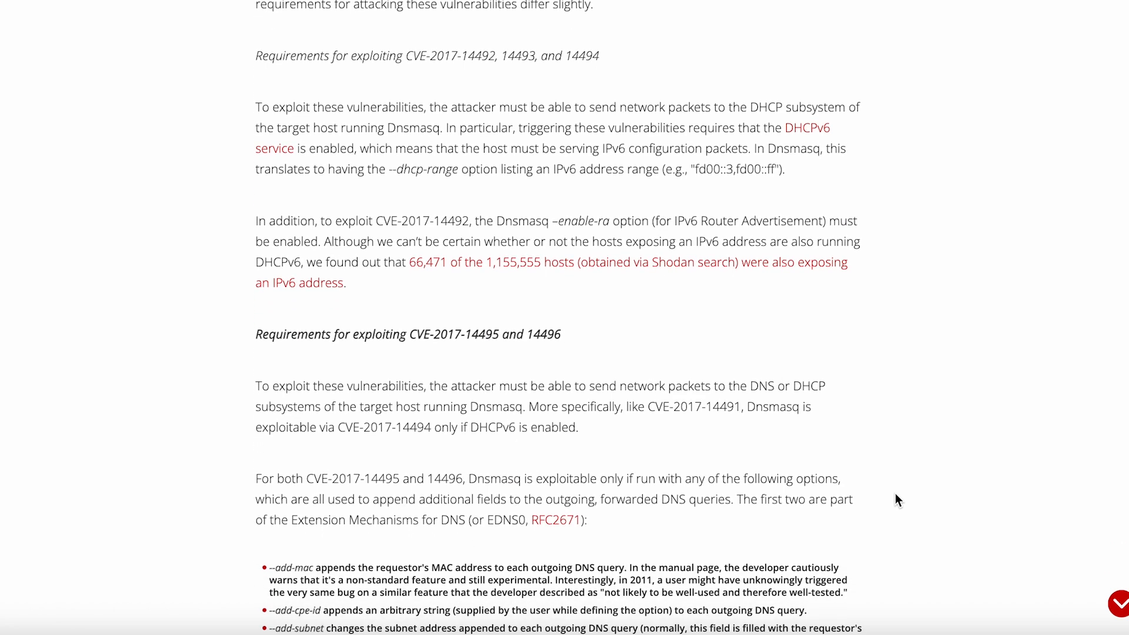
{"action": "scroll", "scroll_direction": "down", "scroll_amount": 3}
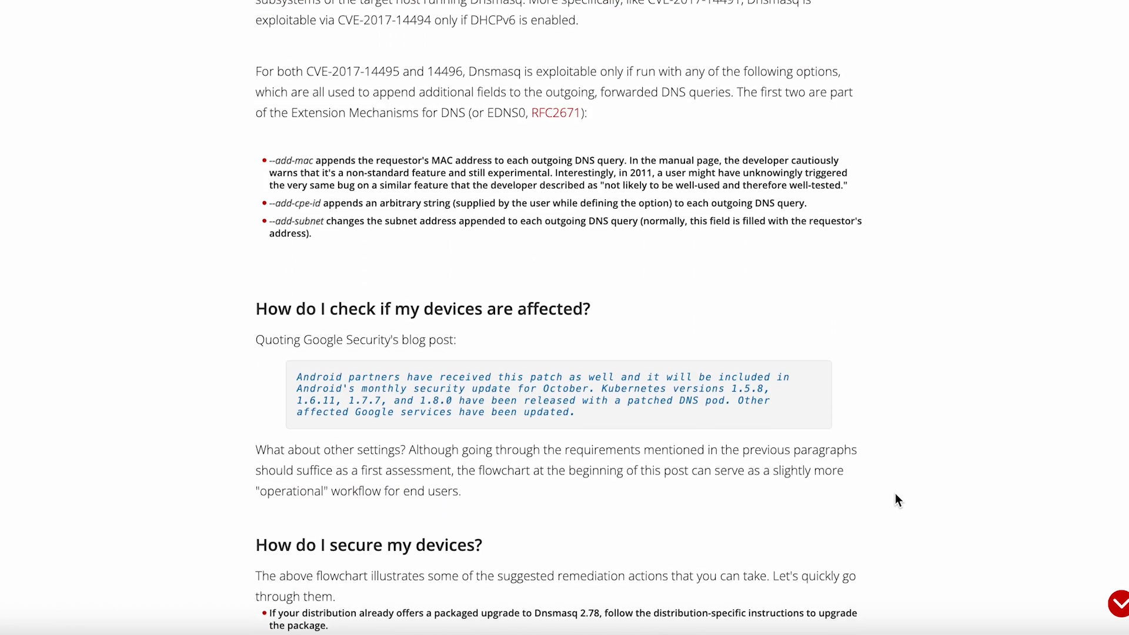
{"action": "scroll", "scroll_direction": "down", "scroll_amount": 3}
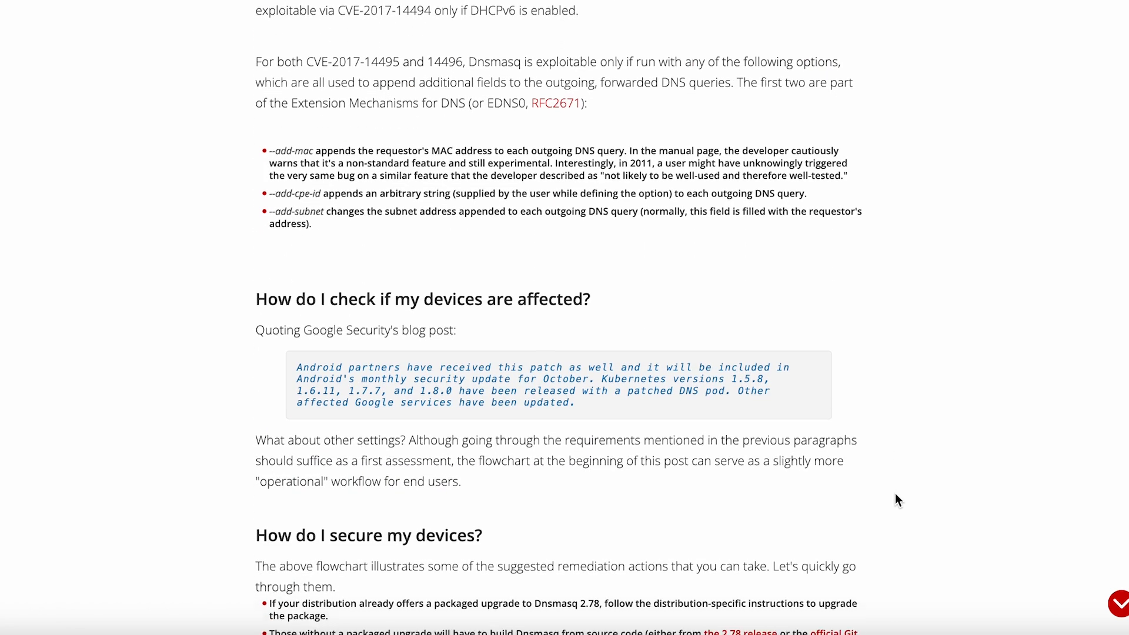
{"action": "scroll", "scroll_direction": "down", "scroll_amount": 3}
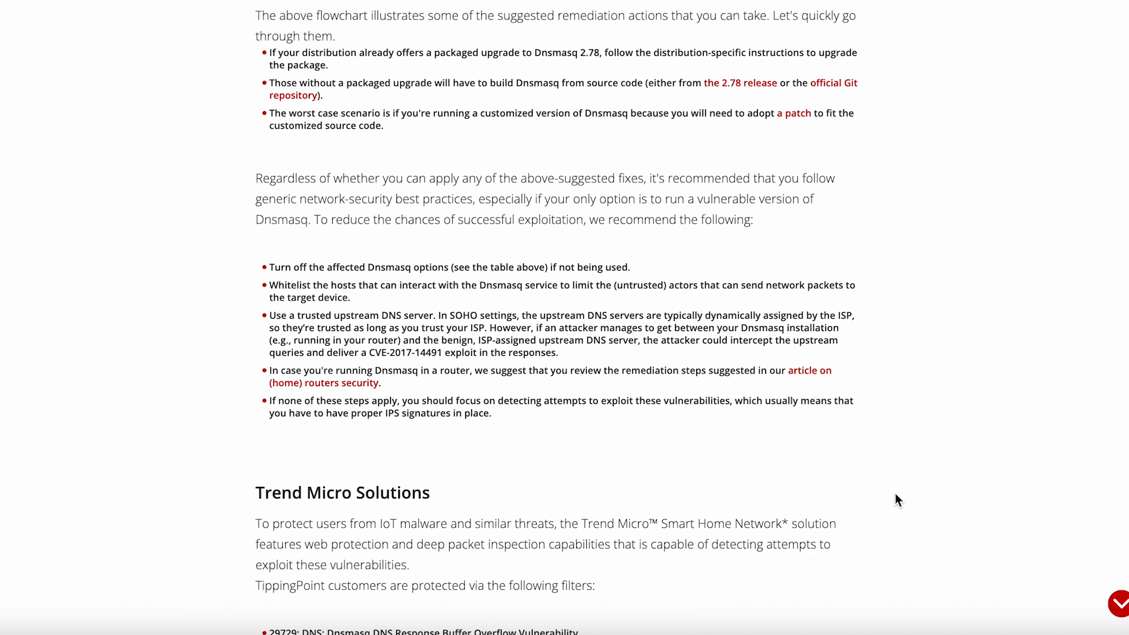
{"action": "scroll", "scroll_direction": "down", "scroll_amount": 3}
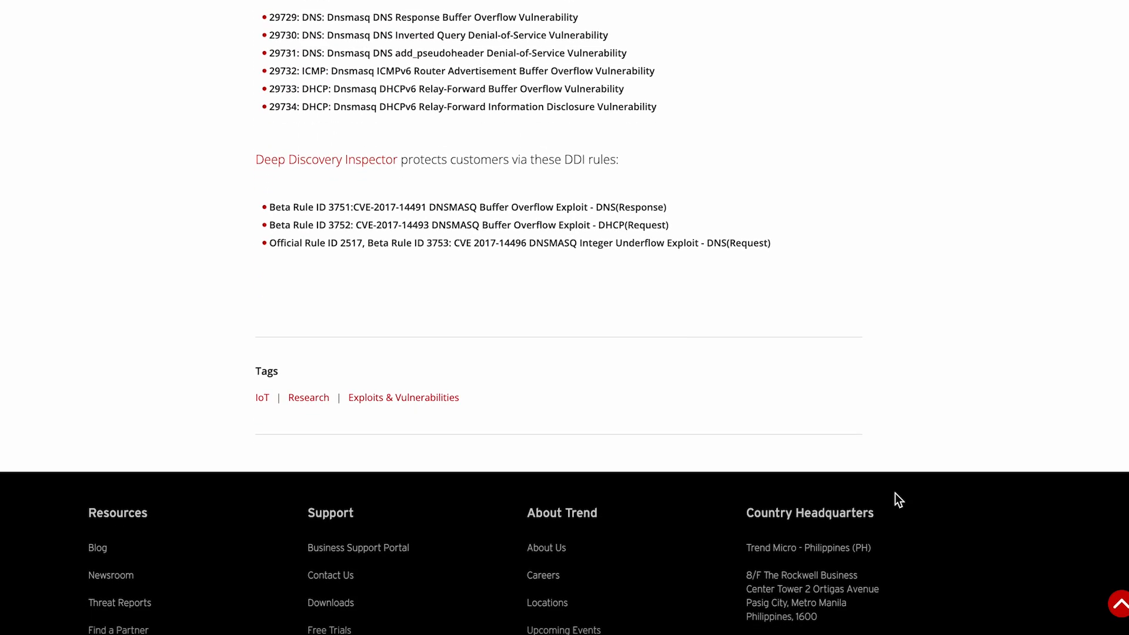